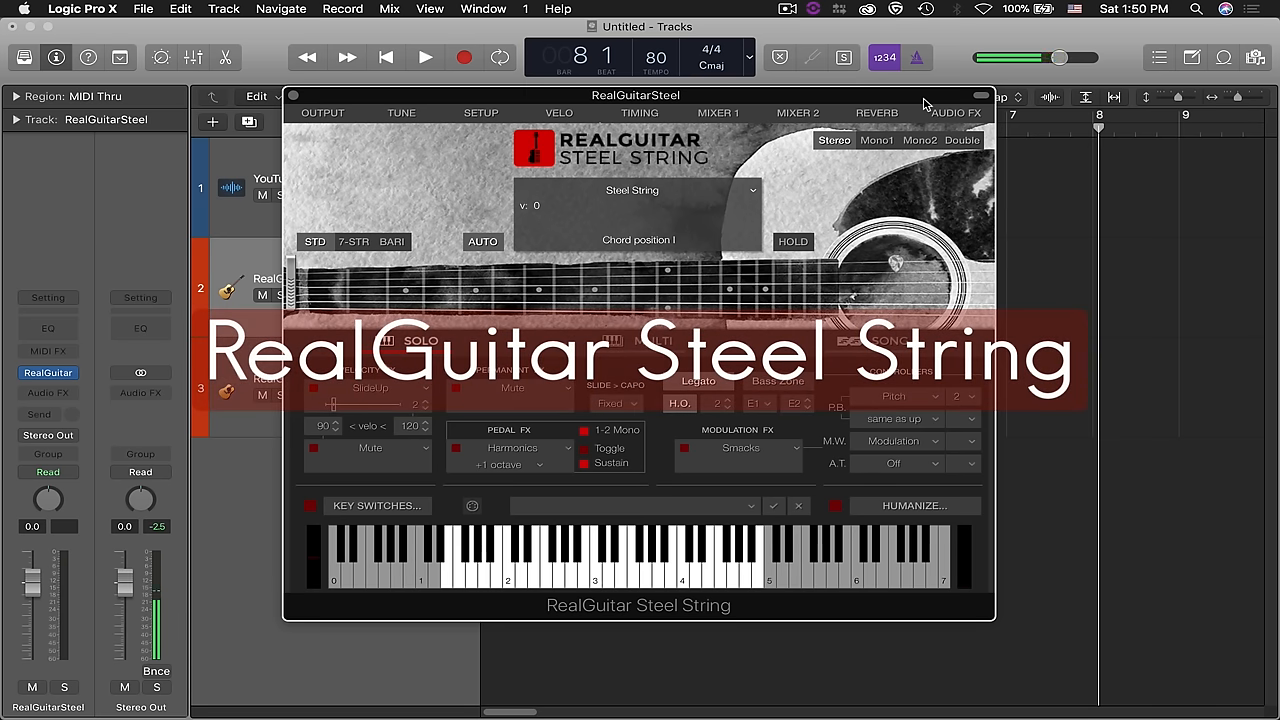
mouse_move(312, 130)
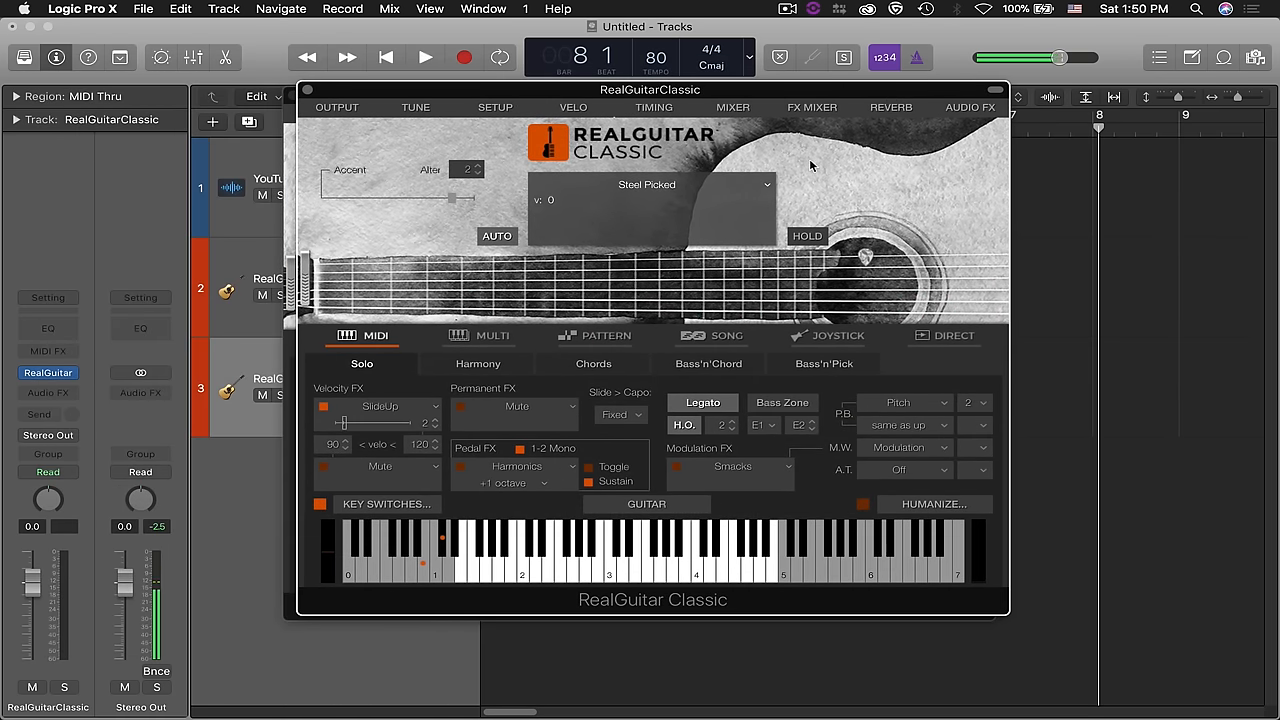
mouse_move(350, 114)
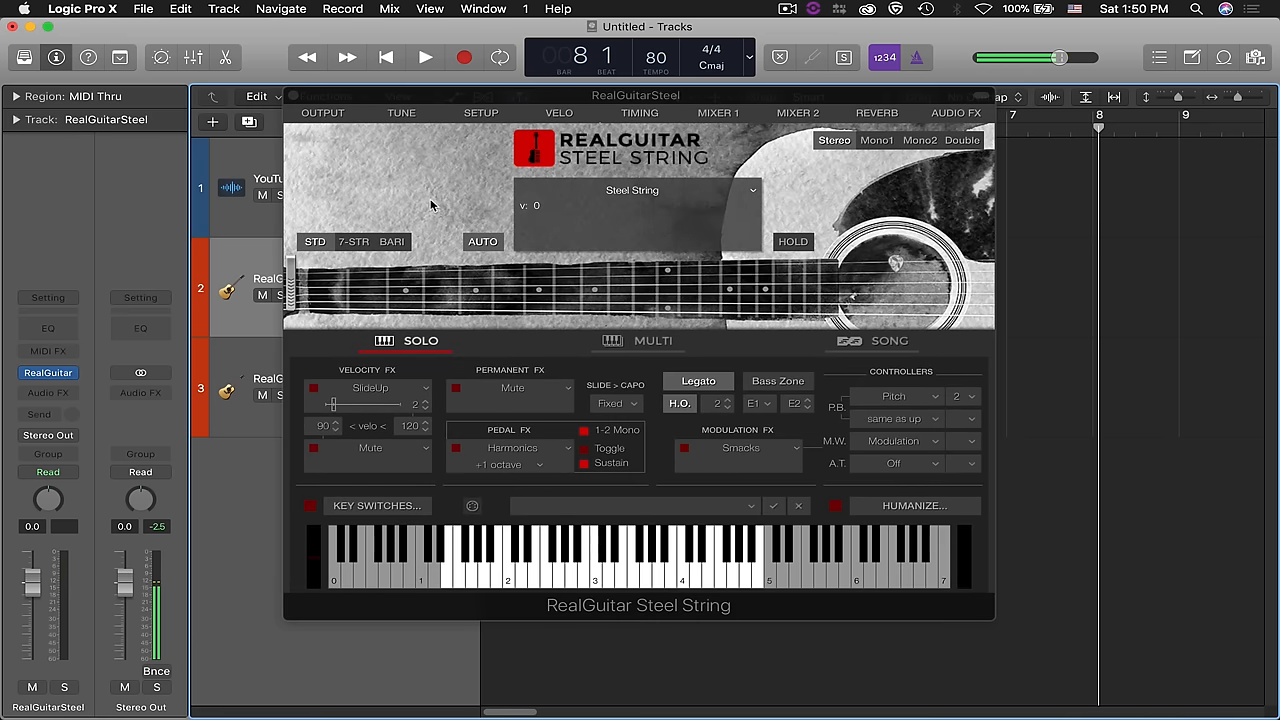
mouse_move(424, 200)
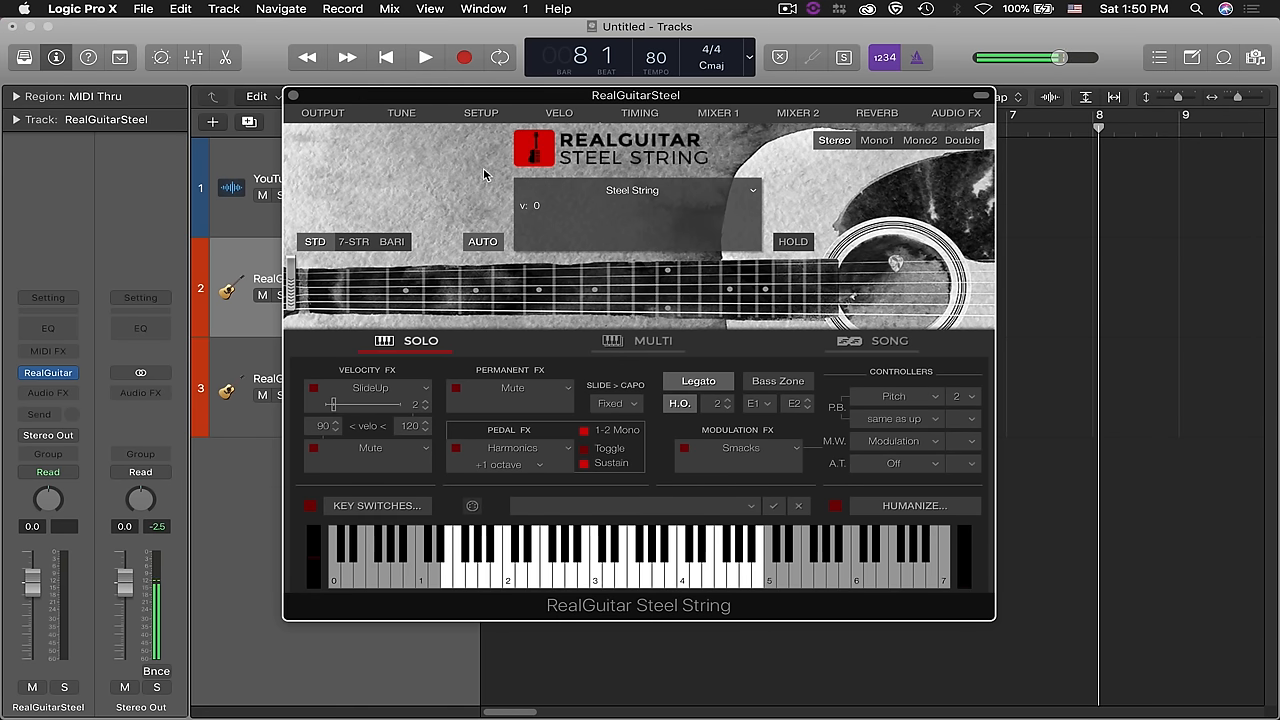
mouse_move(632, 196)
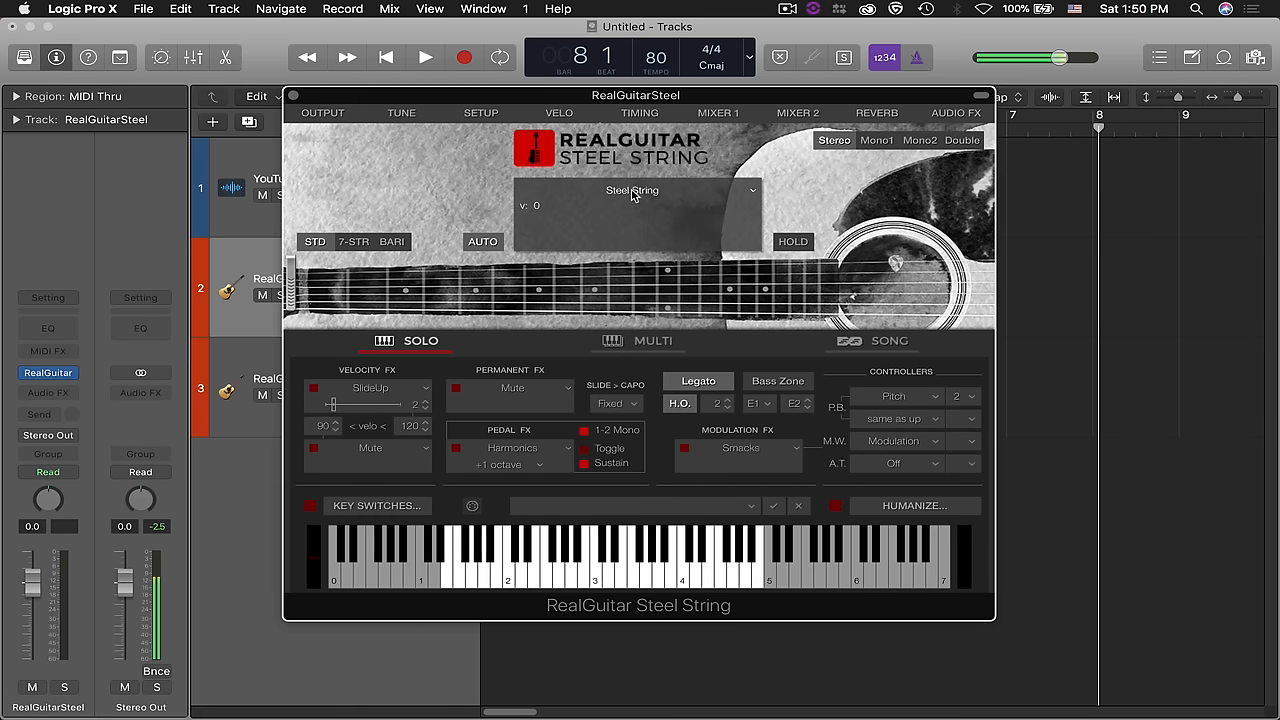
mouse_move(712, 168)
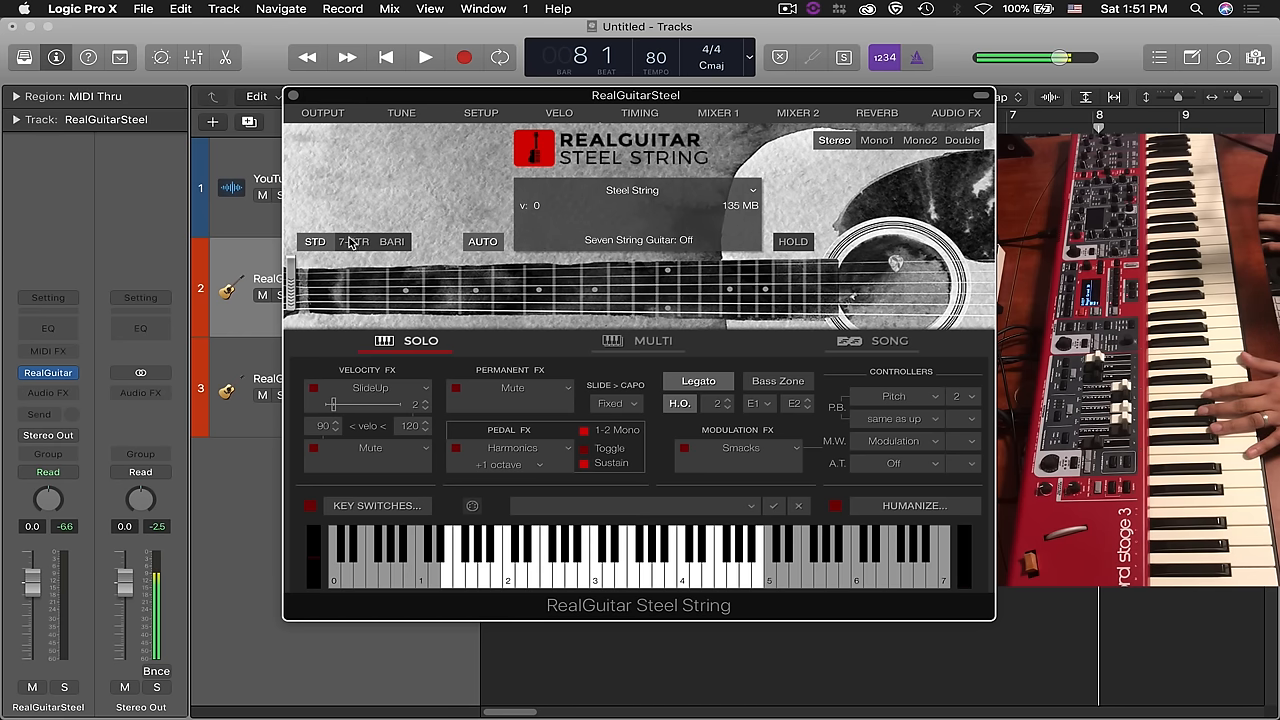
Turn on RealGuitar Steel String's 7-string mode and hover the Key Switches button
click(352, 240)
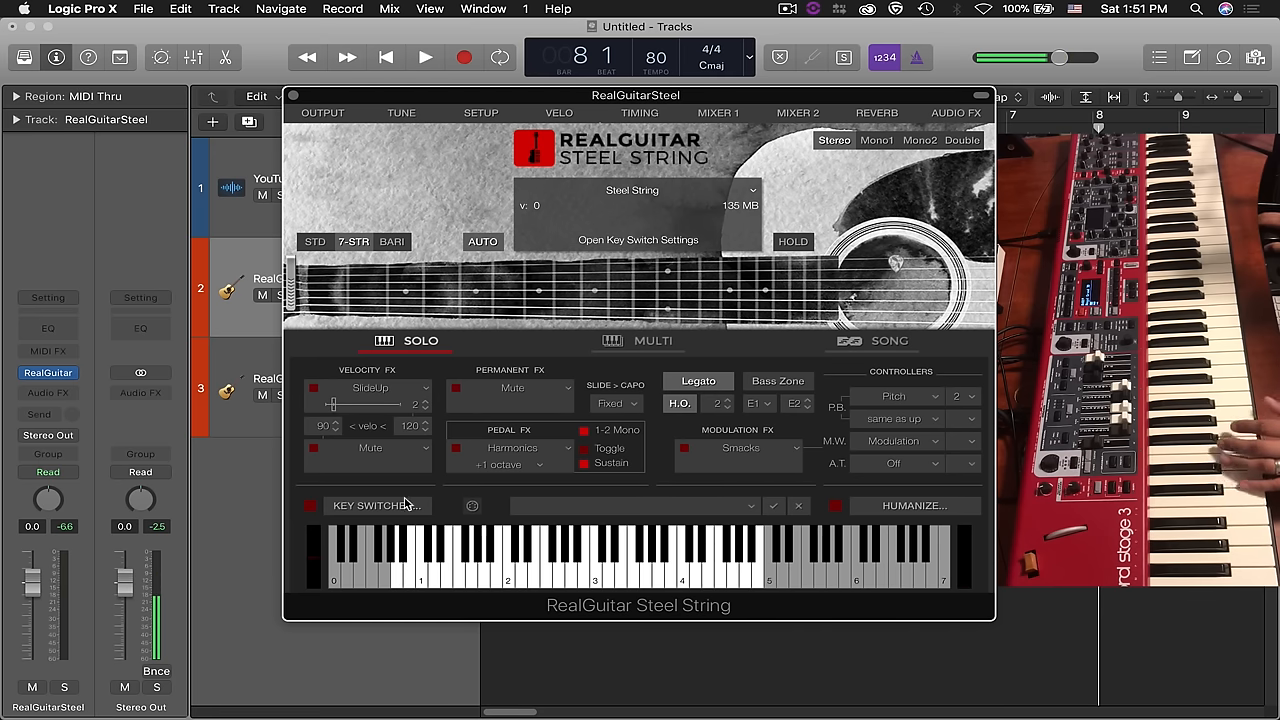
click(396, 560)
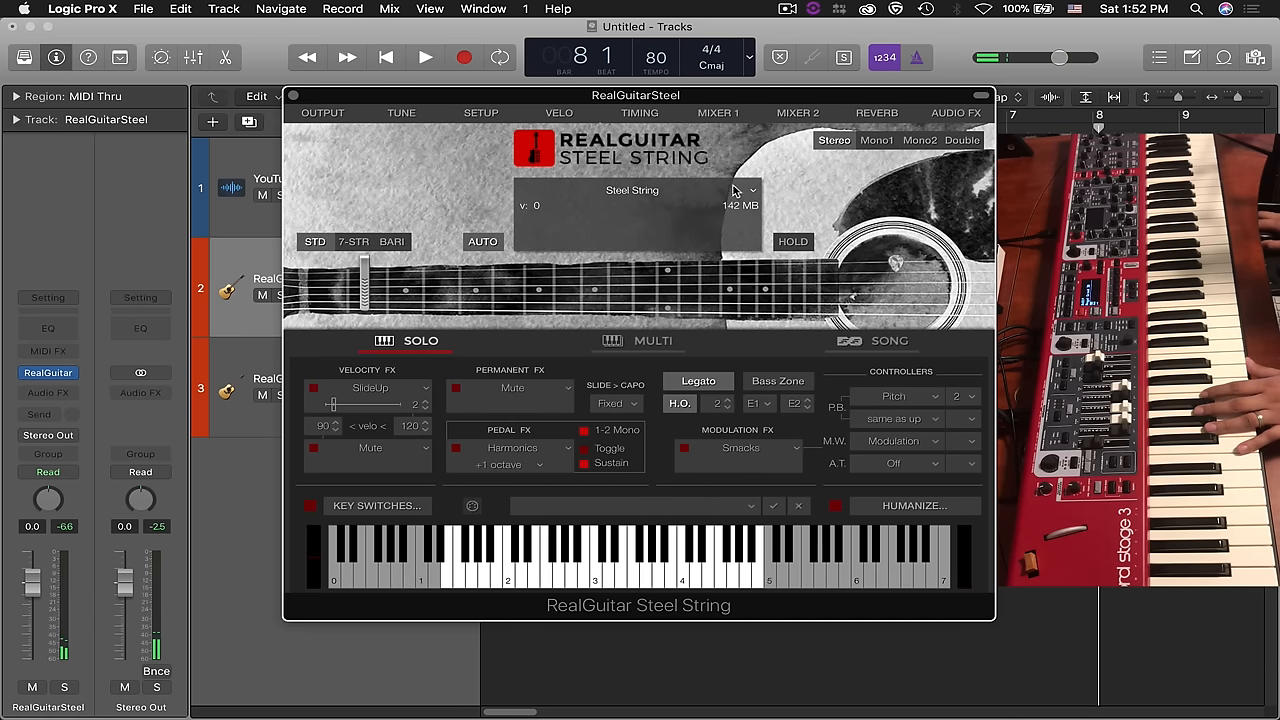
Load the 12(14)-string A sound from the Steel String preset list
click(632, 190)
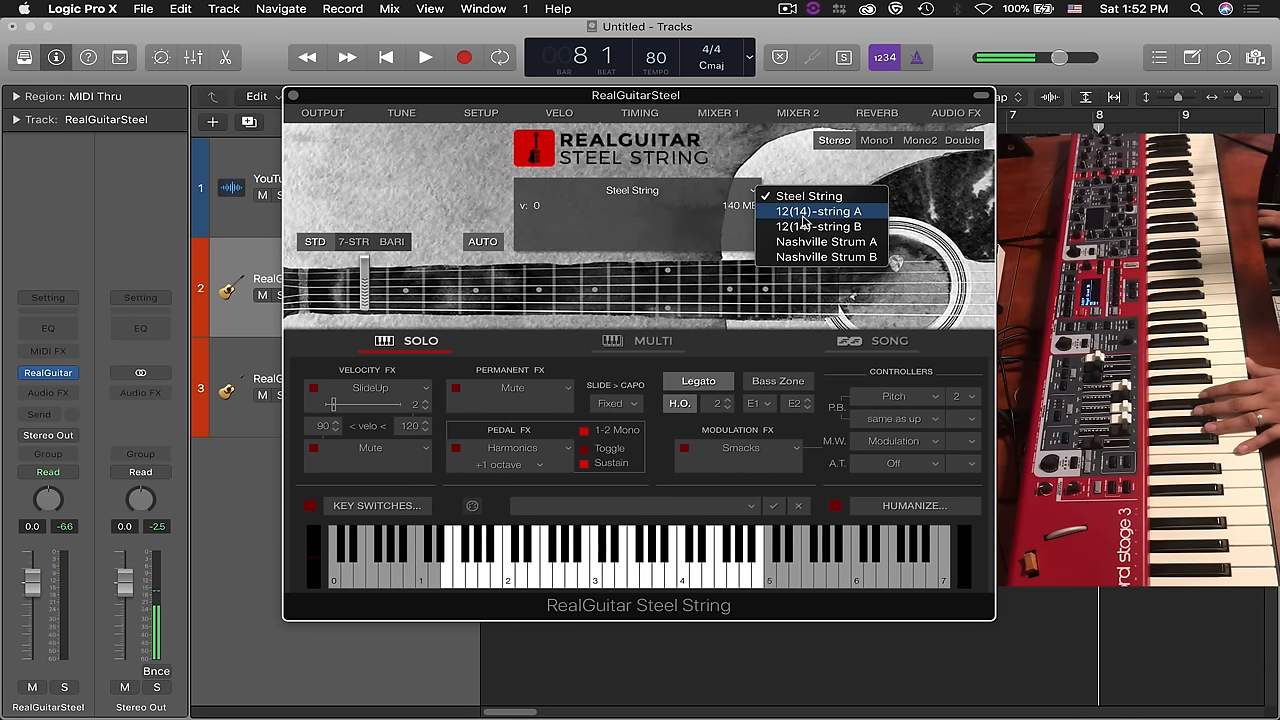
mouse_move(808, 256)
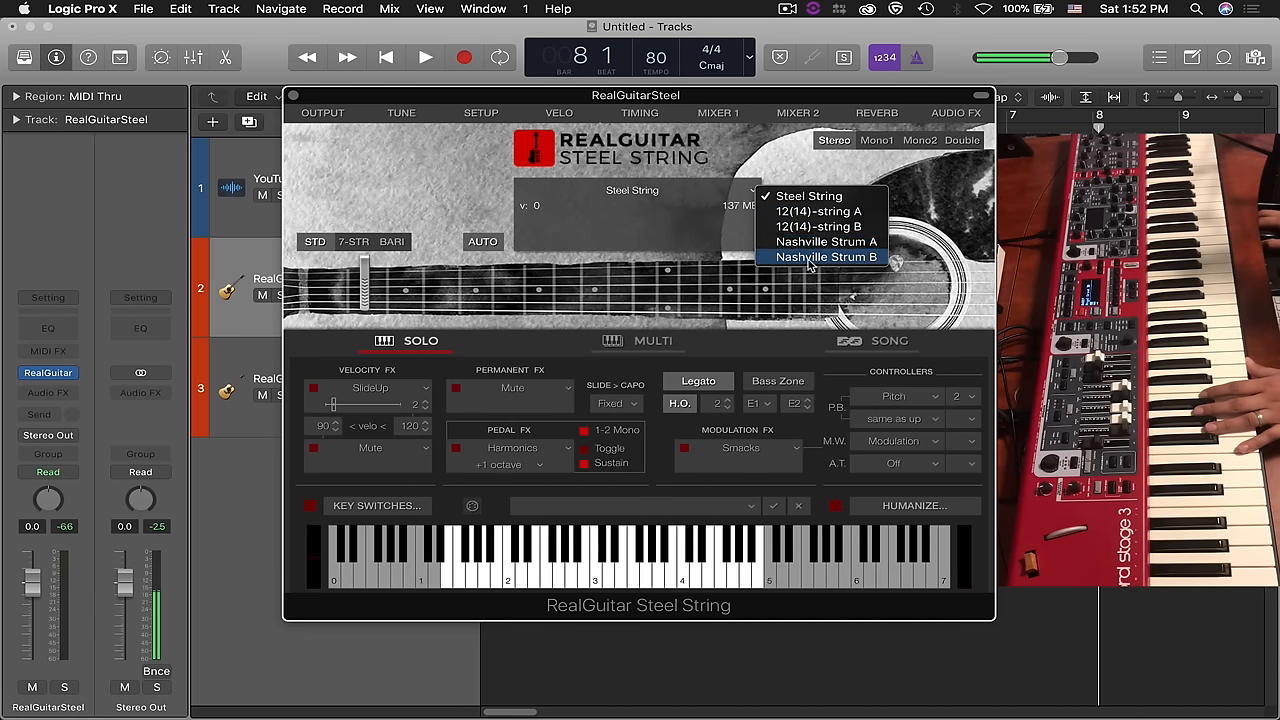
mouse_move(816, 212)
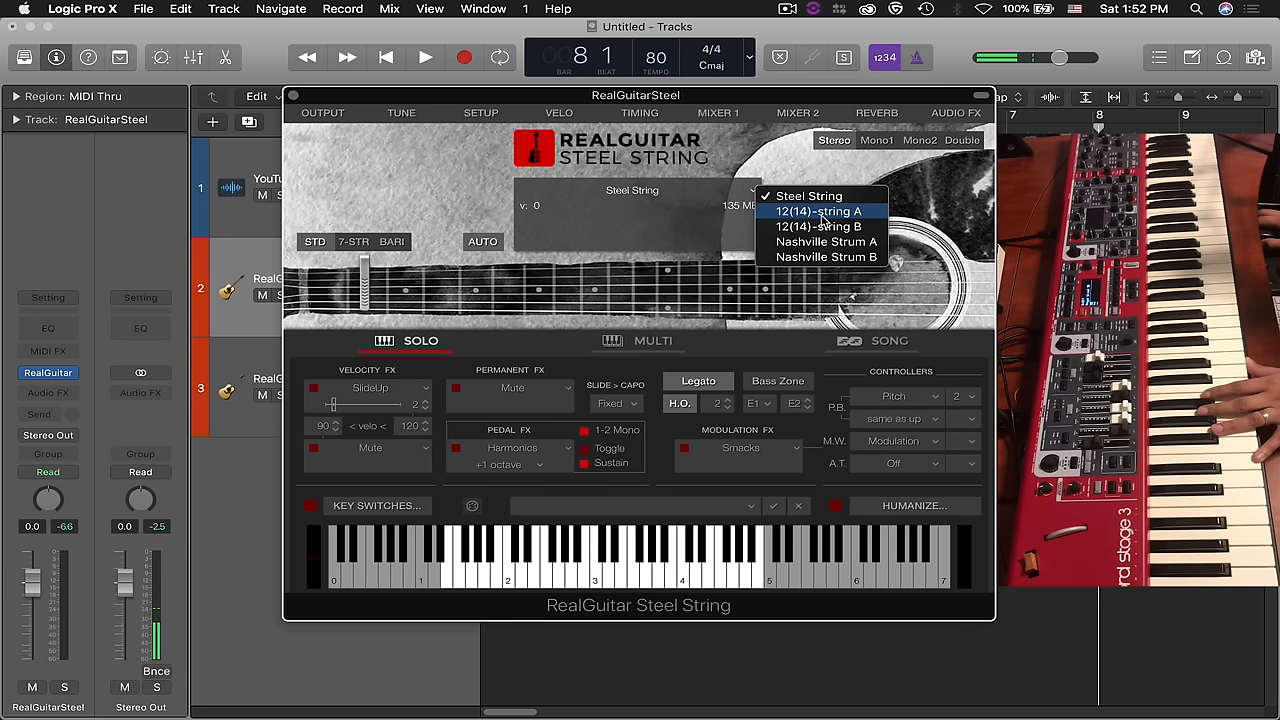
mouse_move(856, 222)
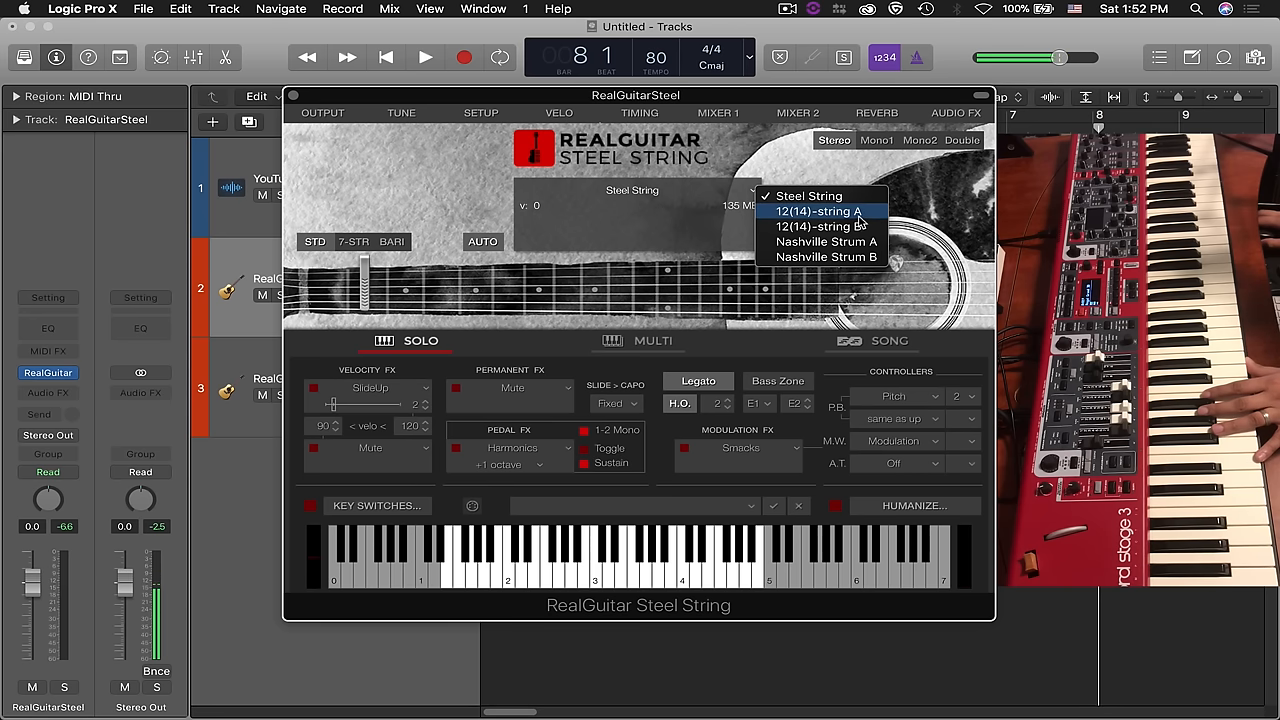
mouse_move(820, 226)
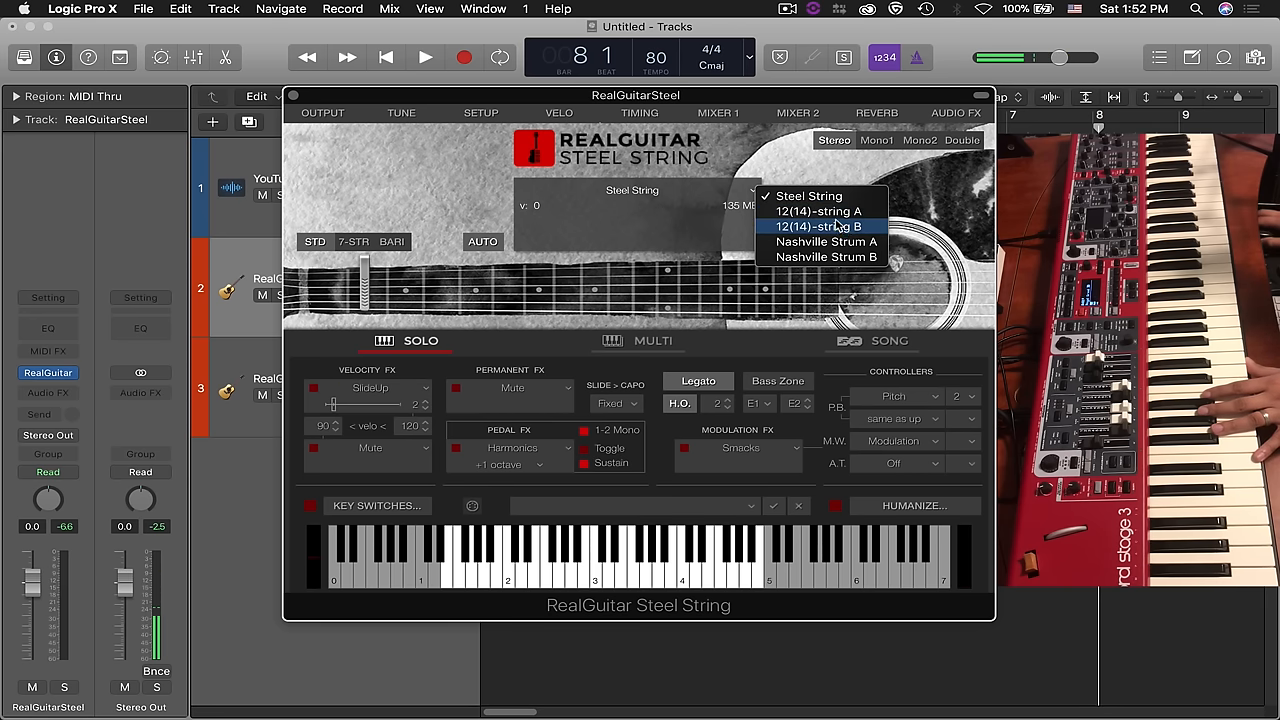
mouse_move(820, 212)
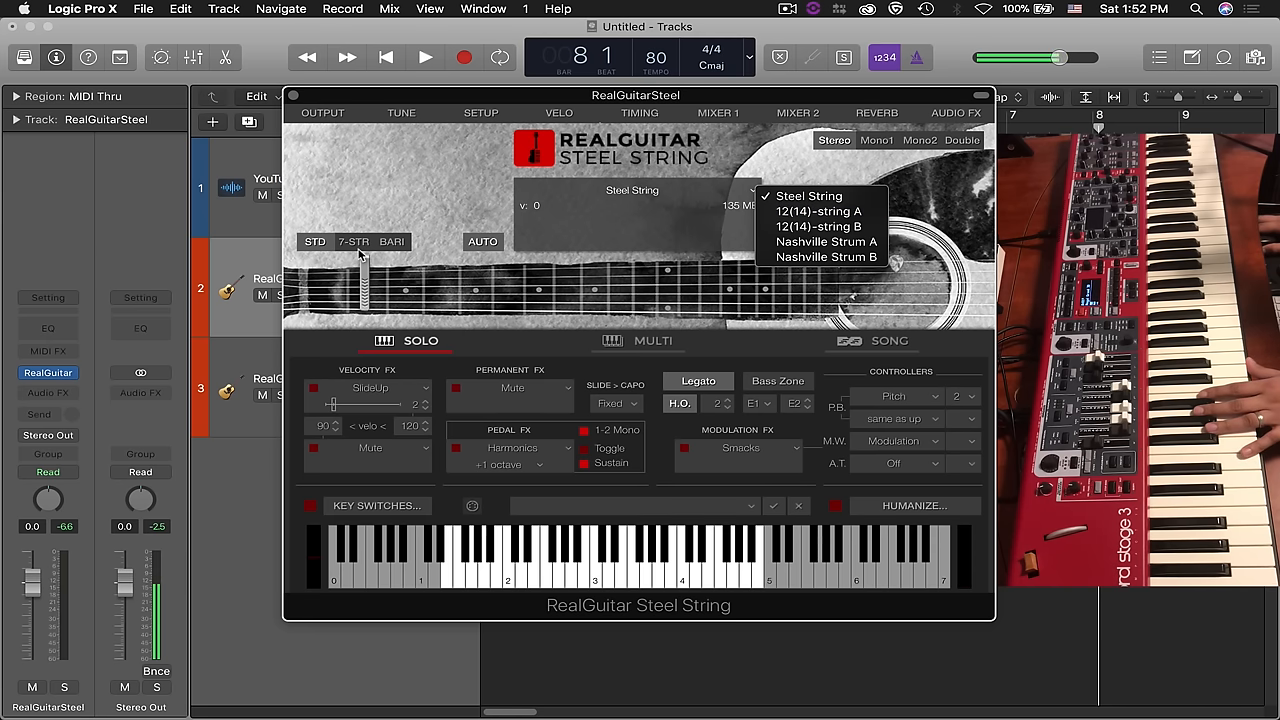
mouse_move(820, 212)
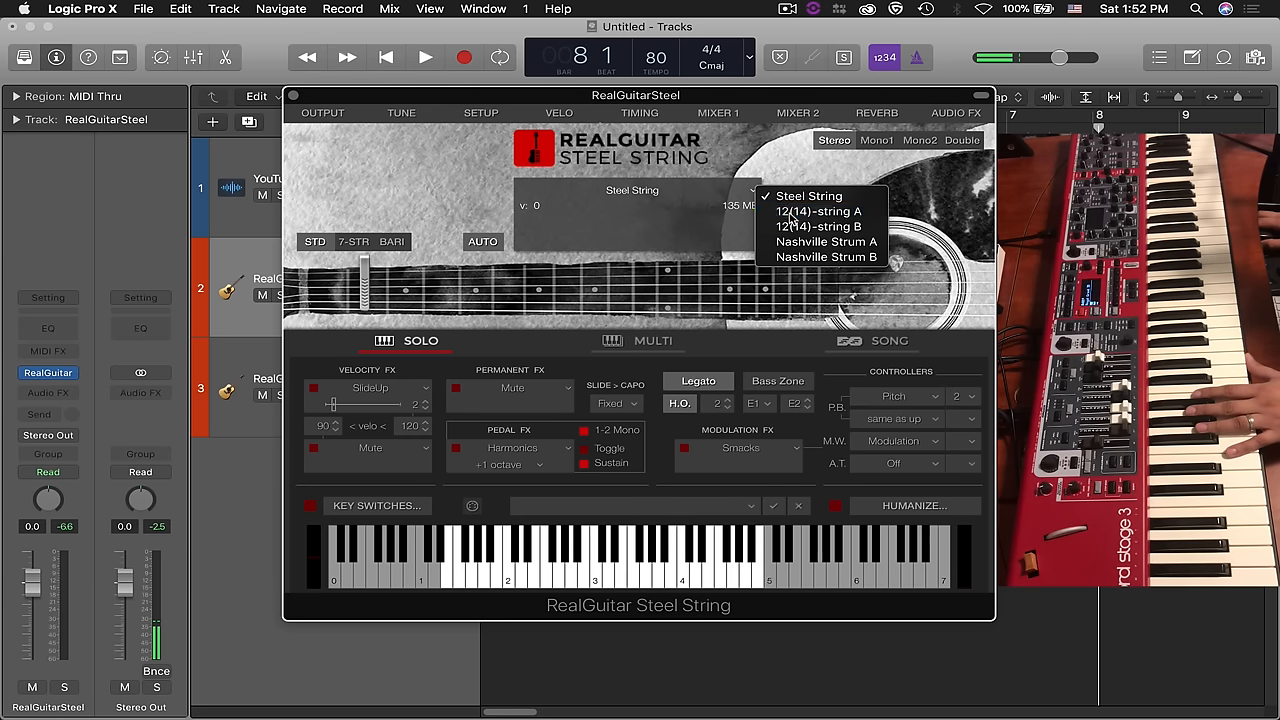
click(820, 212)
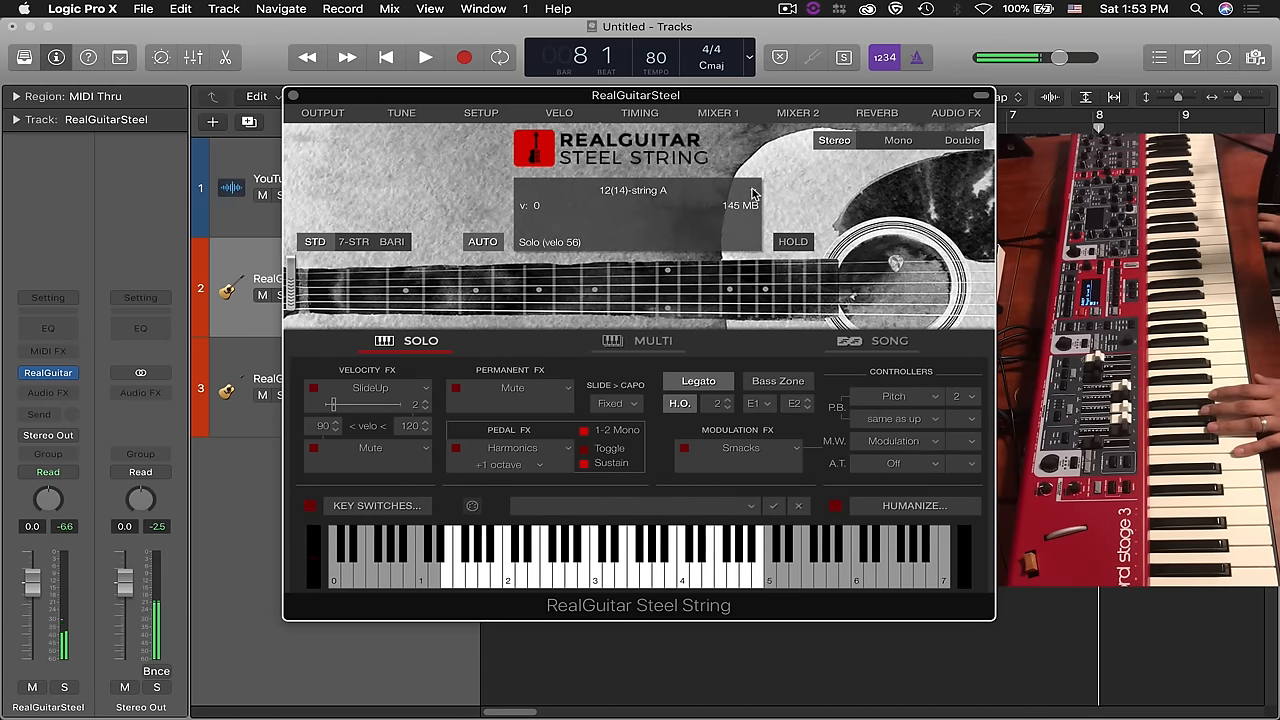
Audition the 12(14)-string B sound, then load Nashville Strum A
click(634, 190)
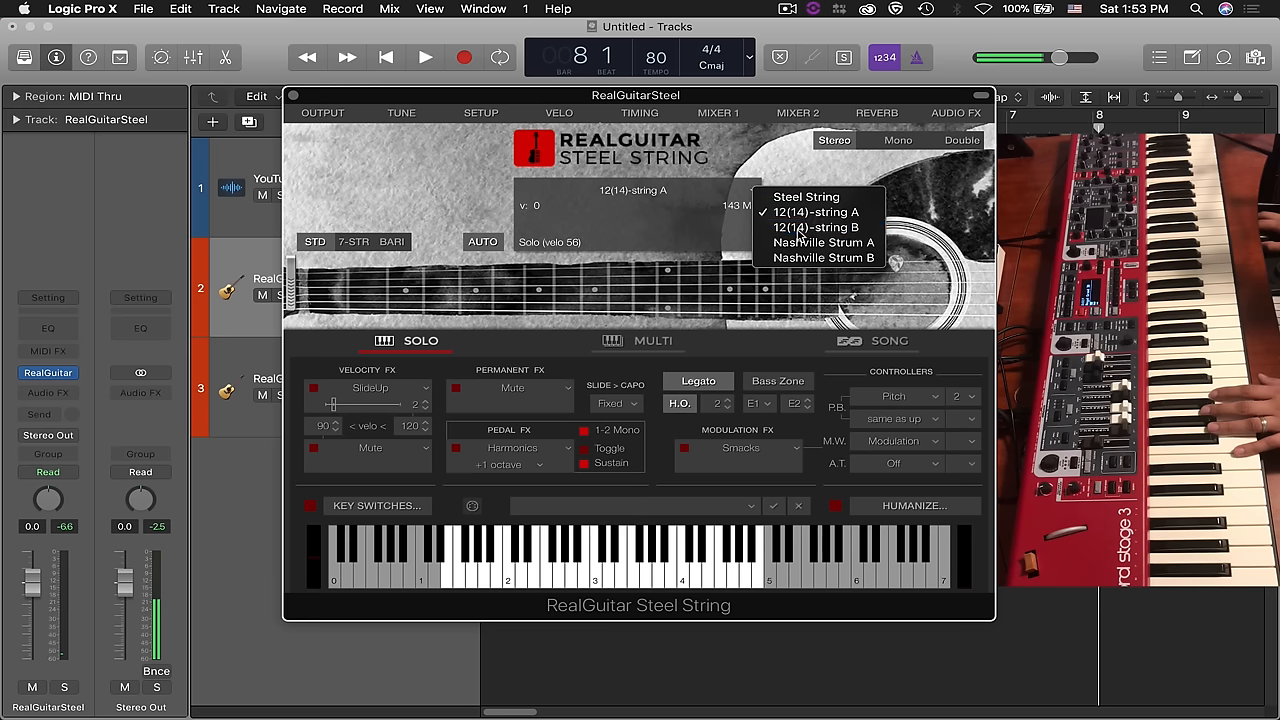
click(816, 228)
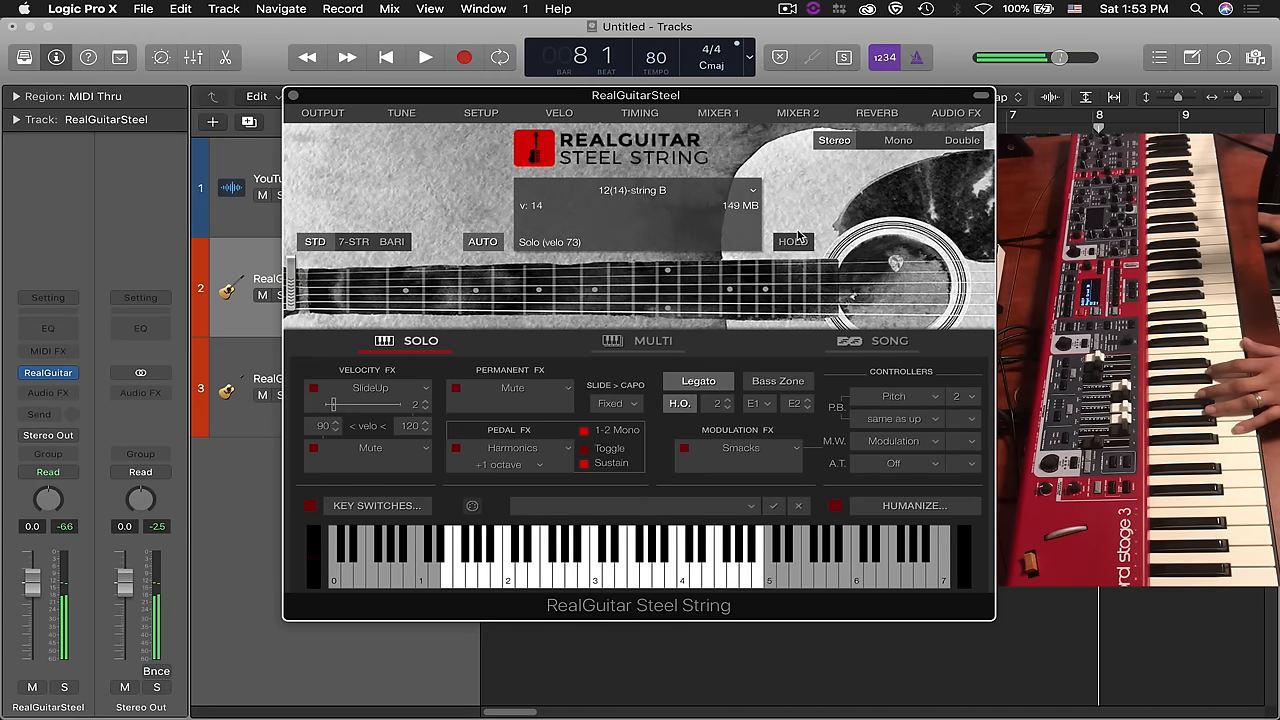
click(640, 190)
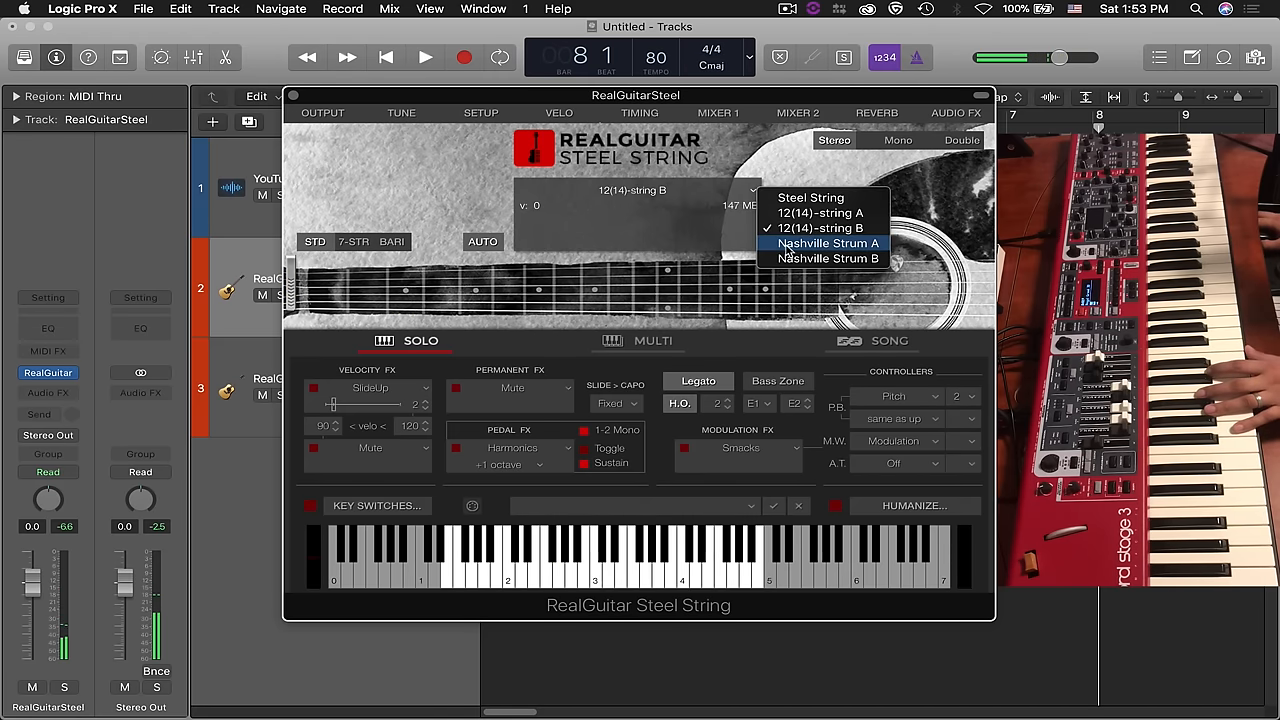
click(828, 244)
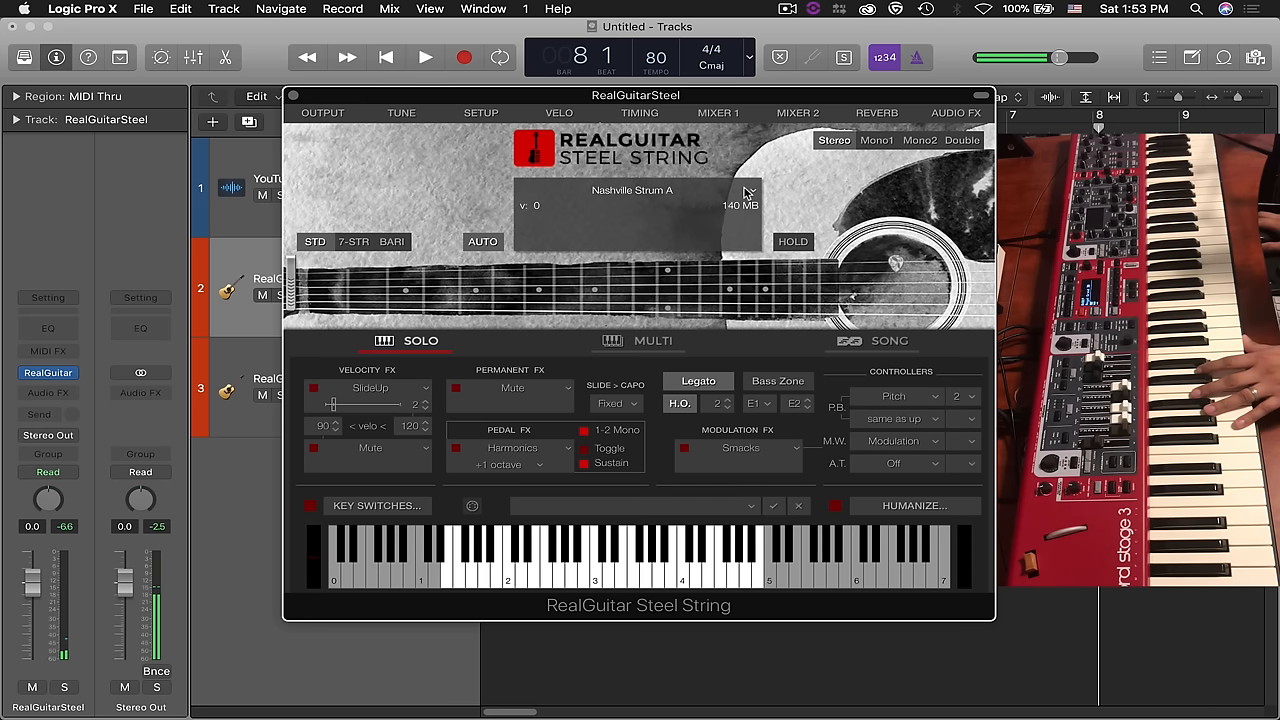
Load the Nashville Strum B sound and bring up its Key Switches page
click(748, 192)
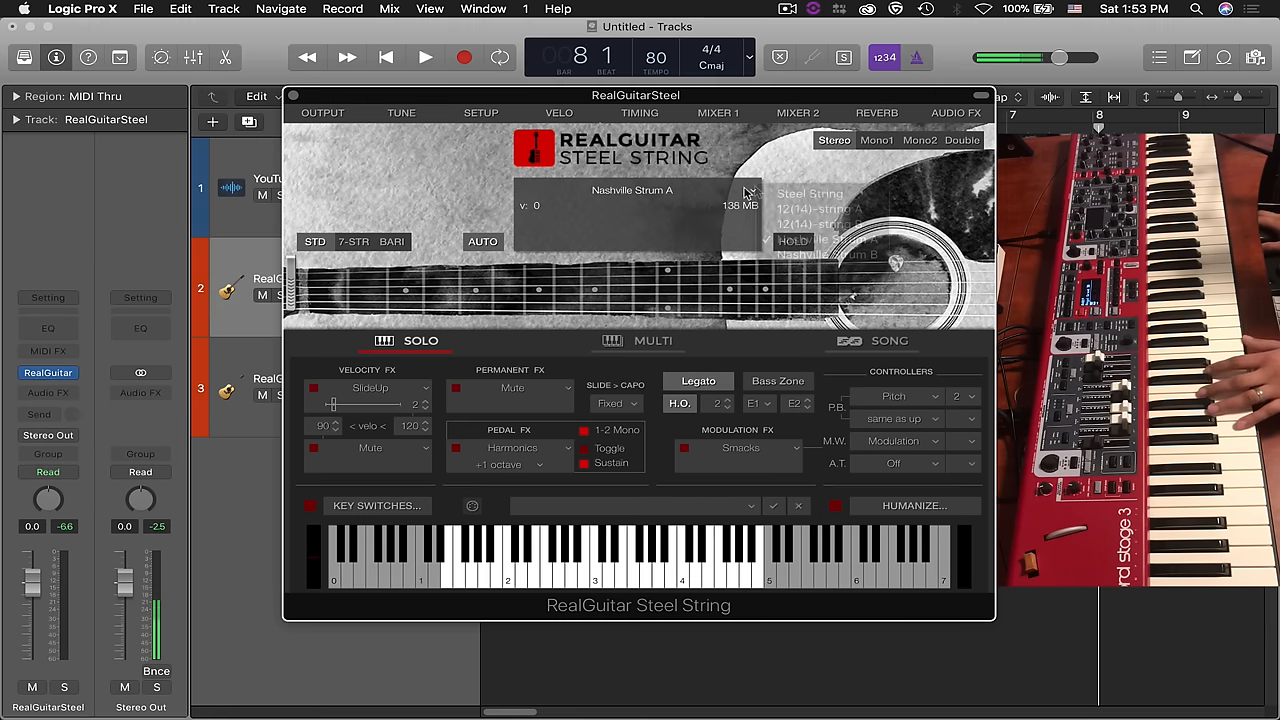
click(632, 190)
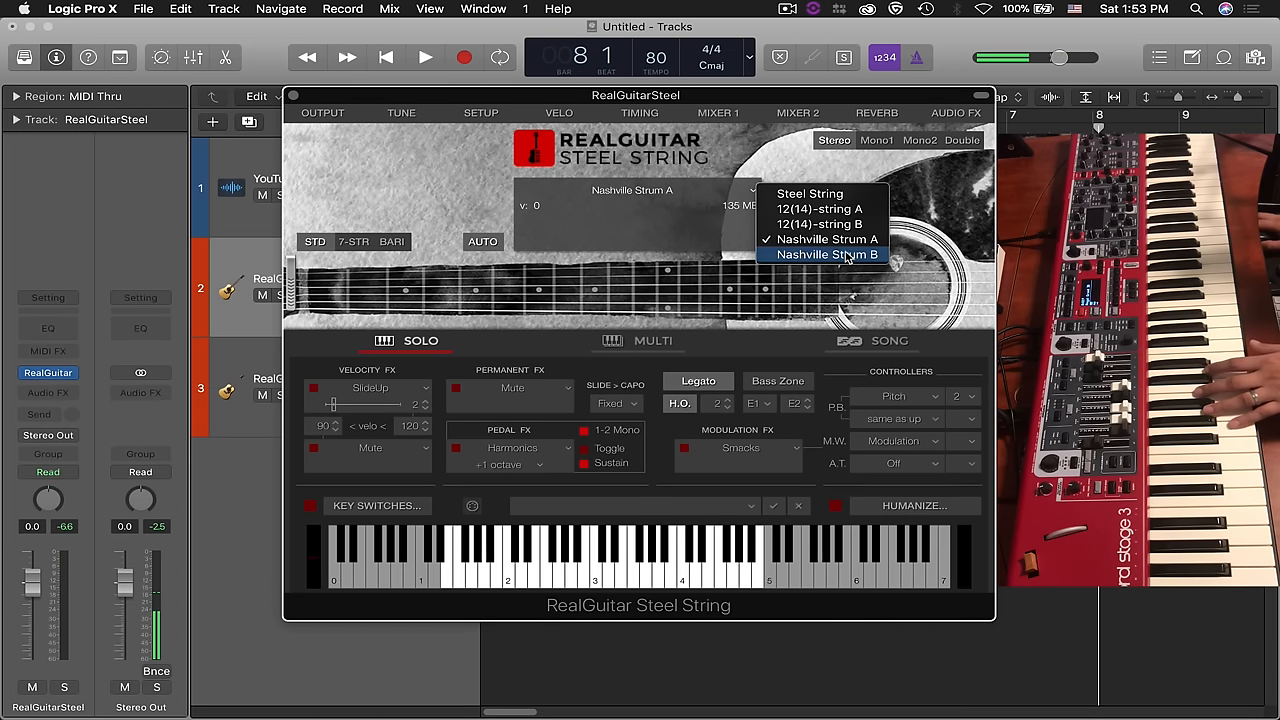
click(828, 254)
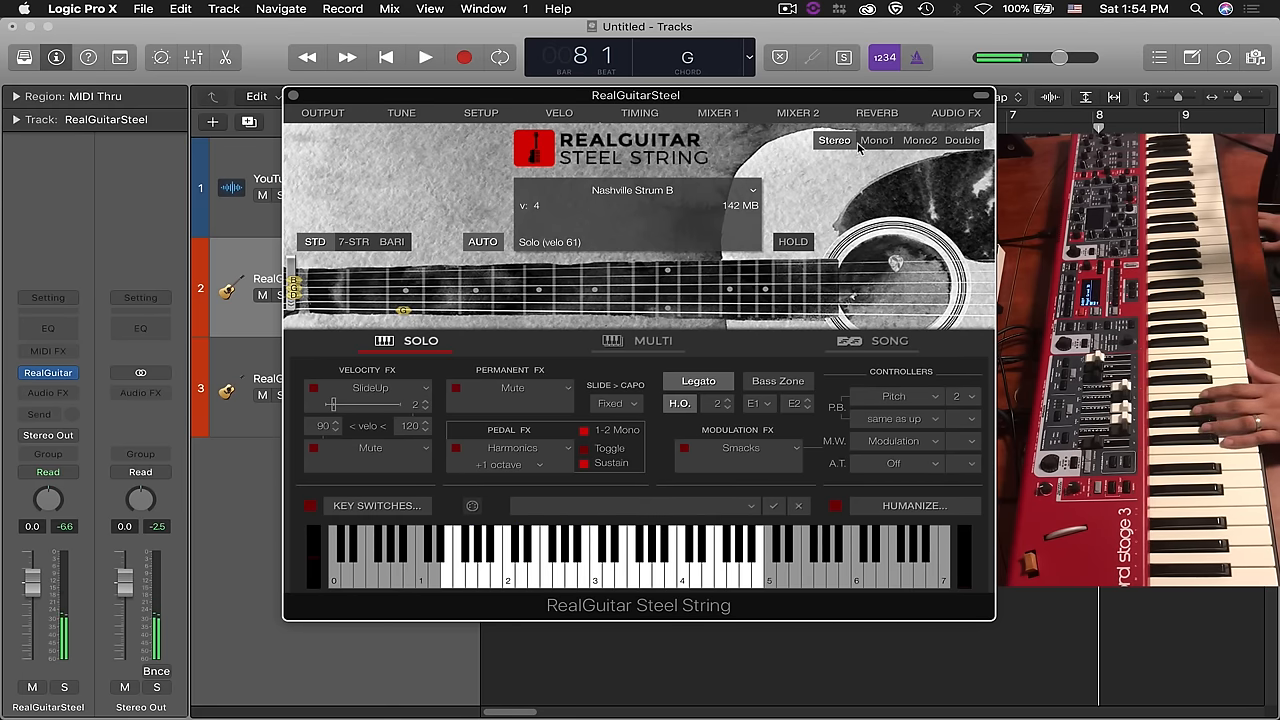
click(876, 140)
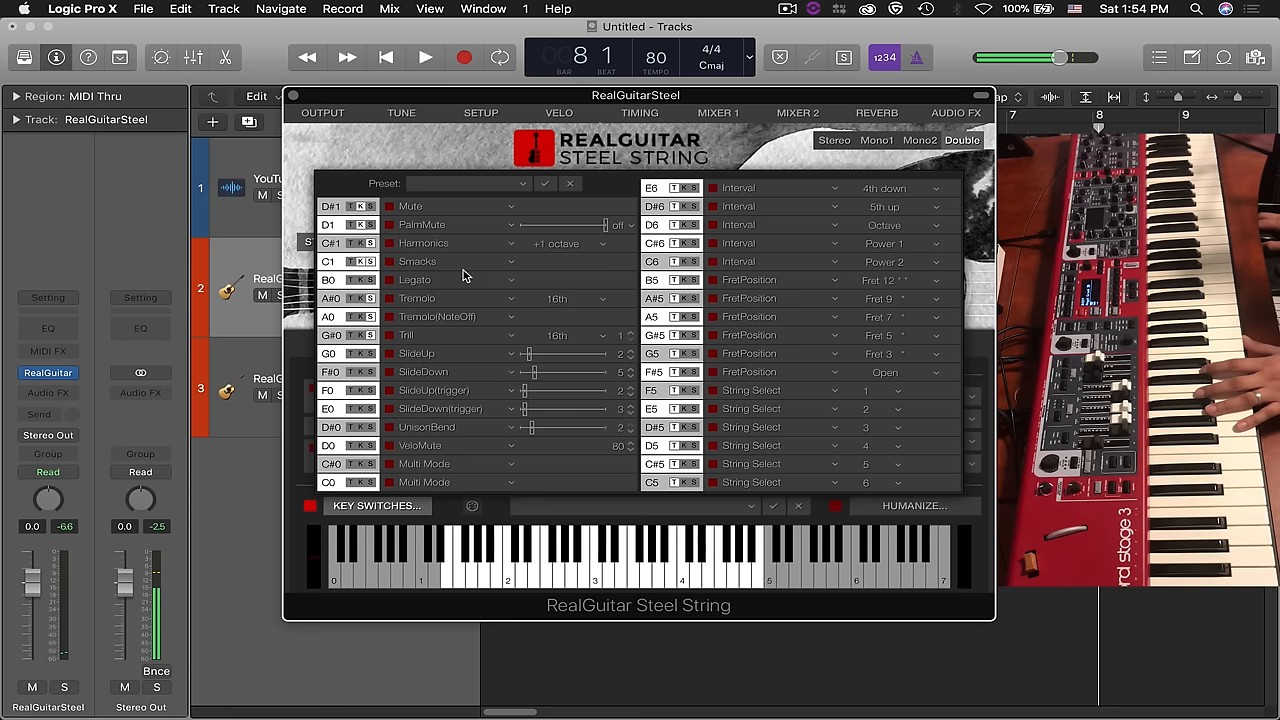
mouse_move(428, 228)
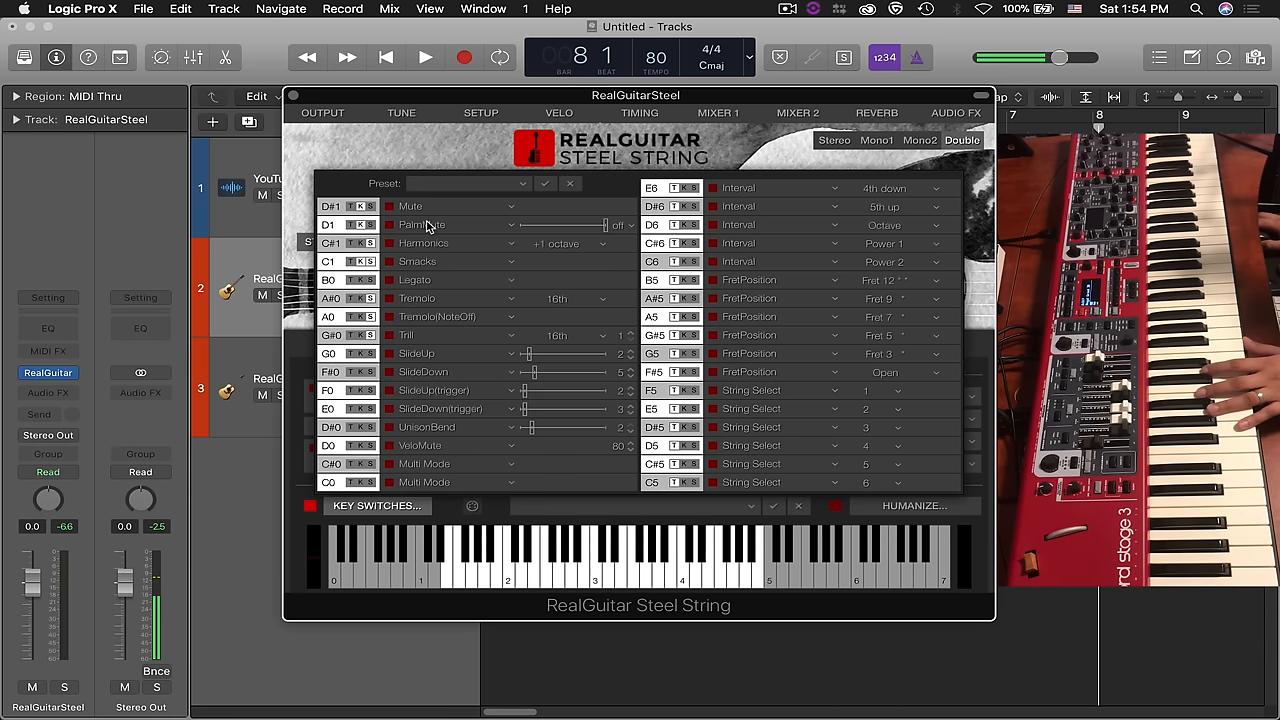
mouse_move(430, 216)
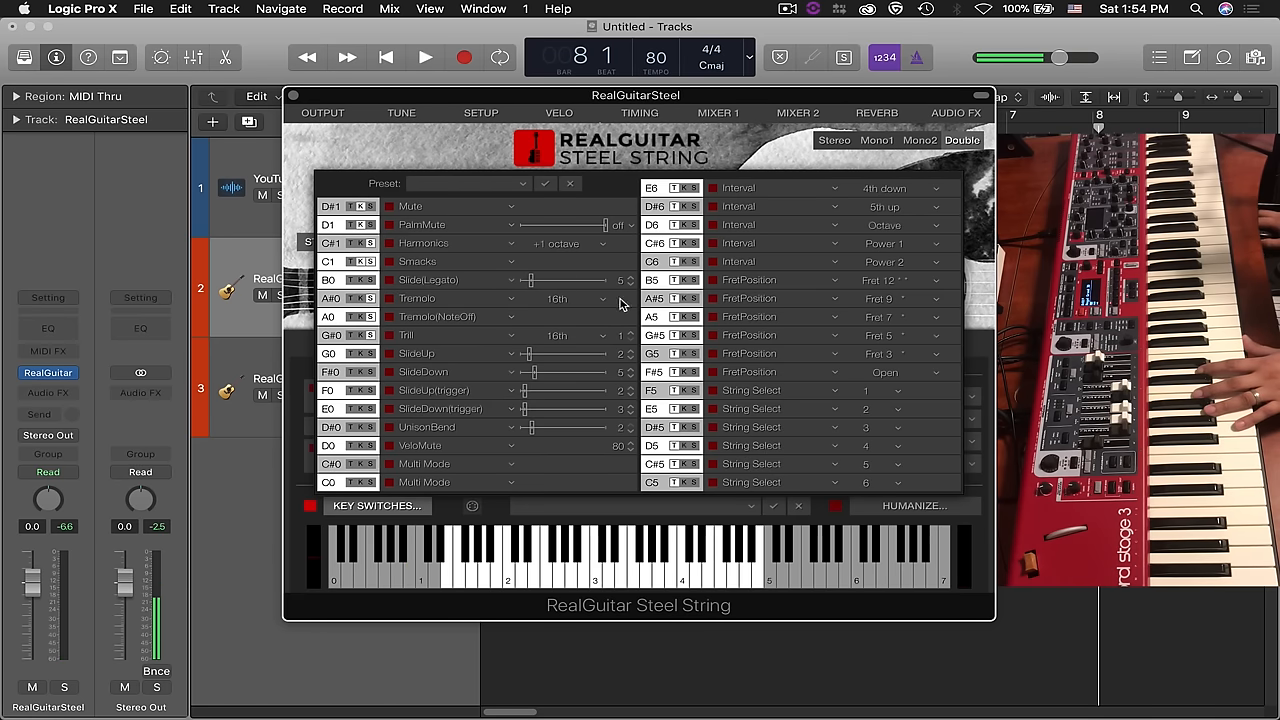
mouse_move(628, 288)
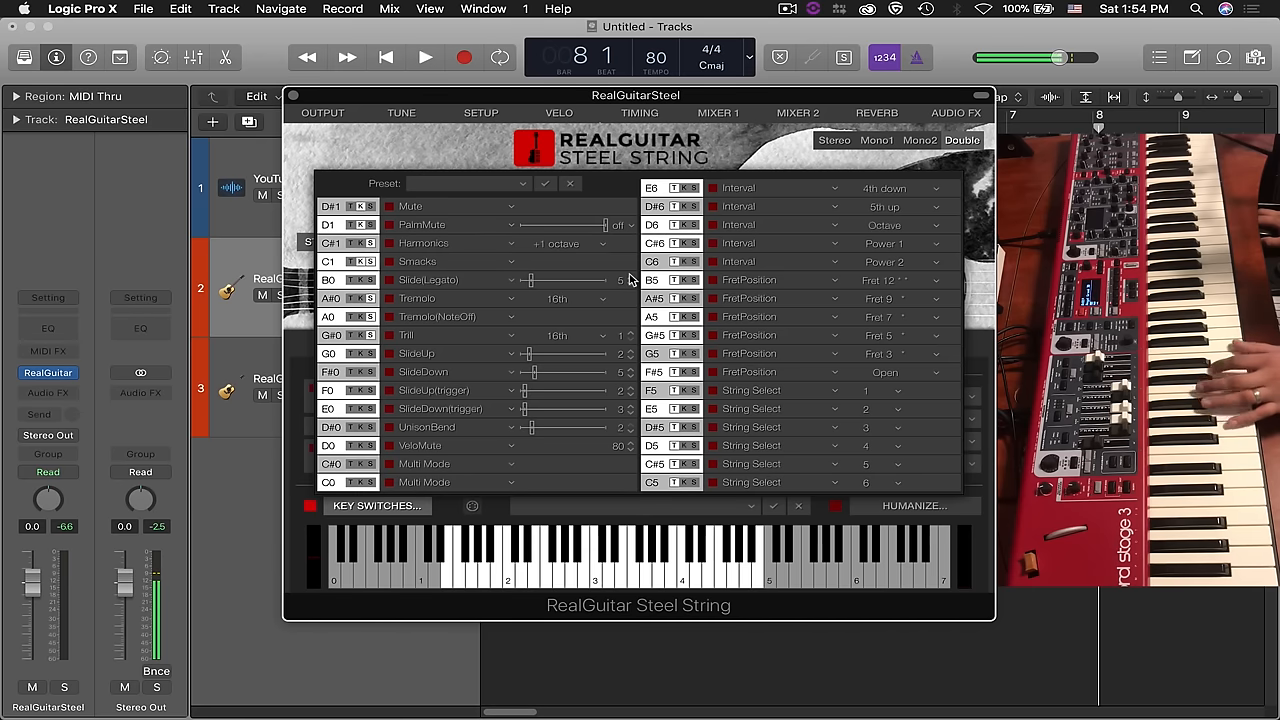
mouse_move(470, 280)
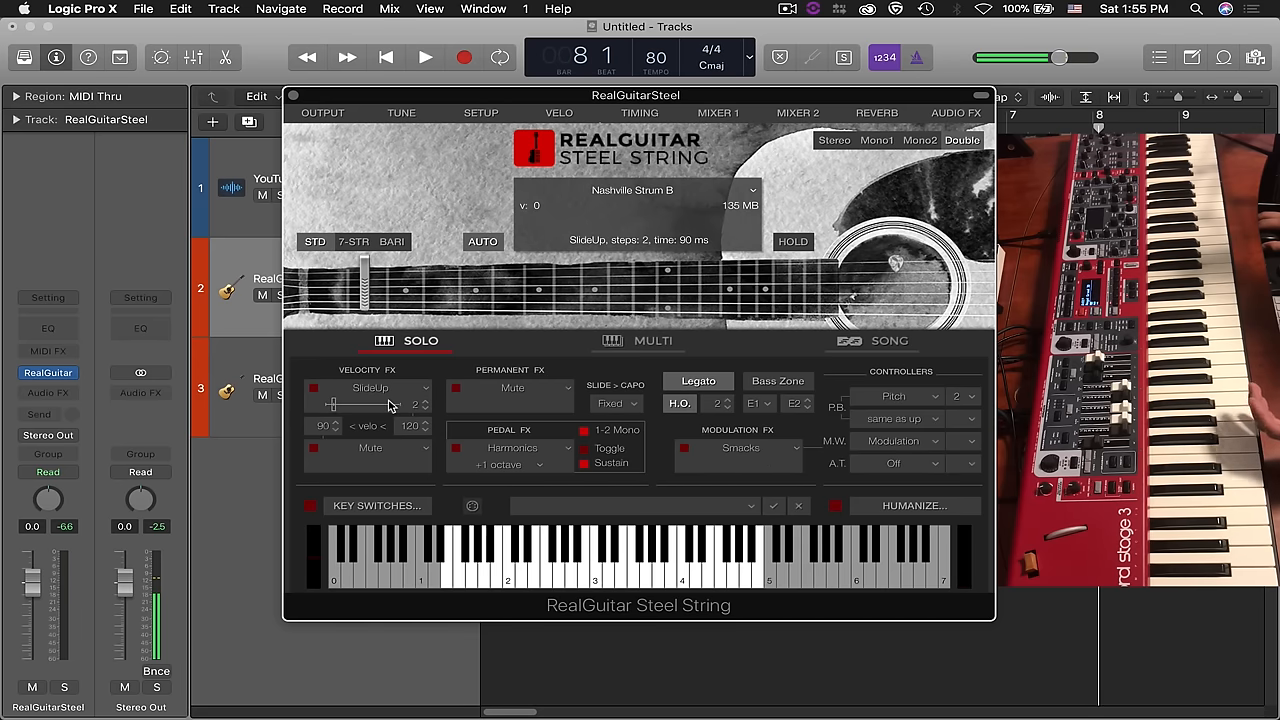
Bring up the Steel String Humanize settings showing sound, timing, velocity and pitch randomization
click(370, 388)
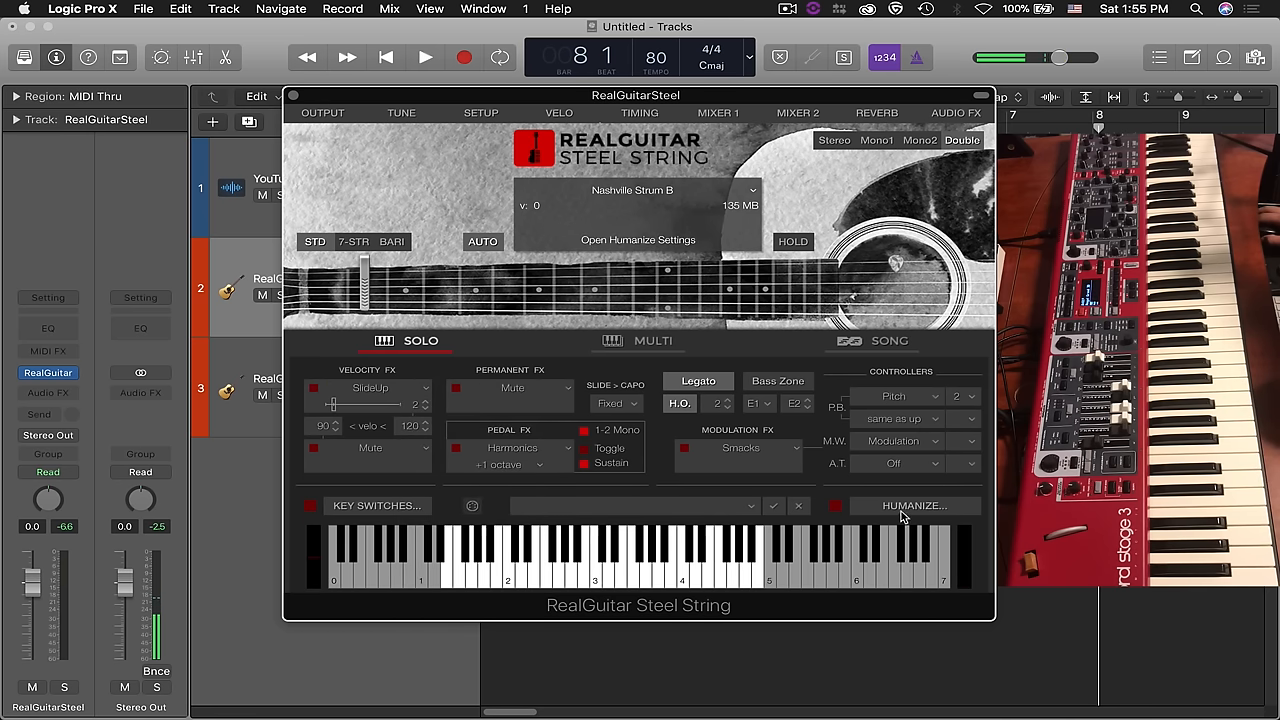
click(912, 504)
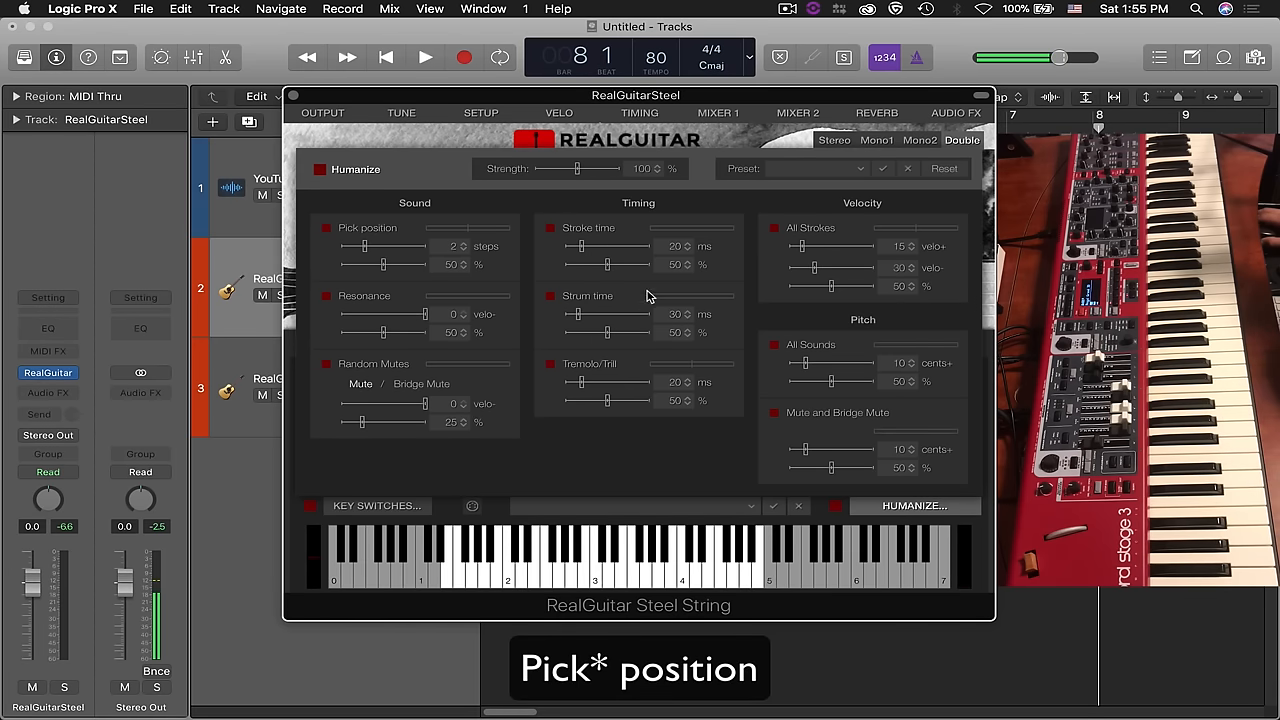
mouse_move(630, 236)
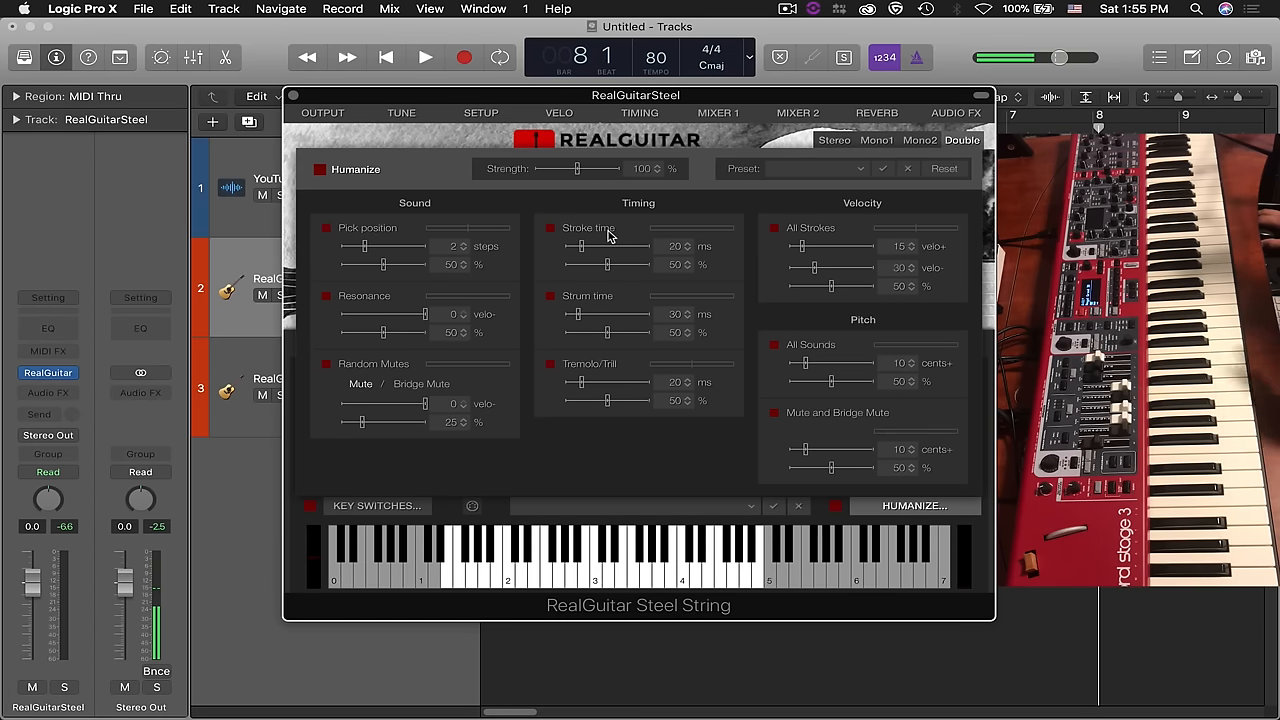
mouse_move(452, 508)
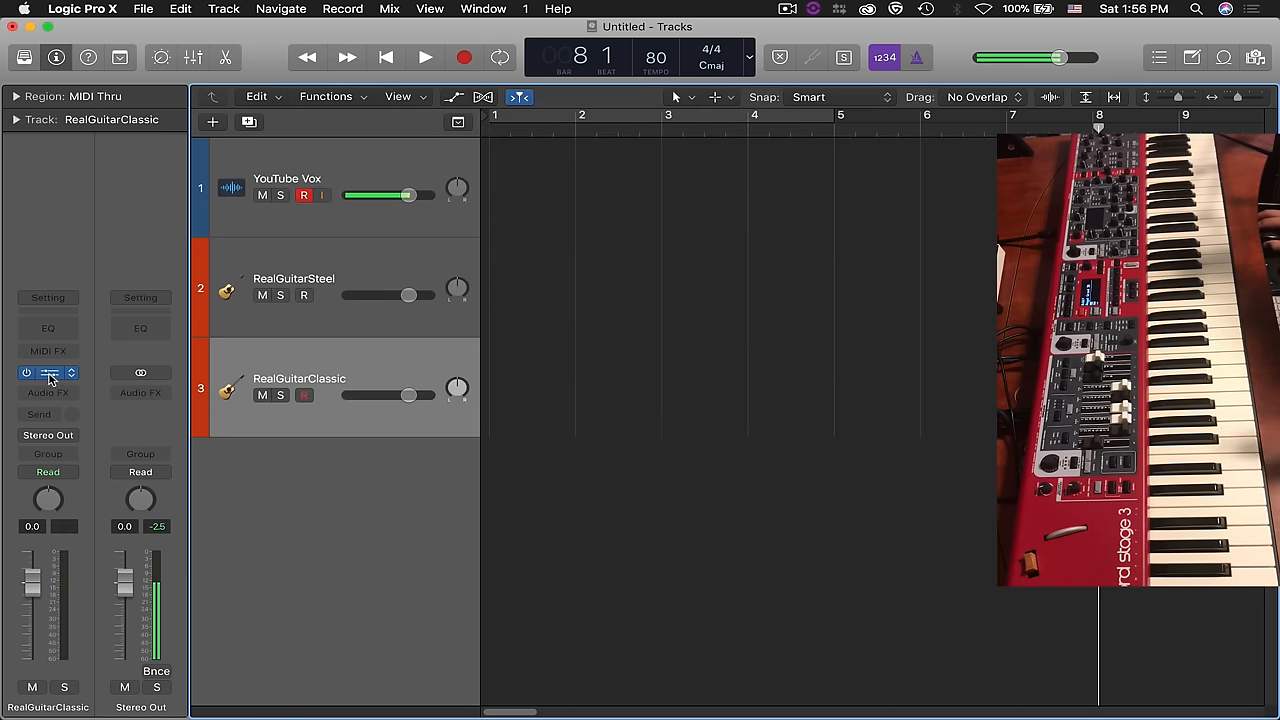
Bring up RealGuitar Classic and audition its Steel Fingered and Nylon Fingered sounds
click(48, 374)
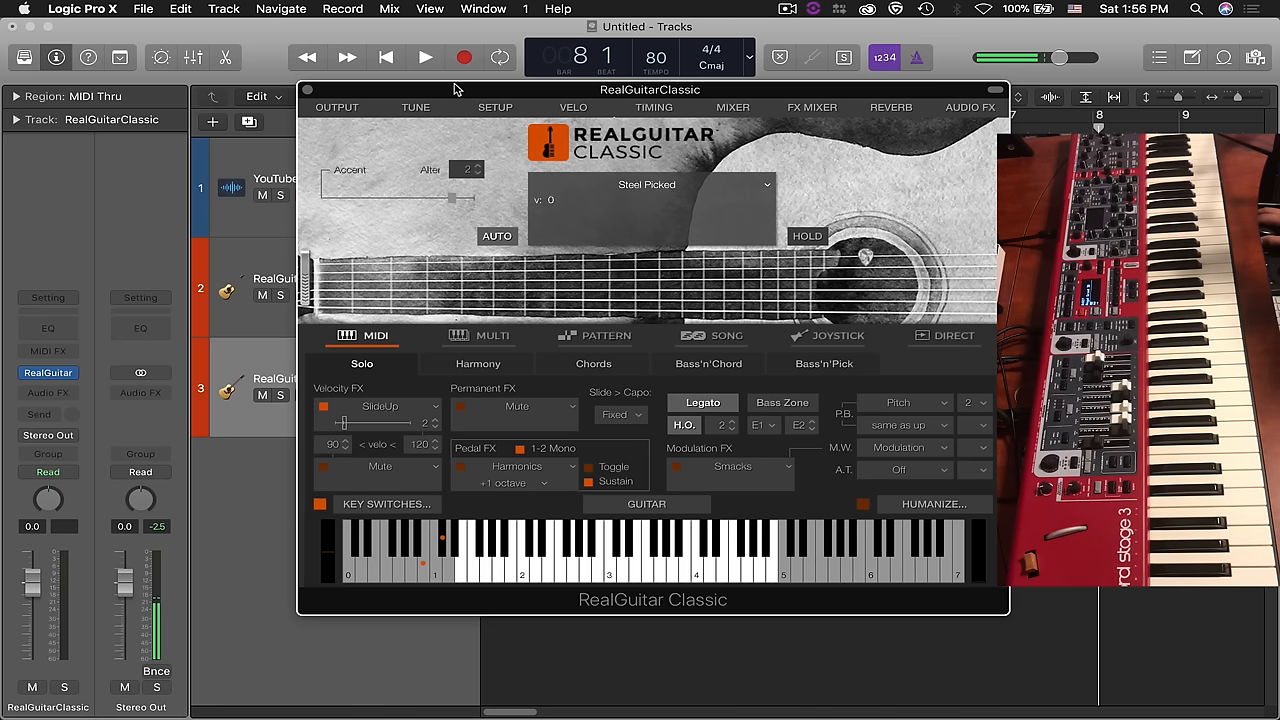
click(646, 184)
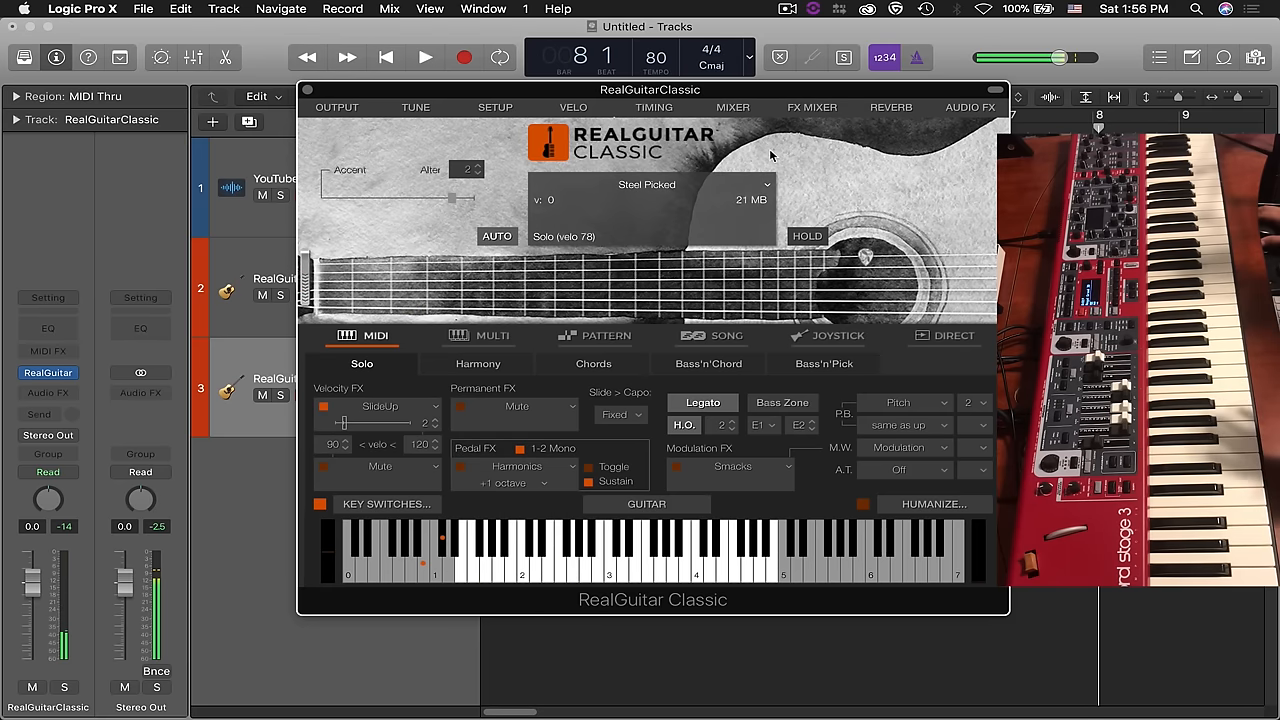
mouse_move(730, 180)
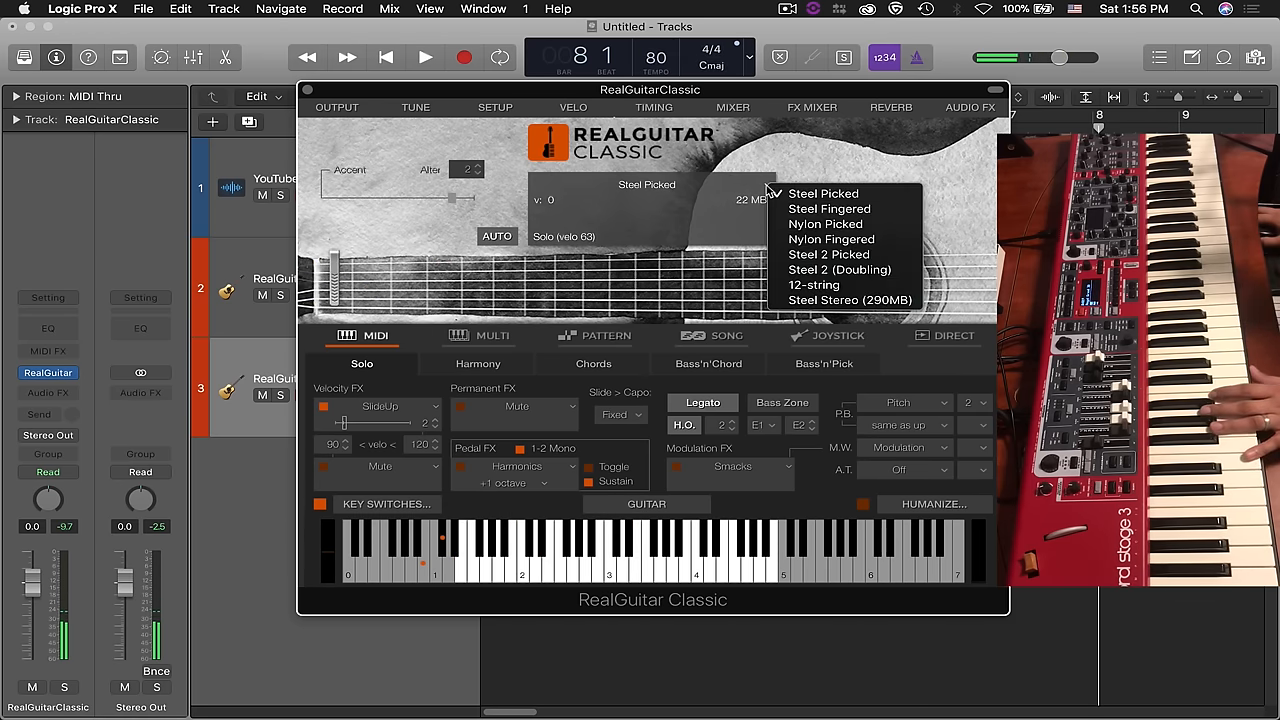
click(828, 208)
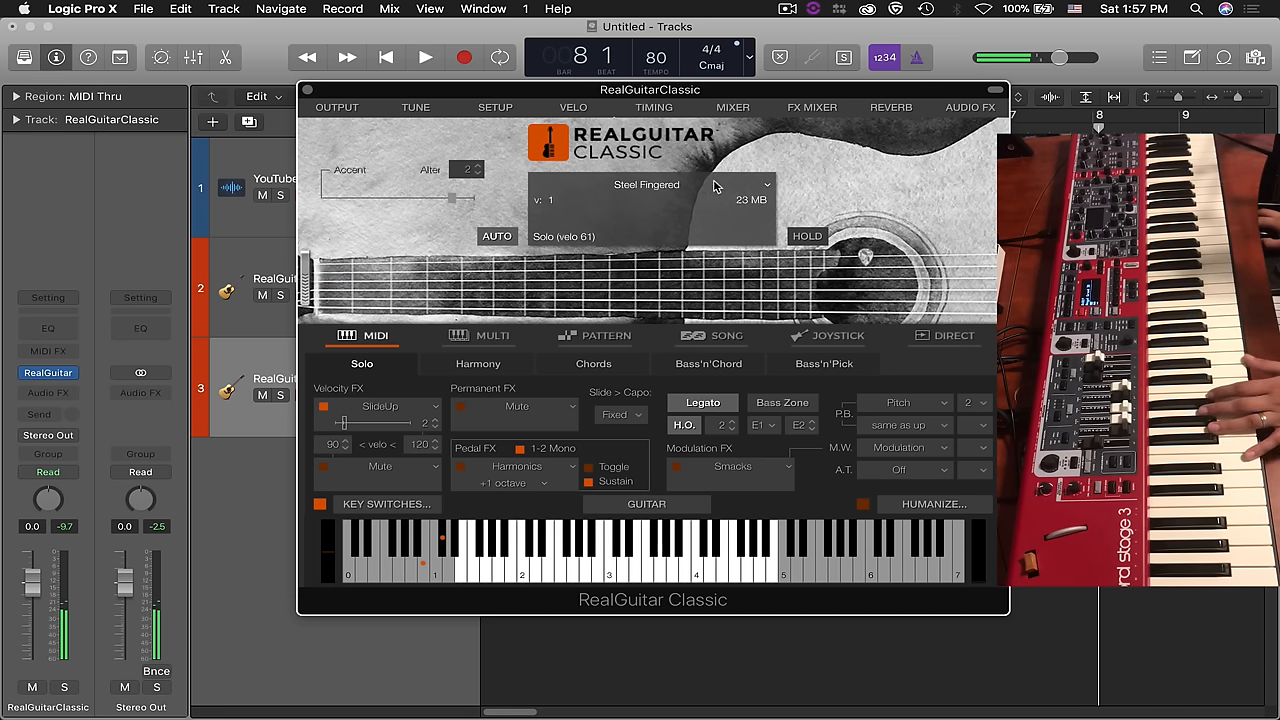
click(764, 184)
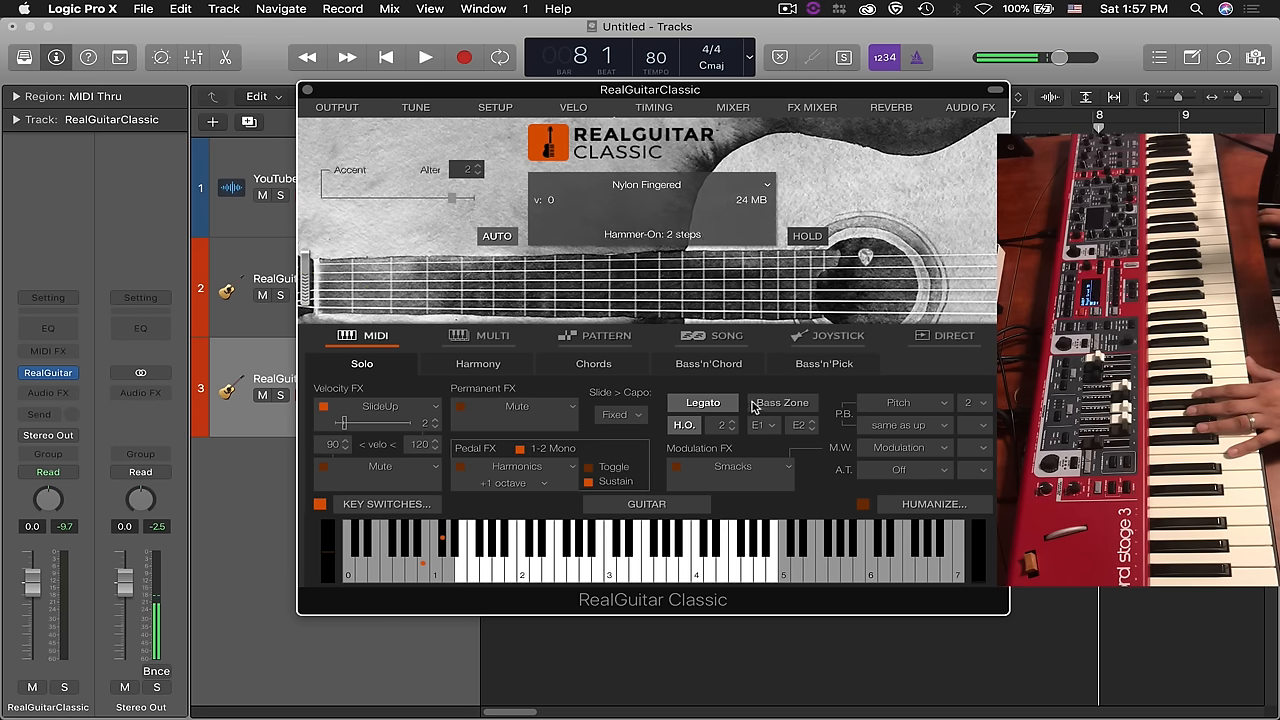
Load the Steel 2 Picked sample set in RealGuitar Classic
click(646, 184)
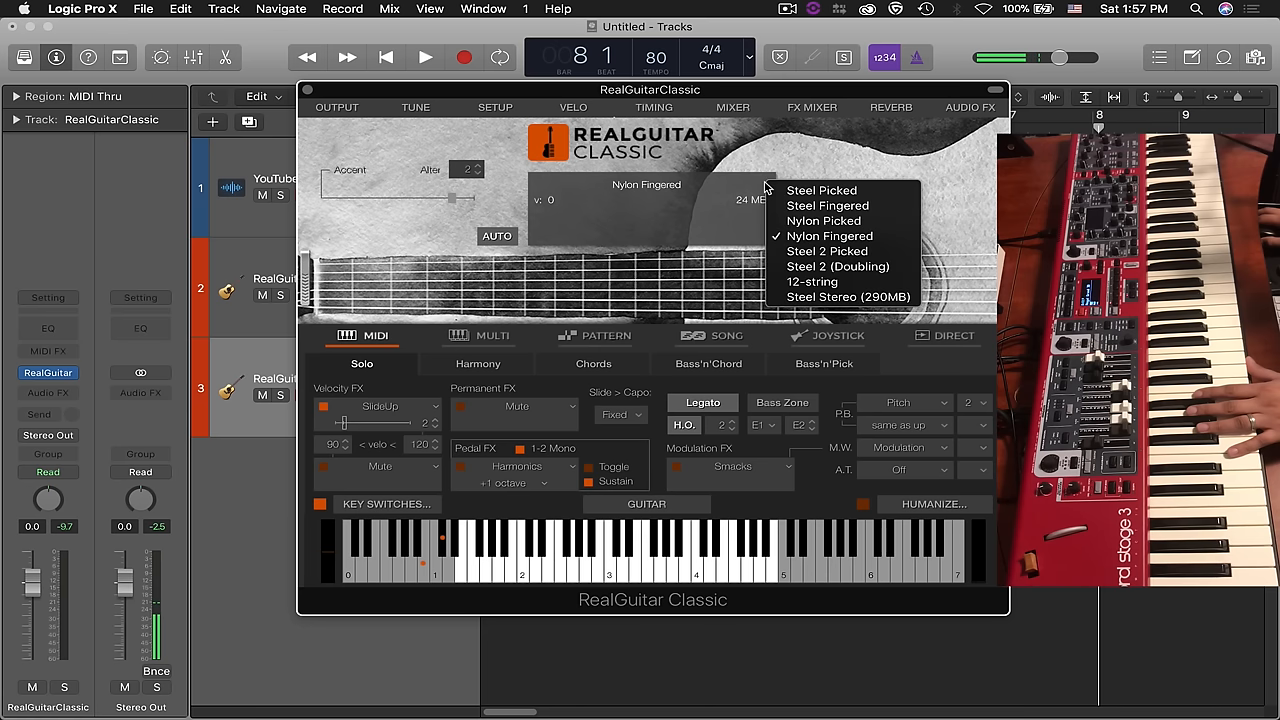
mouse_move(830, 252)
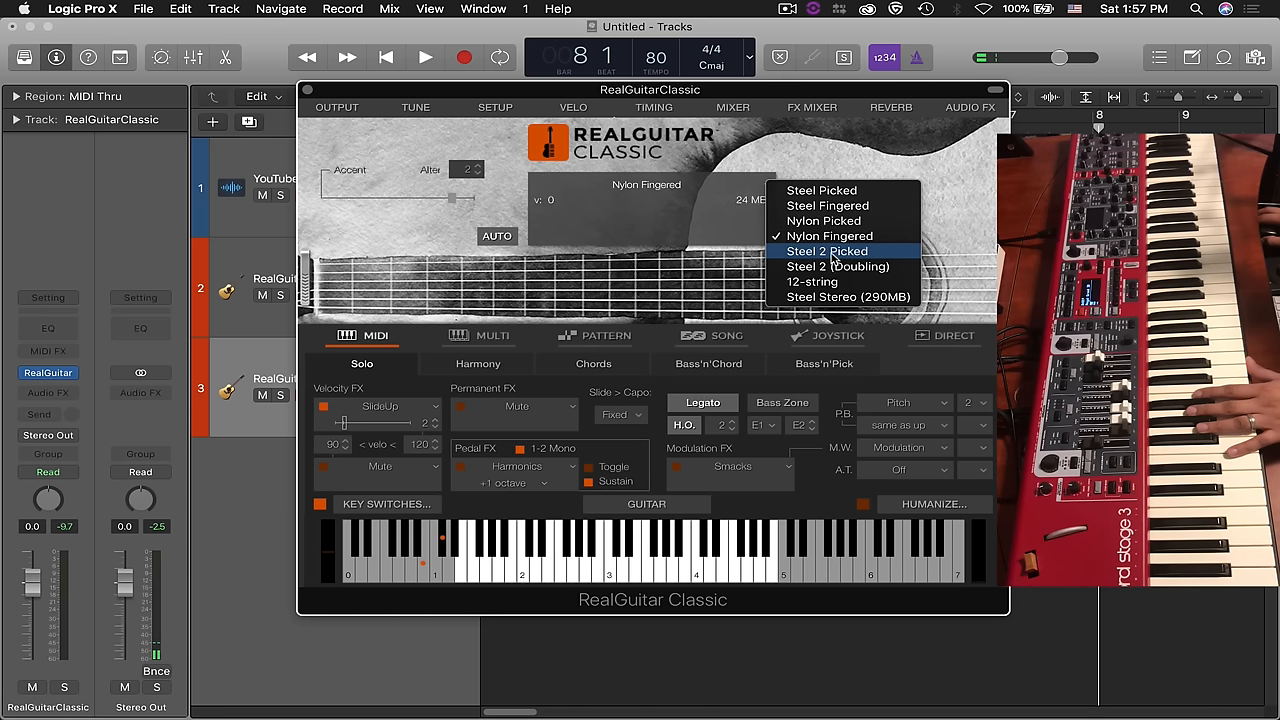
click(826, 252)
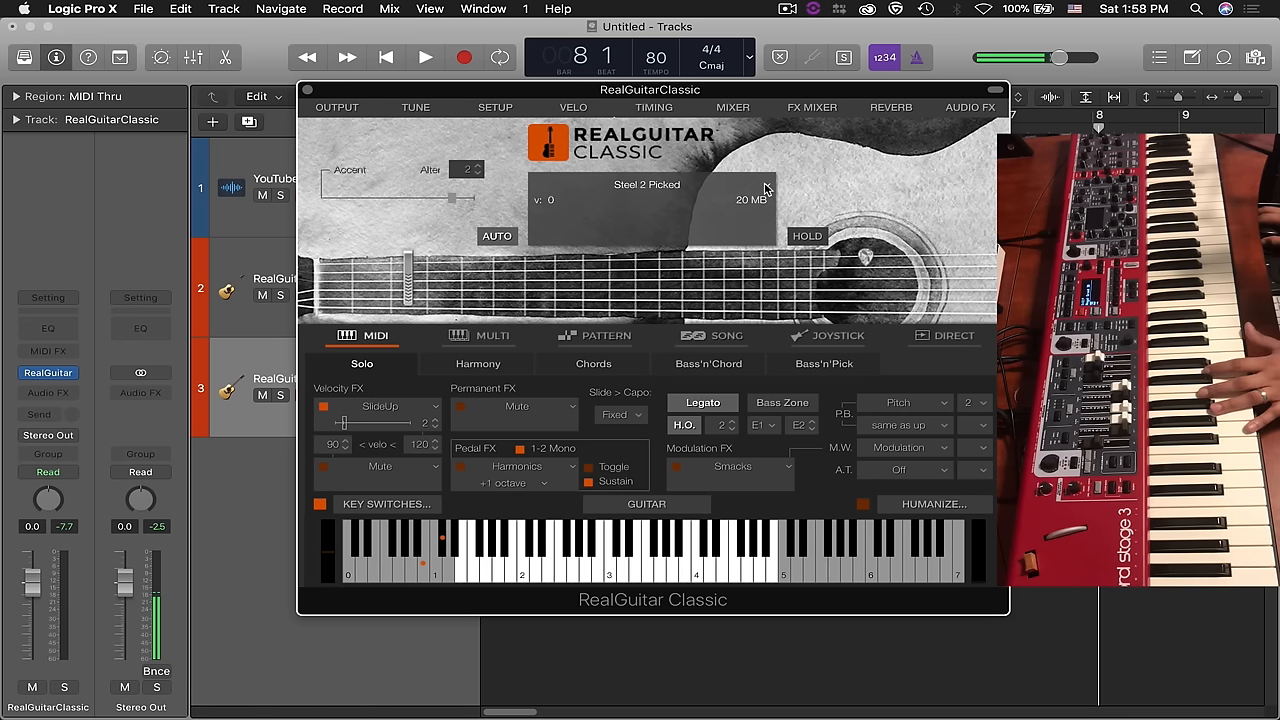
Audition Steel Picked and 12-string in RealGuitar Classic, then choose Steel Stereo (290MB)
click(648, 190)
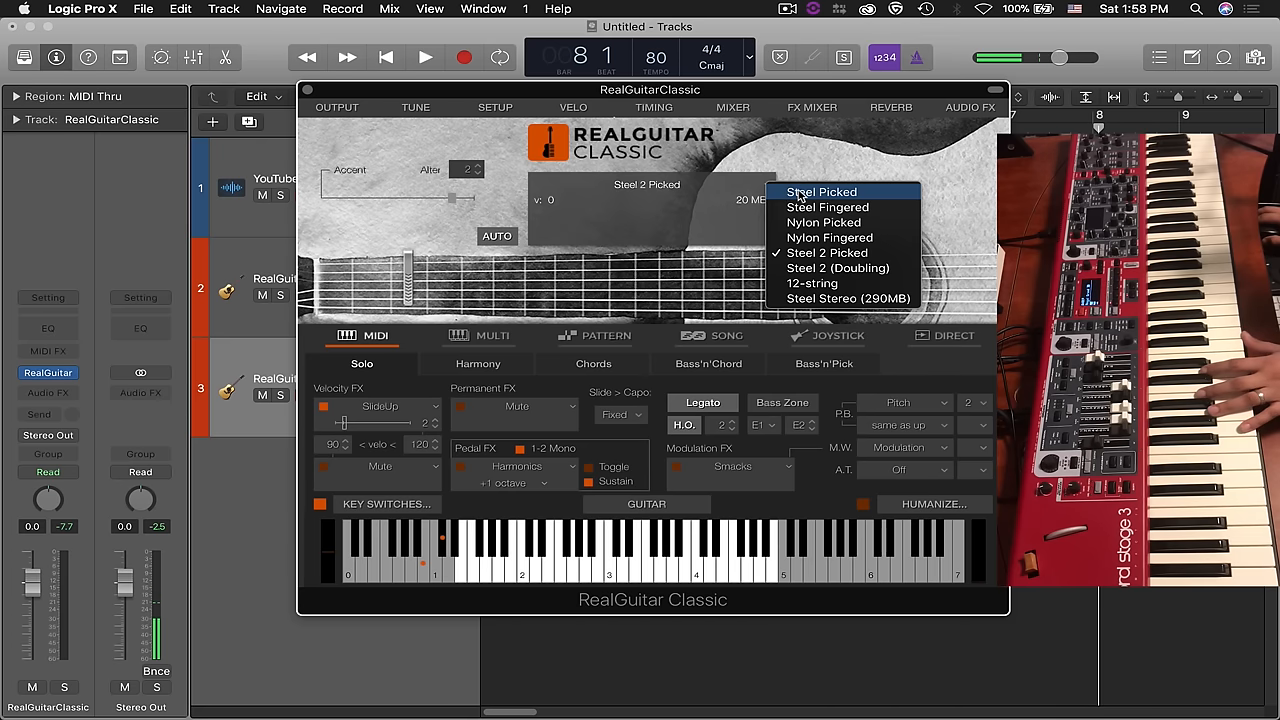
click(820, 192)
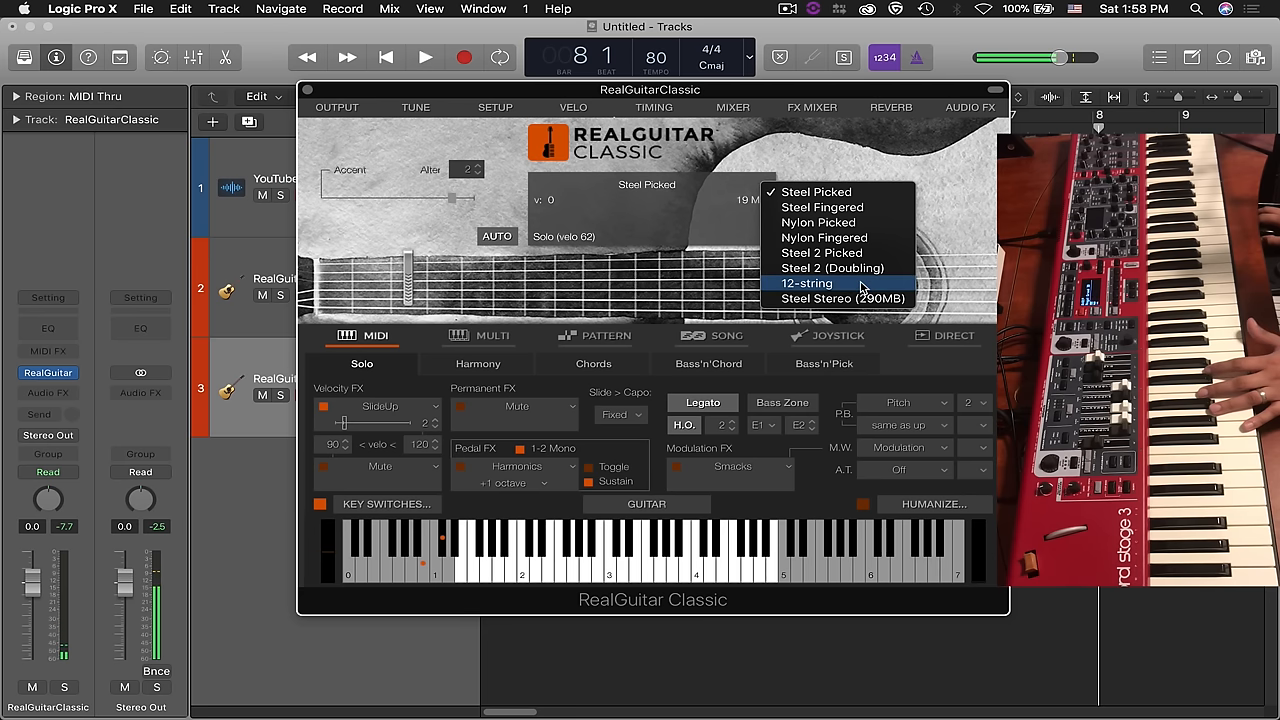
click(806, 284)
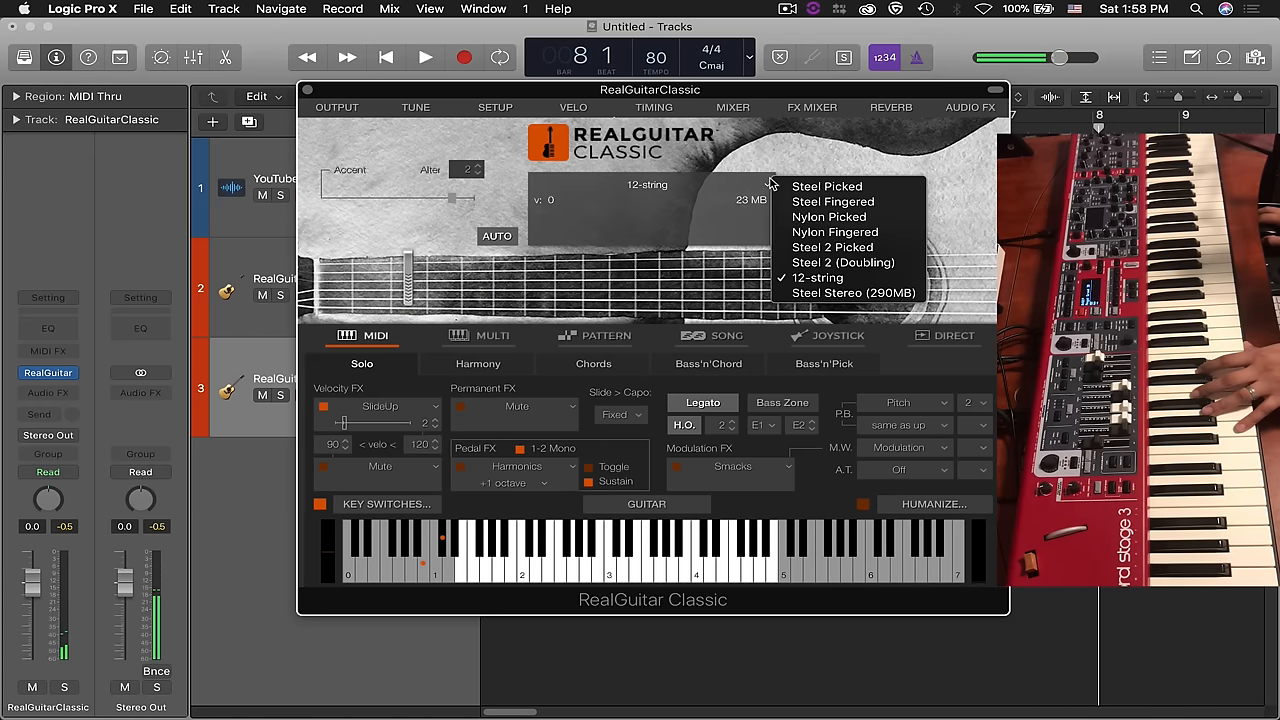
mouse_move(850, 292)
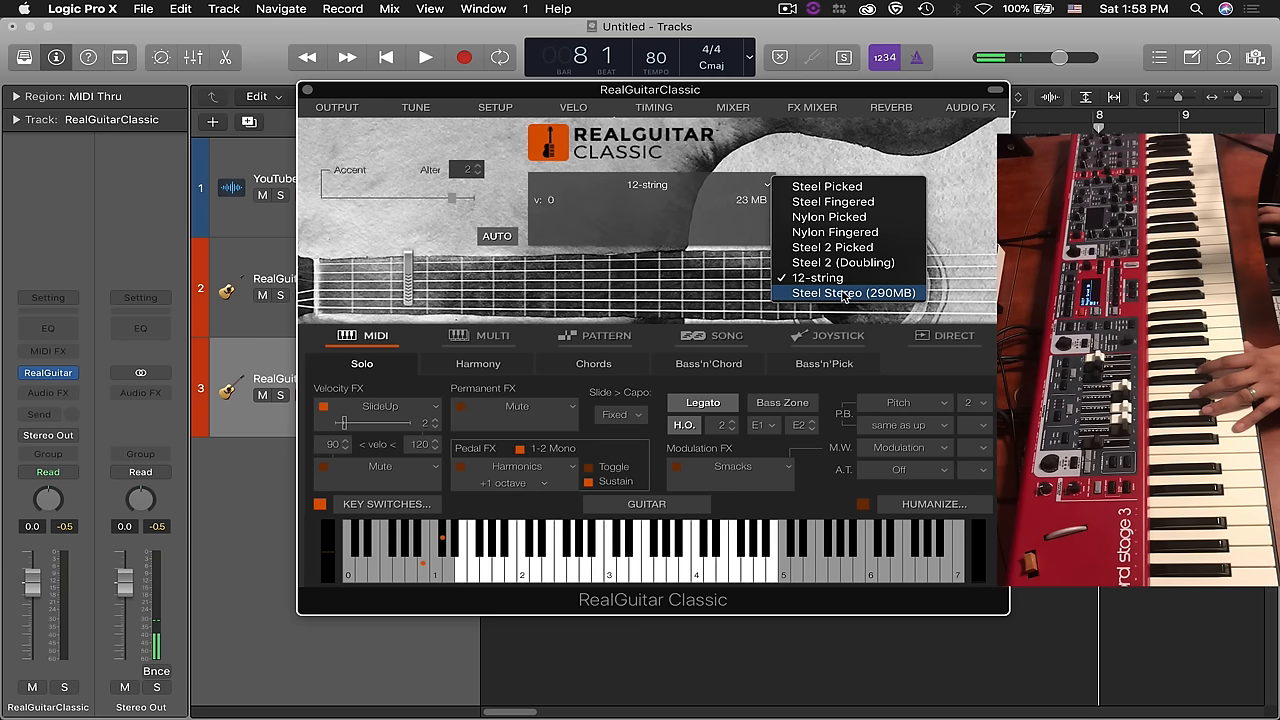
click(852, 292)
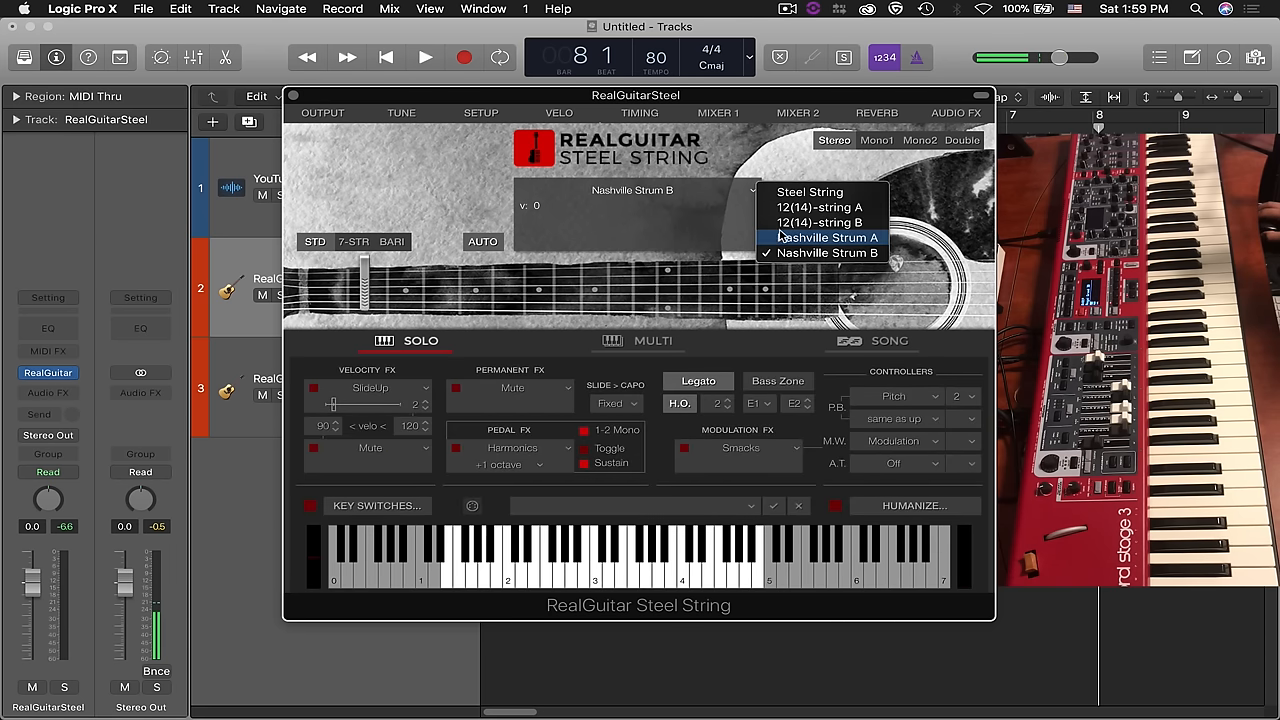
Set RealGuitar Classic to 12-string, then return to the RealGuitarSteel track with 12(14)-string A loaded
click(820, 206)
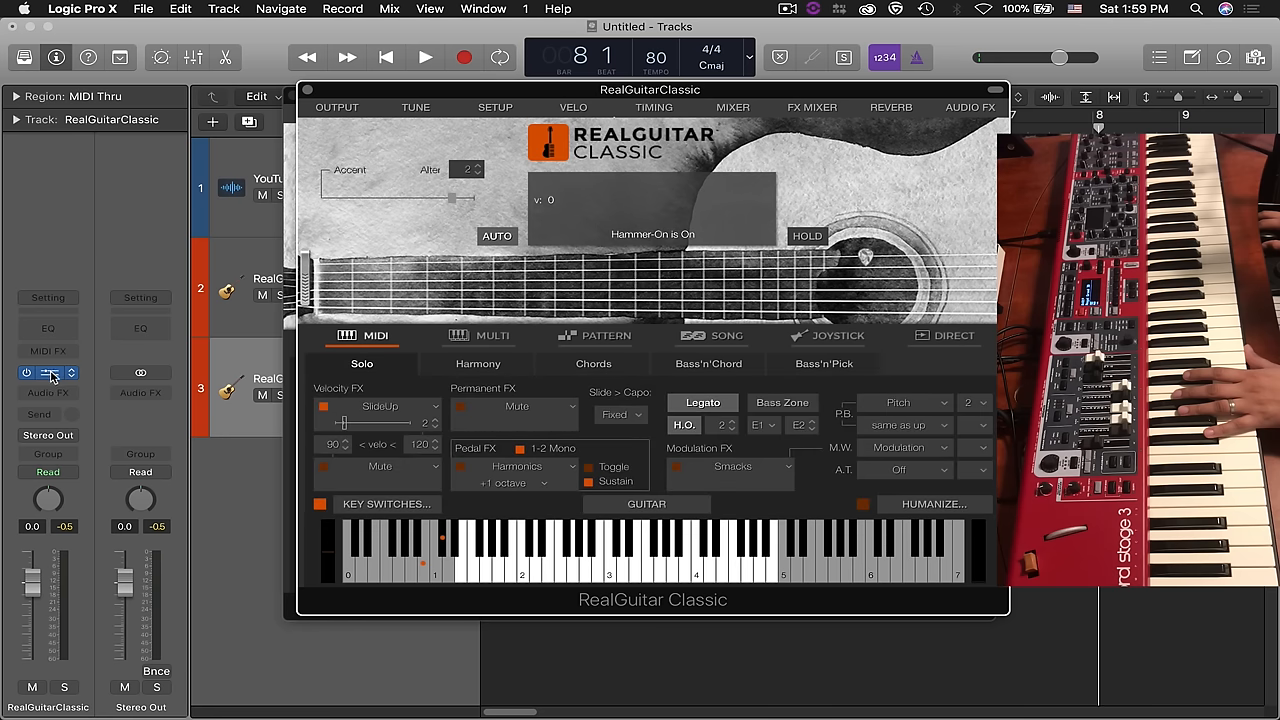
click(648, 184)
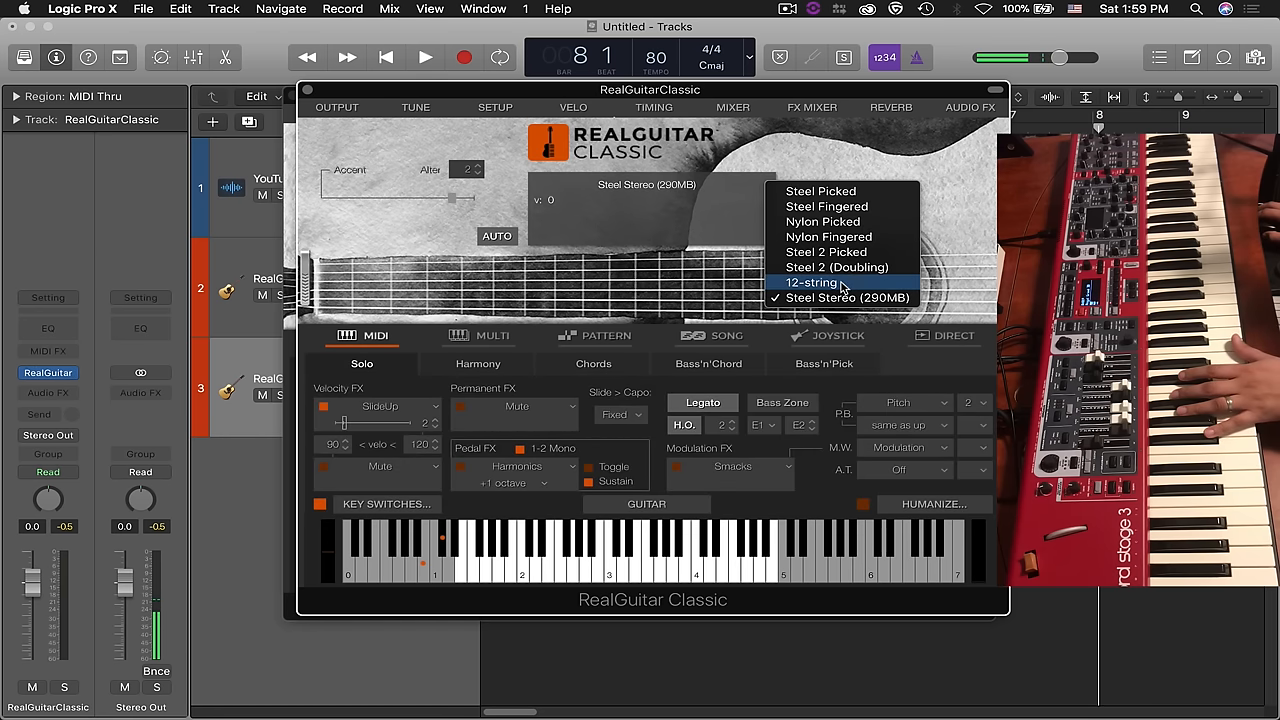
click(812, 282)
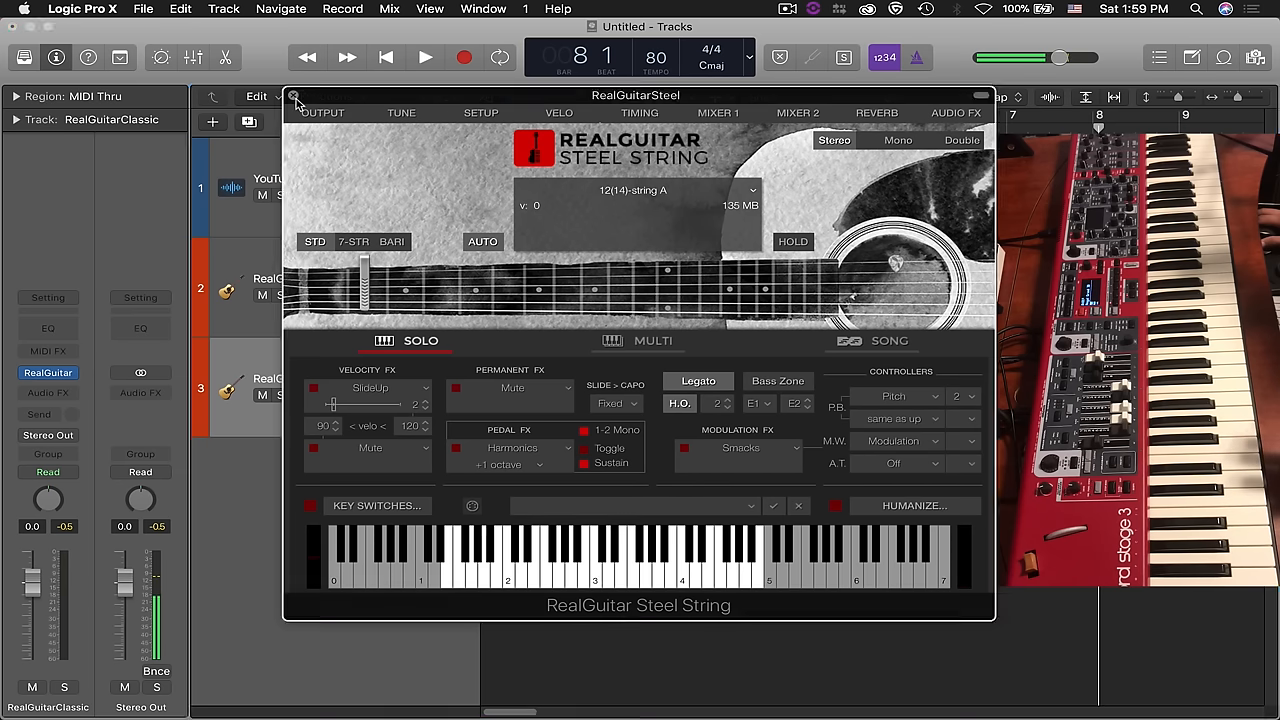
click(296, 96)
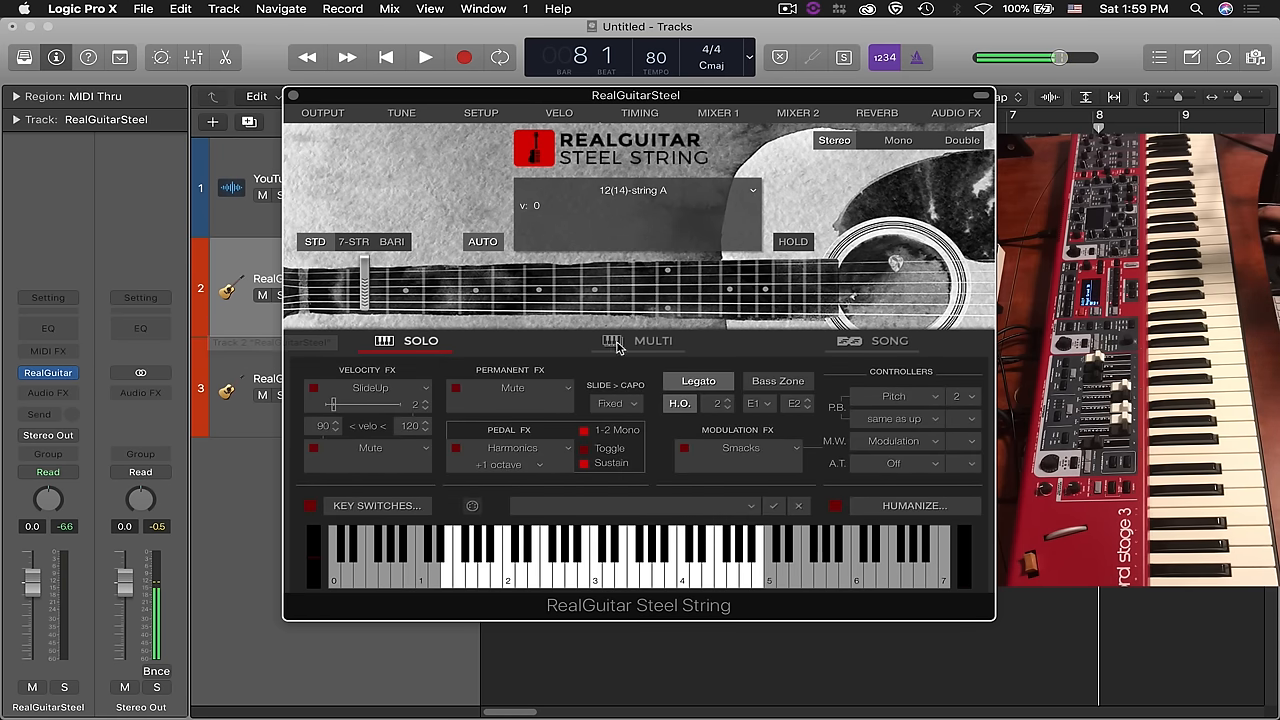
mouse_move(664, 404)
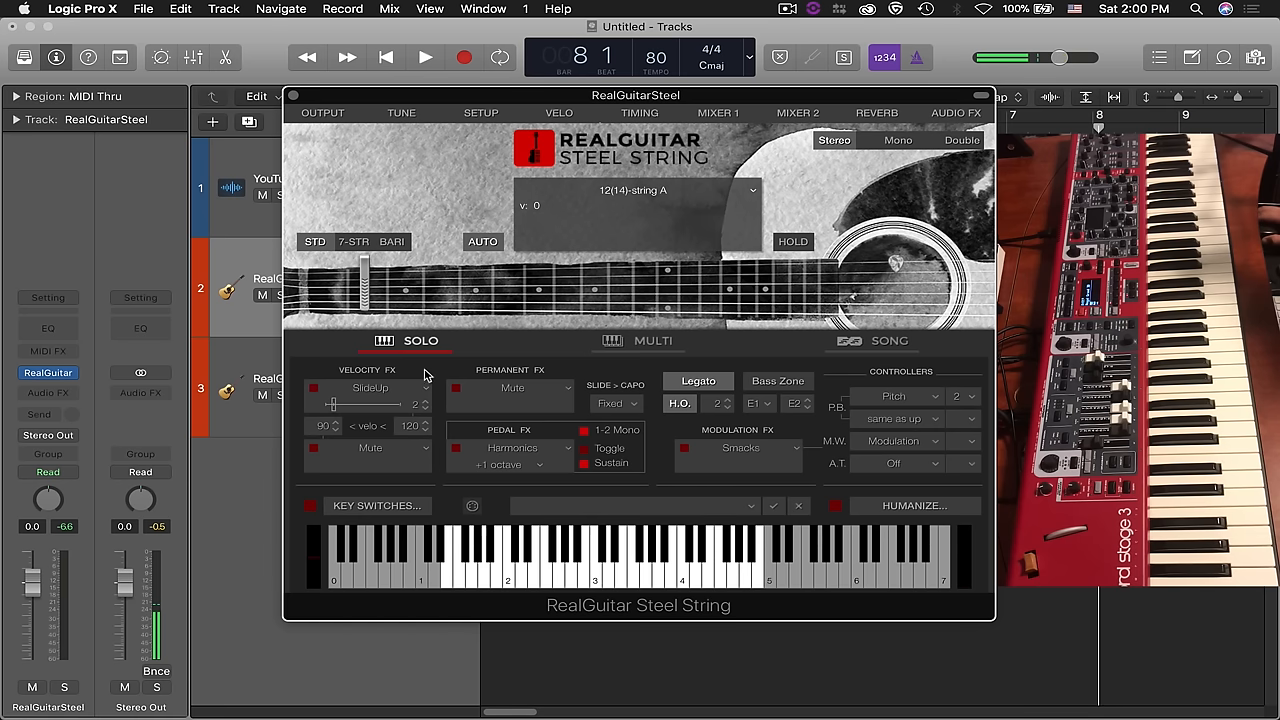
mouse_move(424, 382)
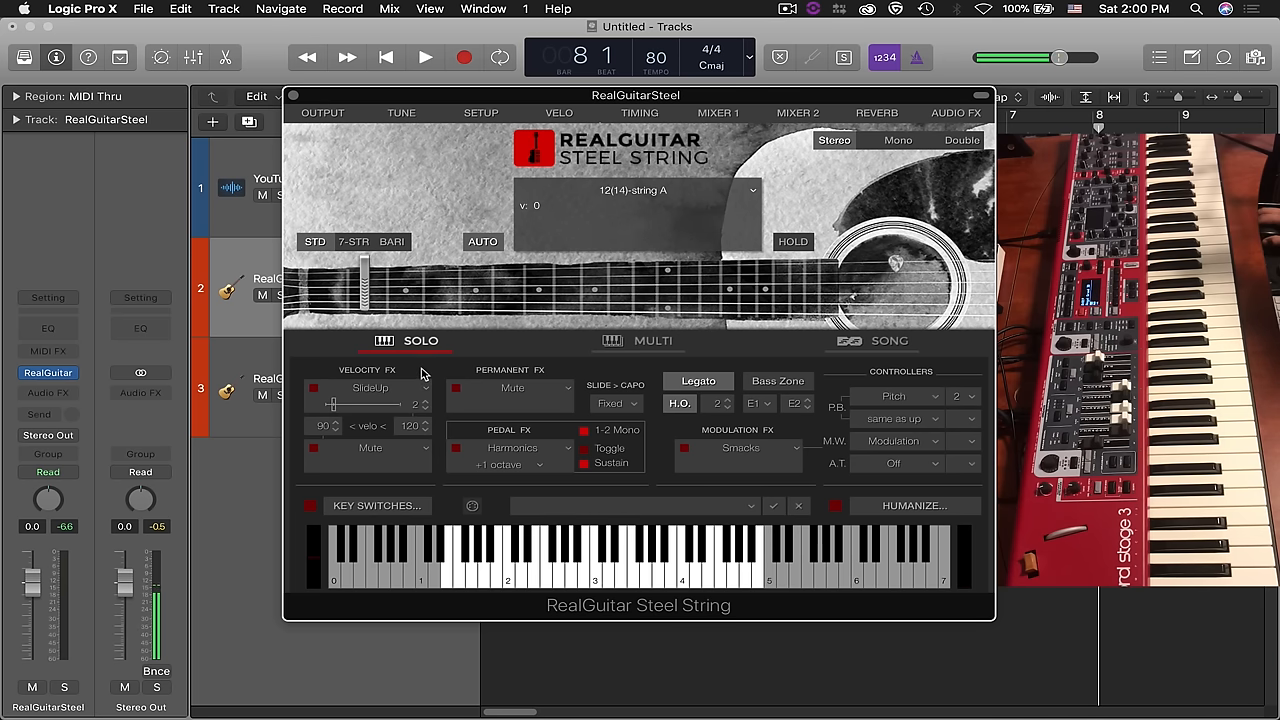
mouse_move(620, 350)
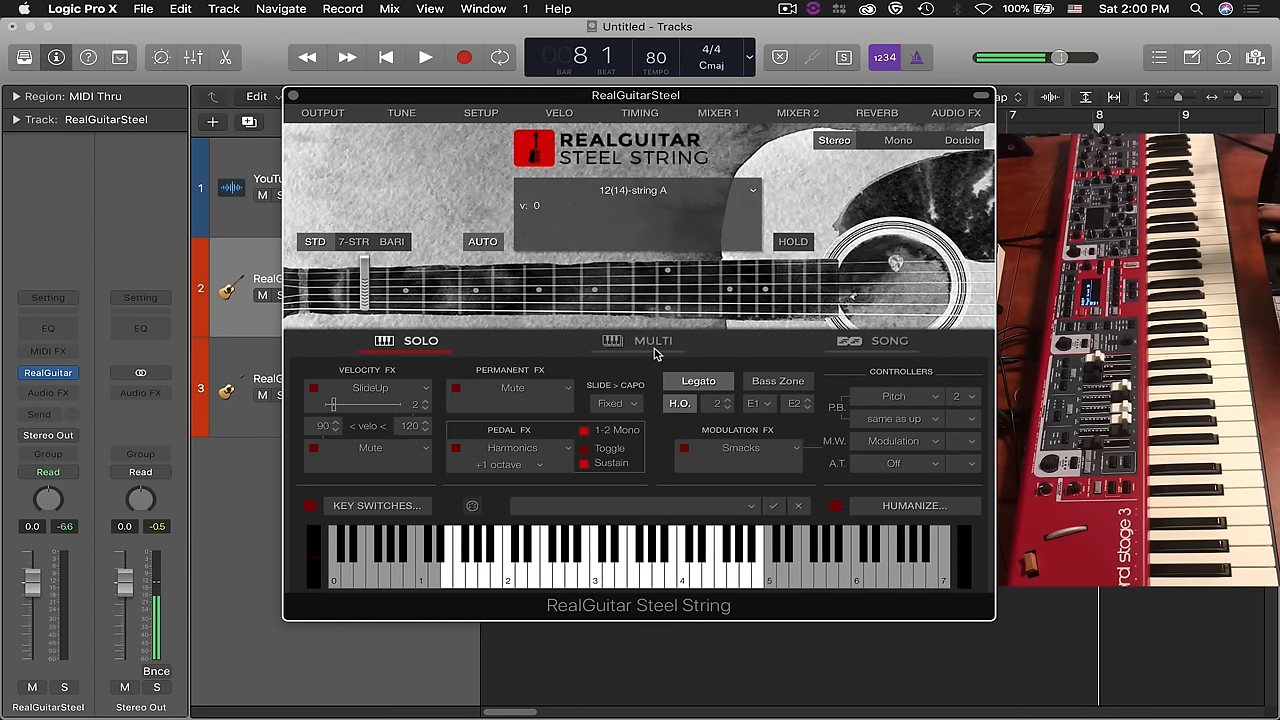
Put RealGuitar Steel String into Multi mode and strum chords live with 12(14)-string A
click(652, 340)
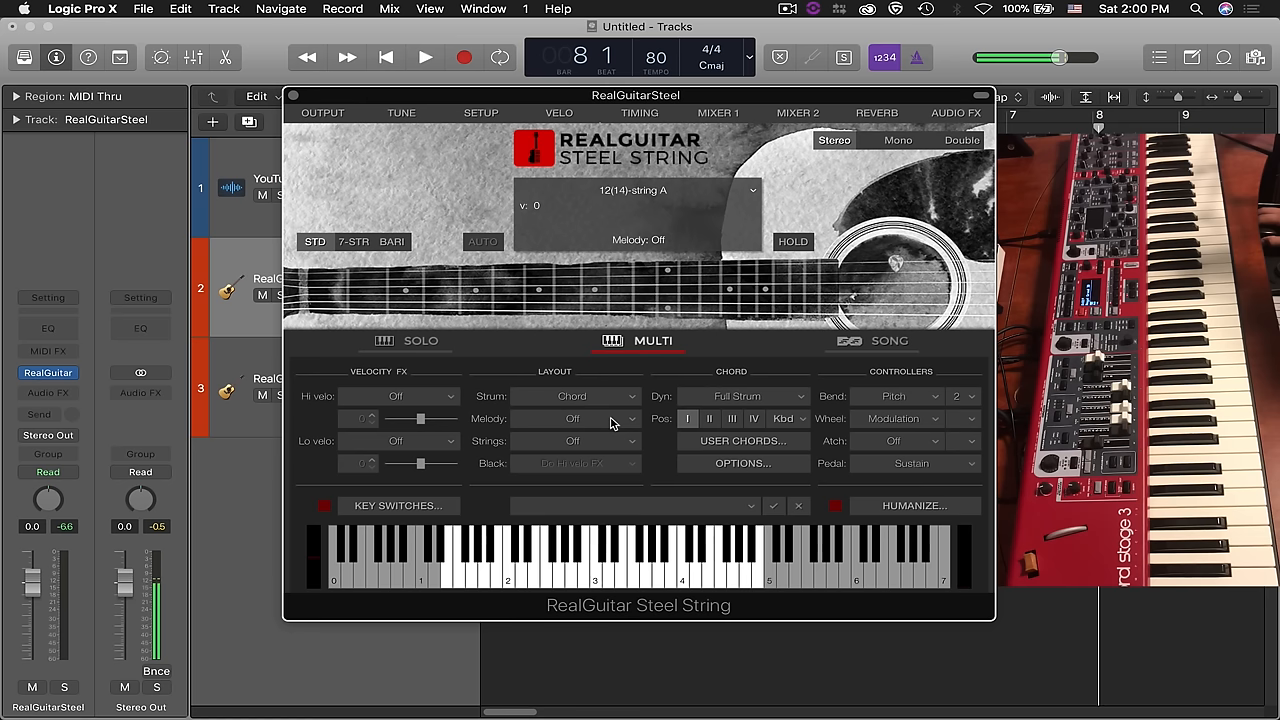
mouse_move(532, 376)
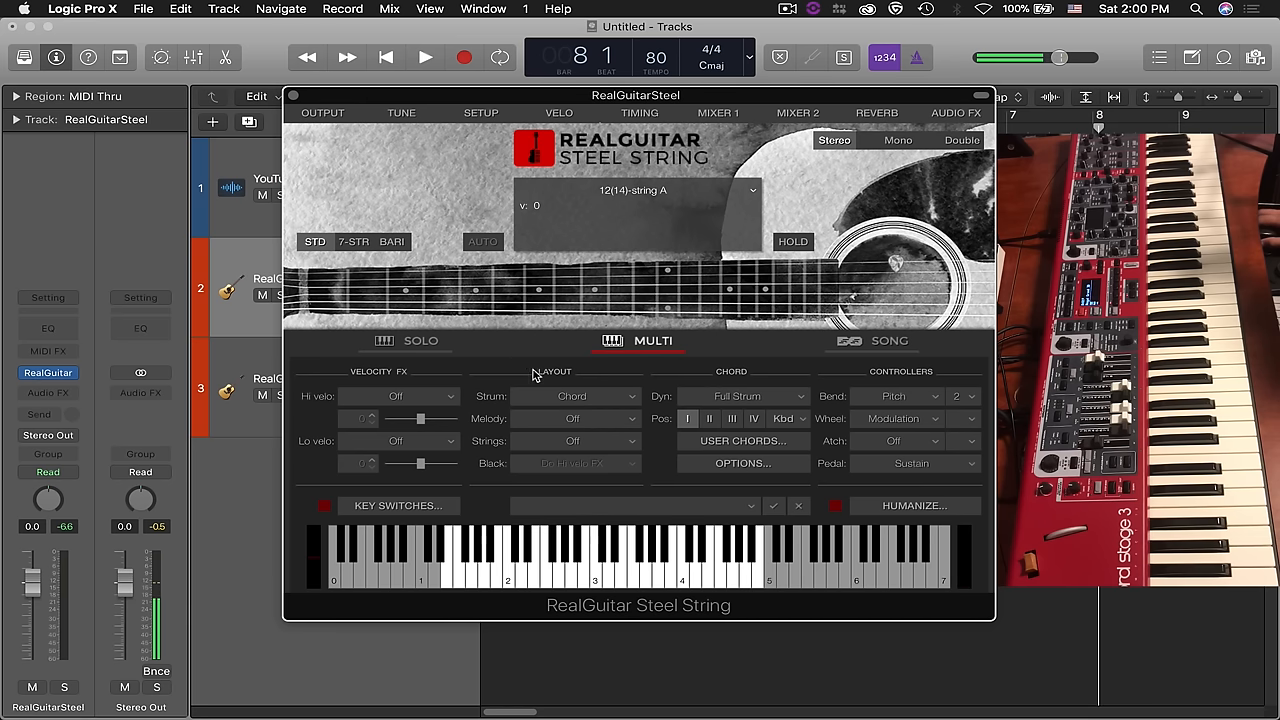
mouse_move(608, 376)
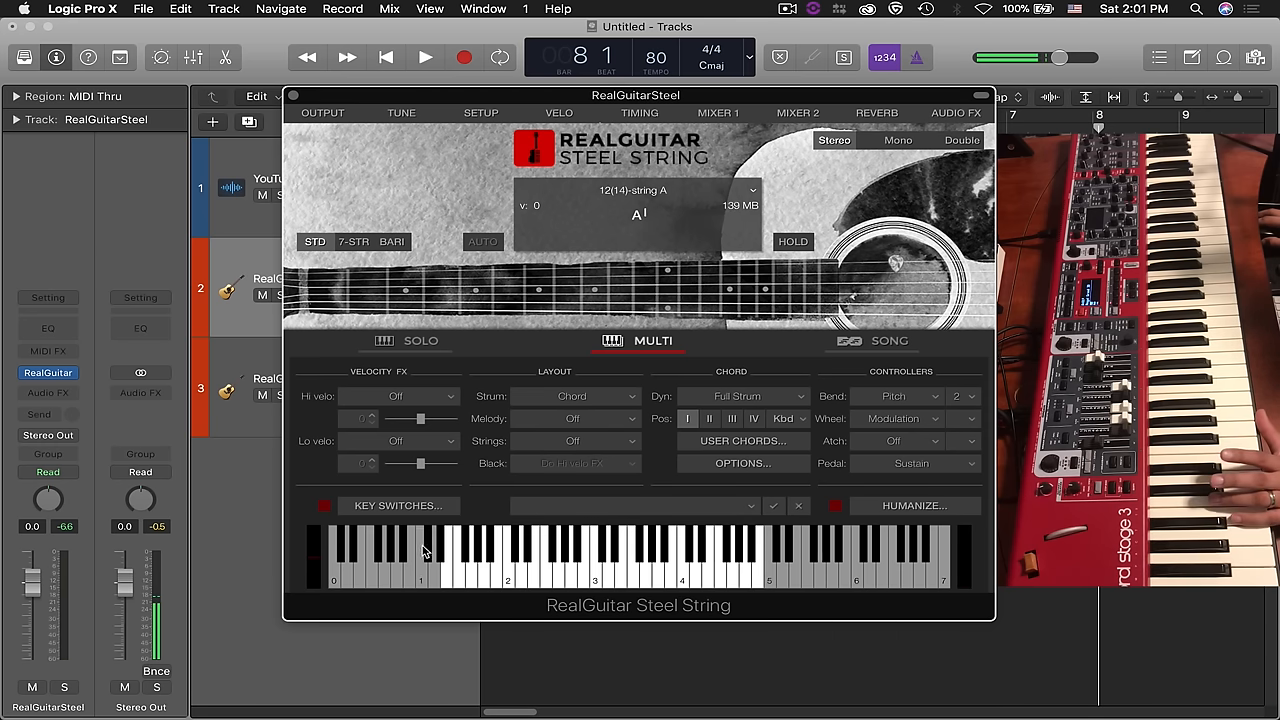
click(428, 544)
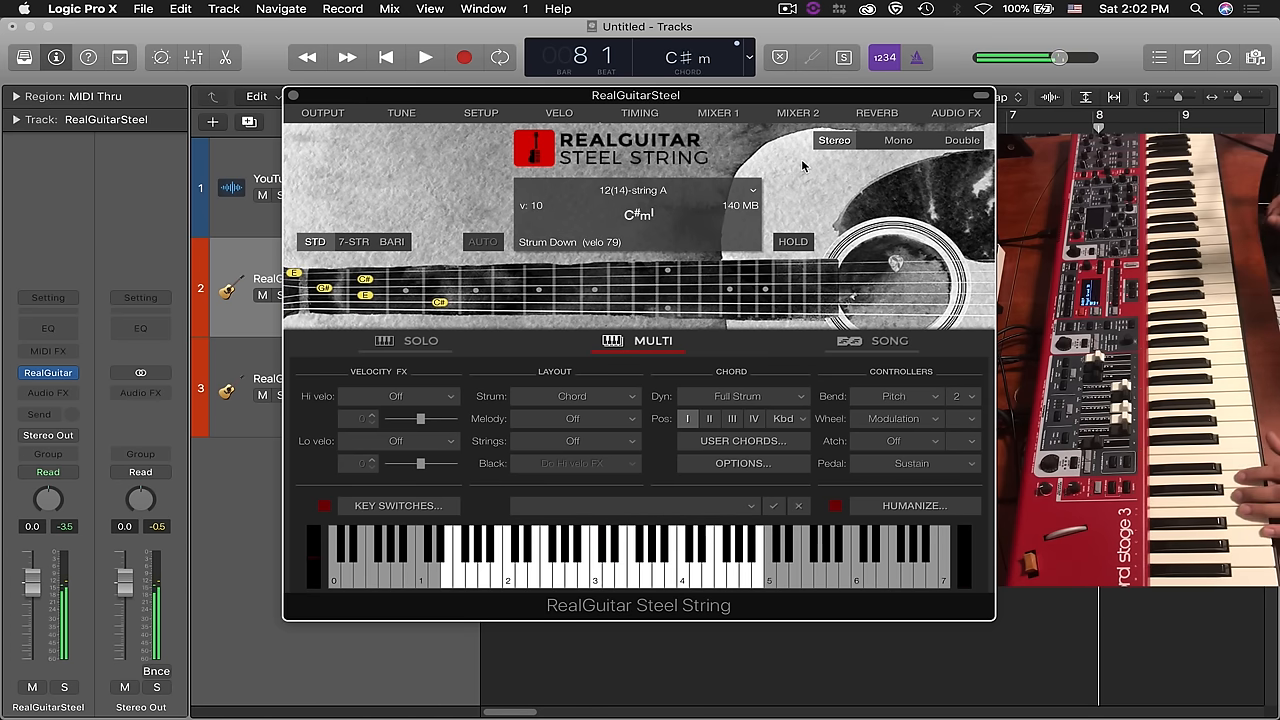
Load the Nashville Strum A sound set while in Multi mode
click(632, 190)
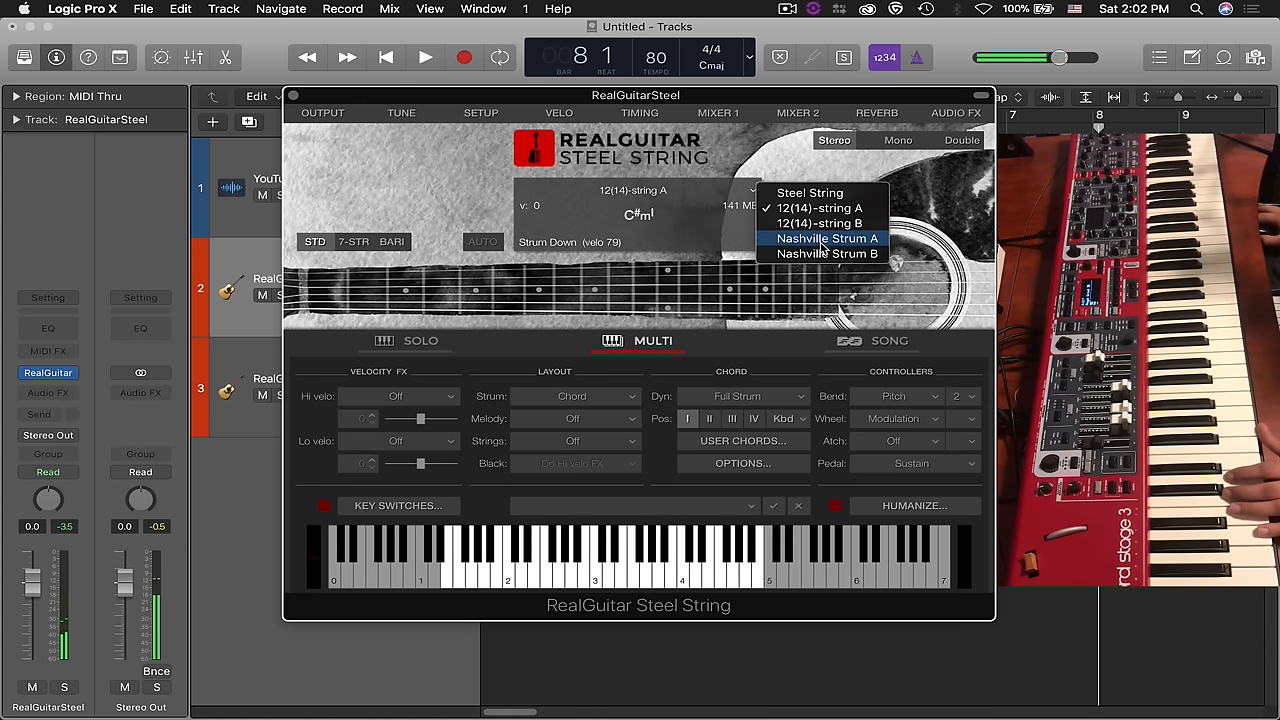
click(828, 238)
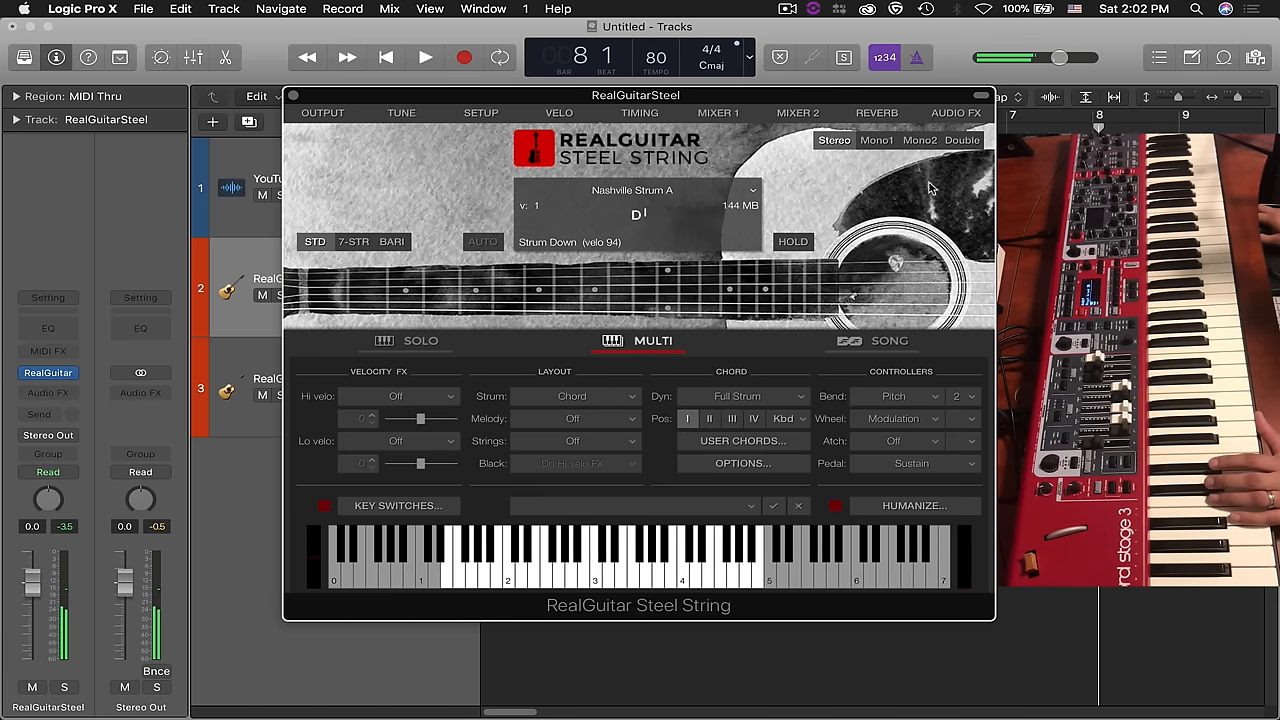
Show the Steel String's Mixer 1 page and adjust the string Scrapes noise level
click(716, 112)
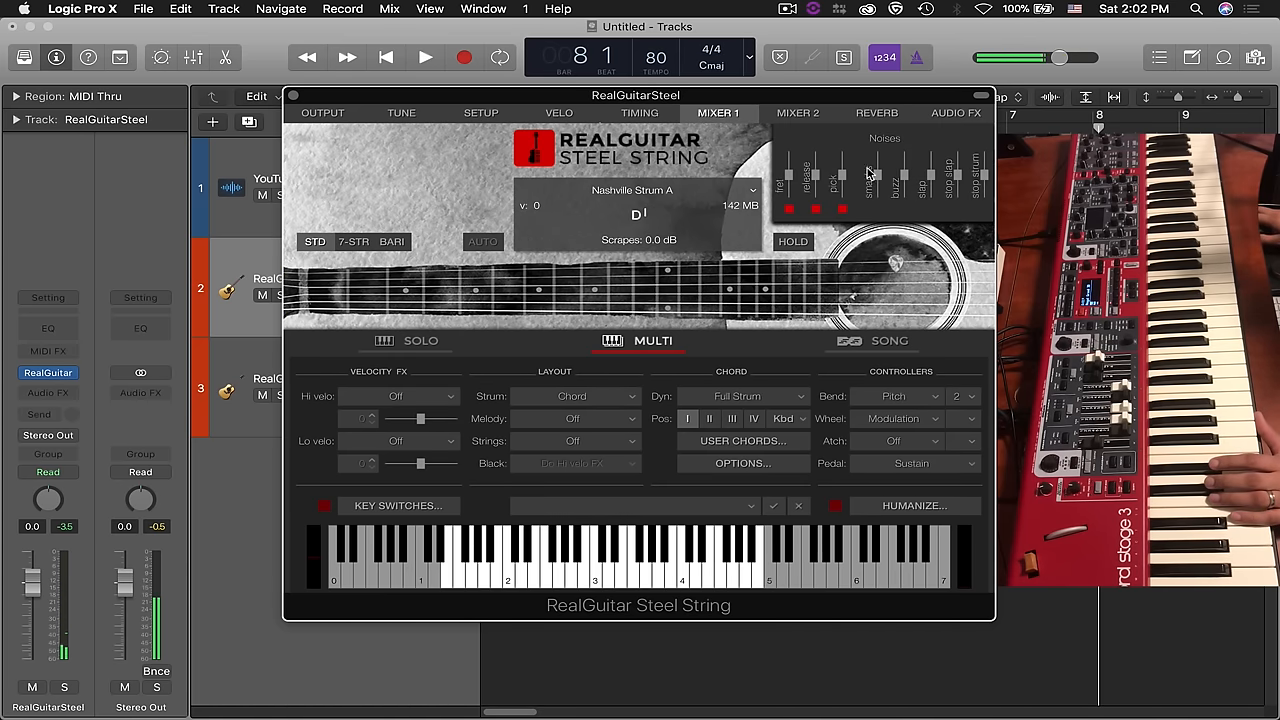
drag(832, 176, 832, 160)
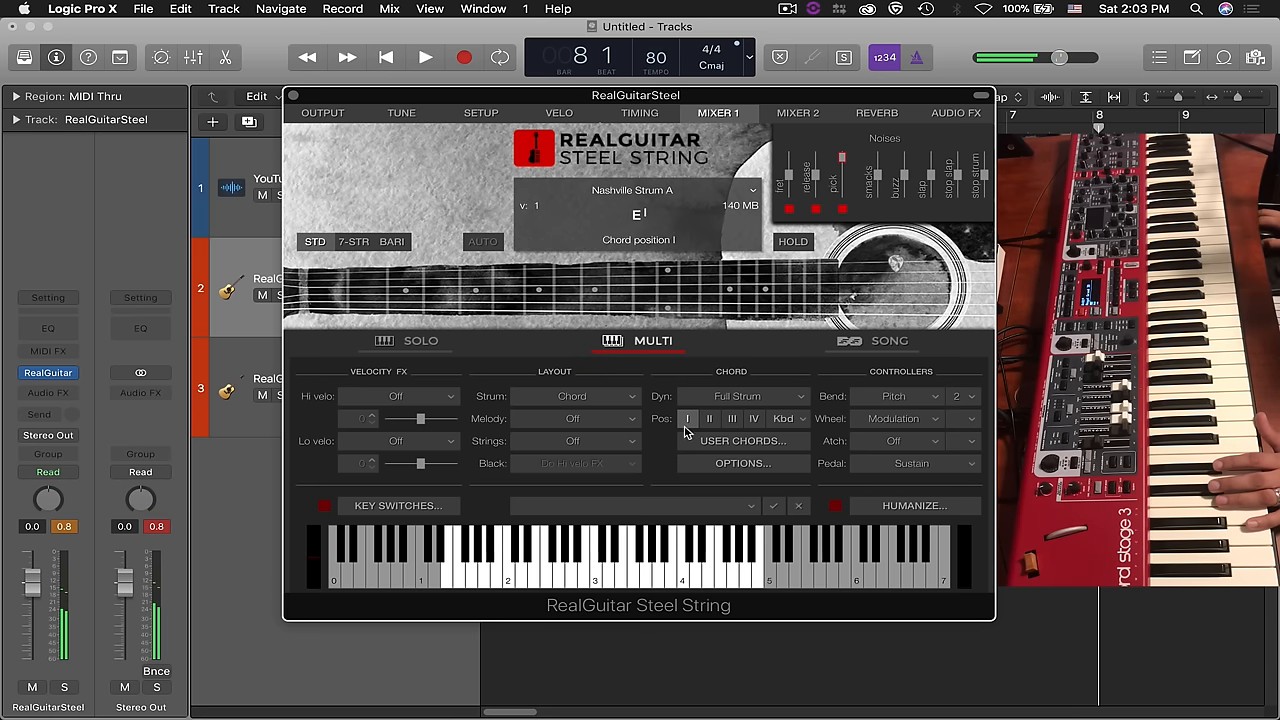
Strum chords in neck positions I and II, then list the low-velocity effects
click(708, 418)
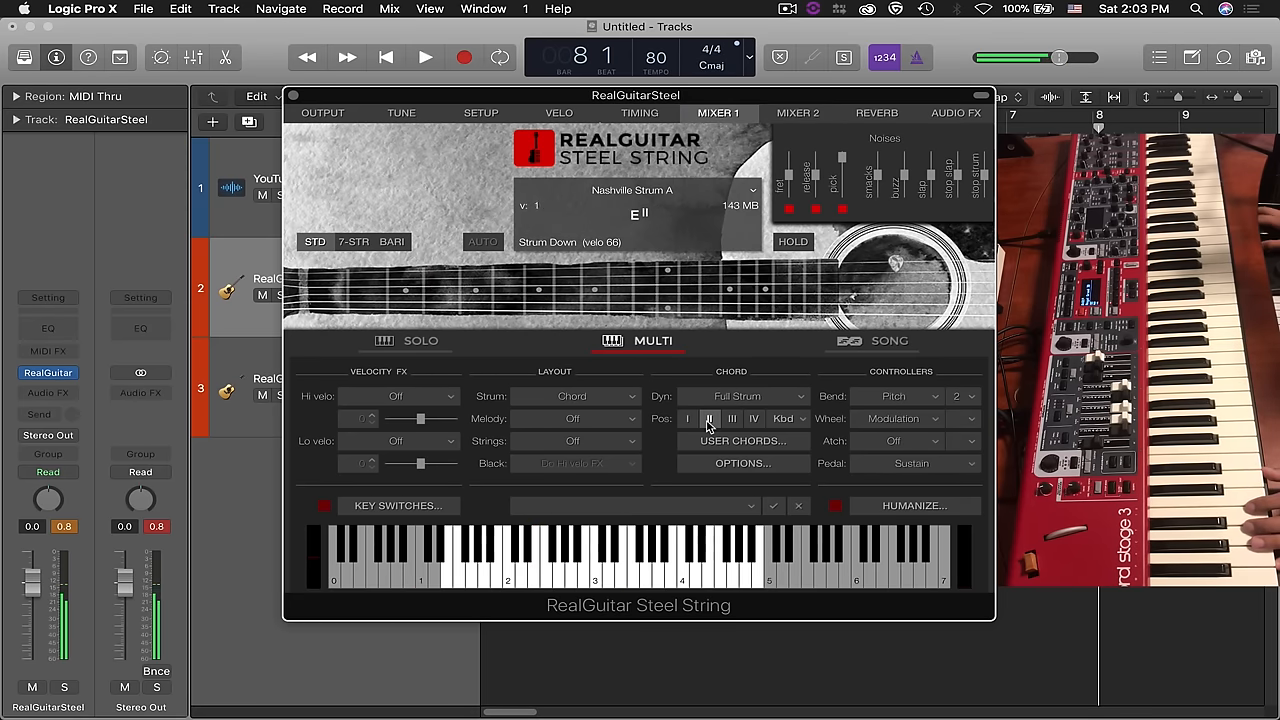
click(708, 418)
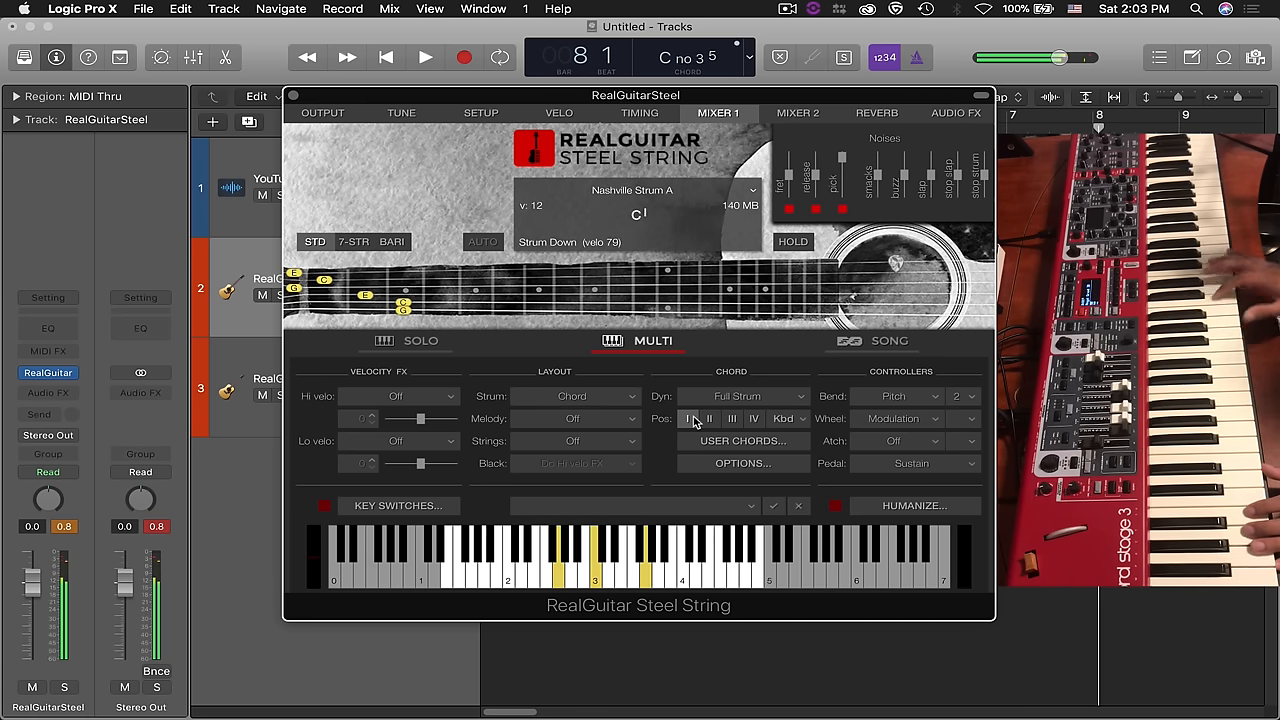
click(396, 396)
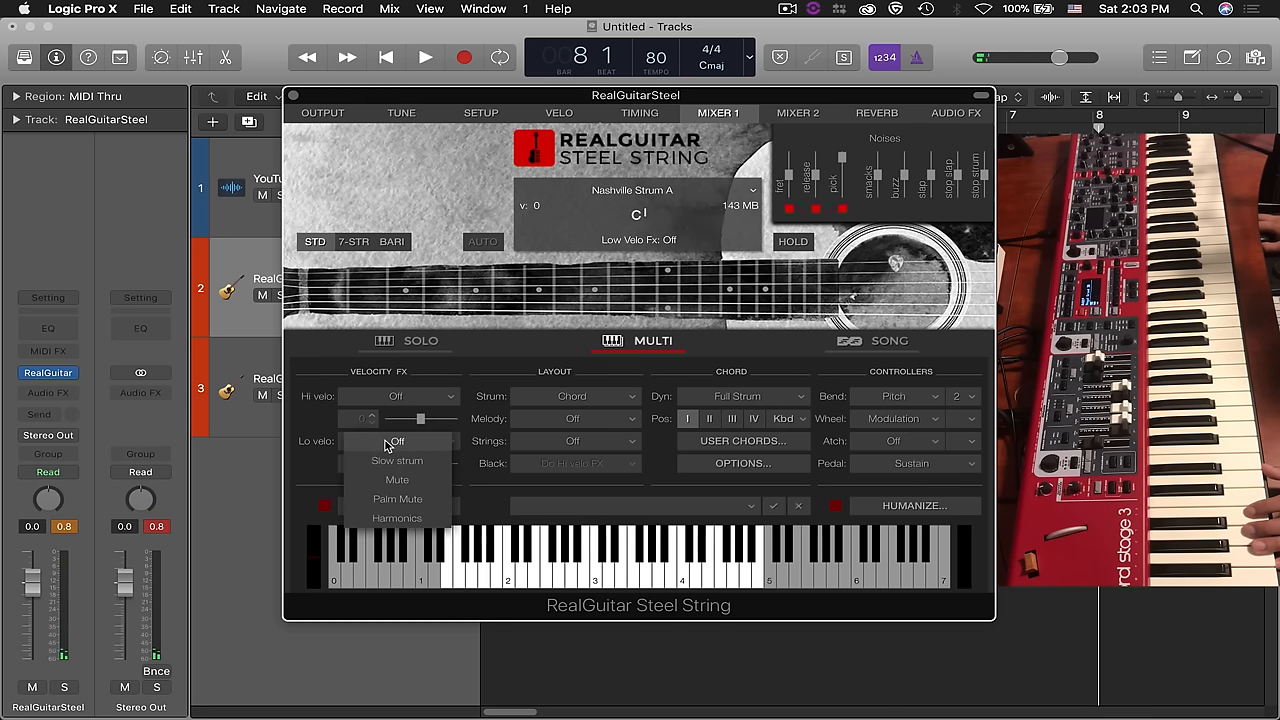
Set Lo velo FX to Palm Mute and fine-tune its velocity threshold slider
click(396, 498)
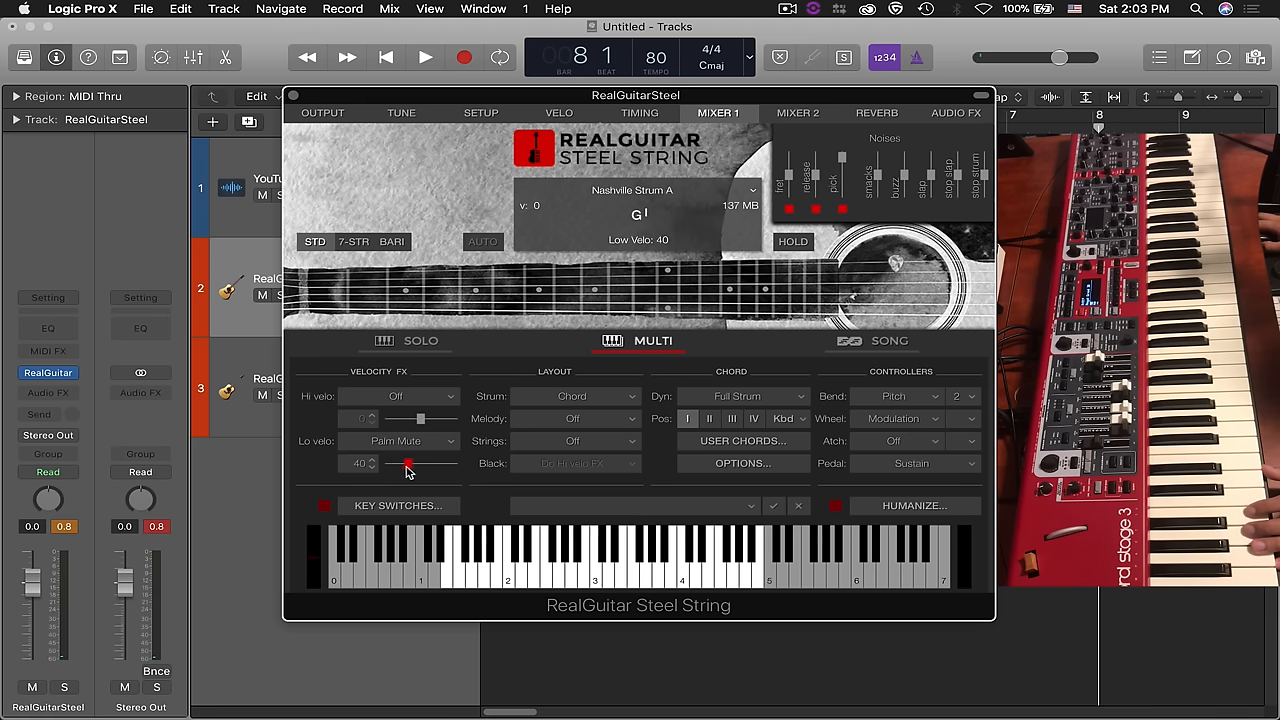
drag(410, 468, 430, 468)
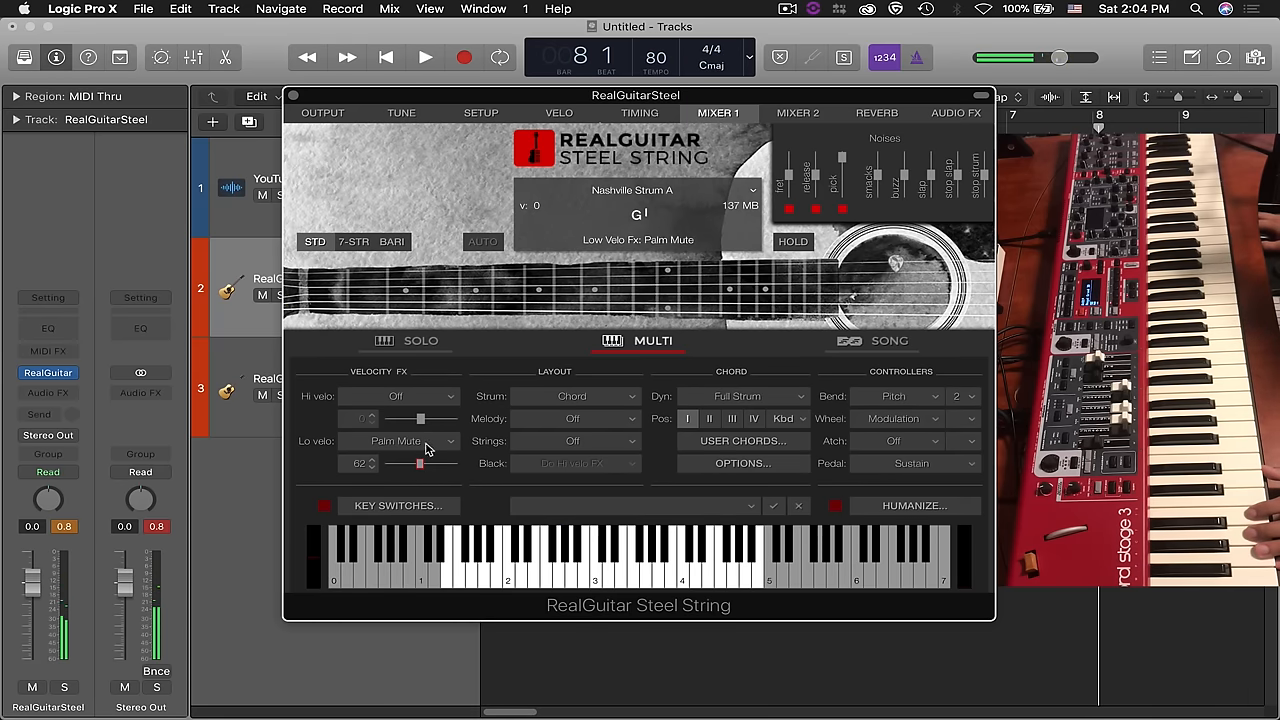
drag(420, 464, 436, 464)
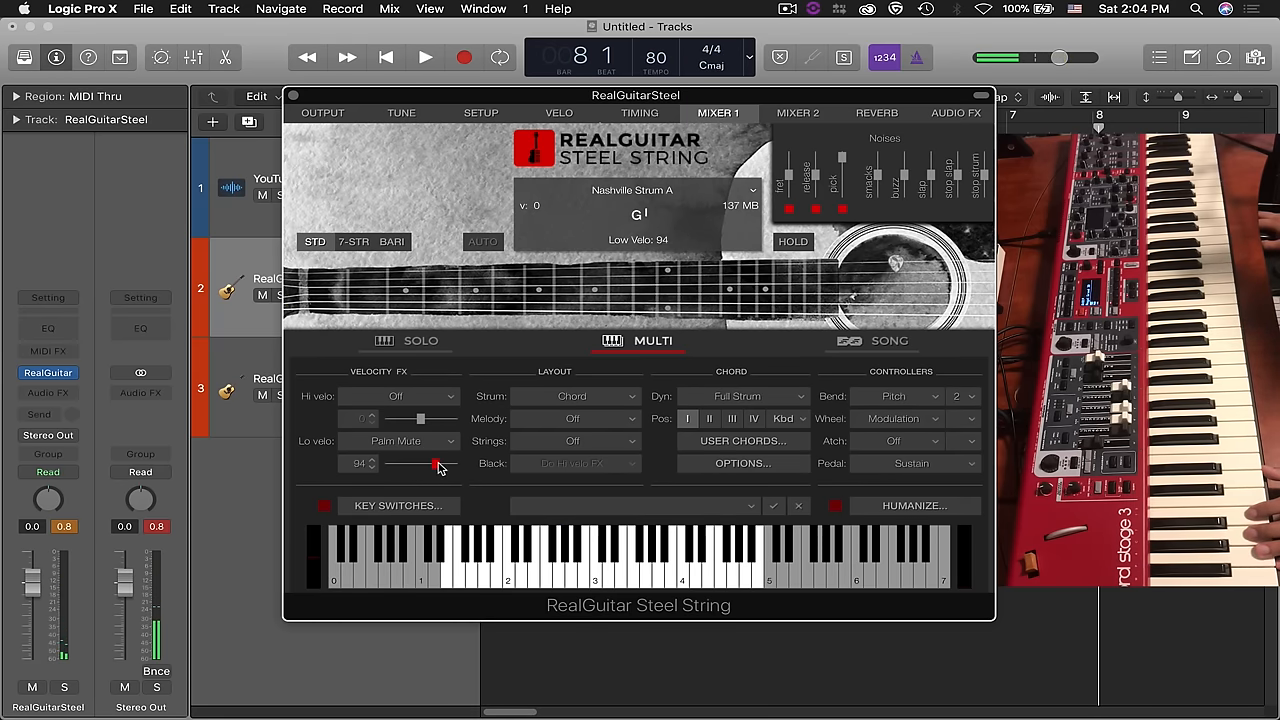
drag(440, 464, 432, 464)
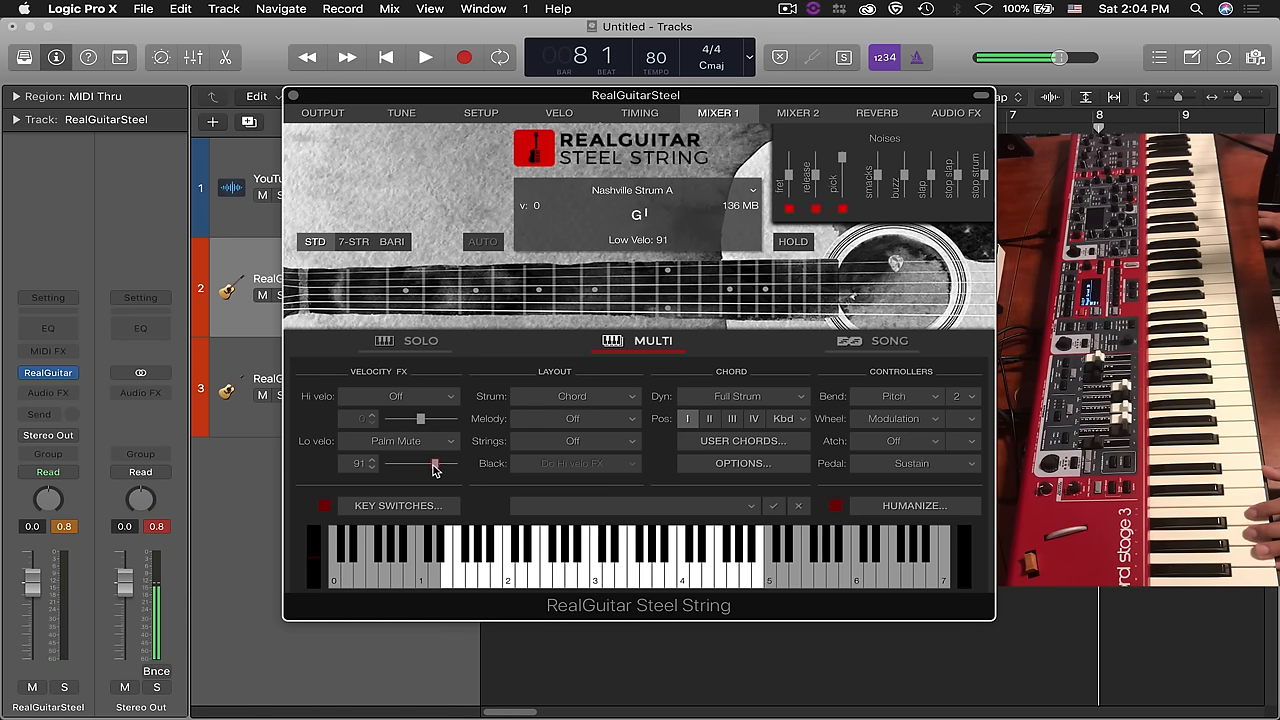
drag(436, 464, 392, 464)
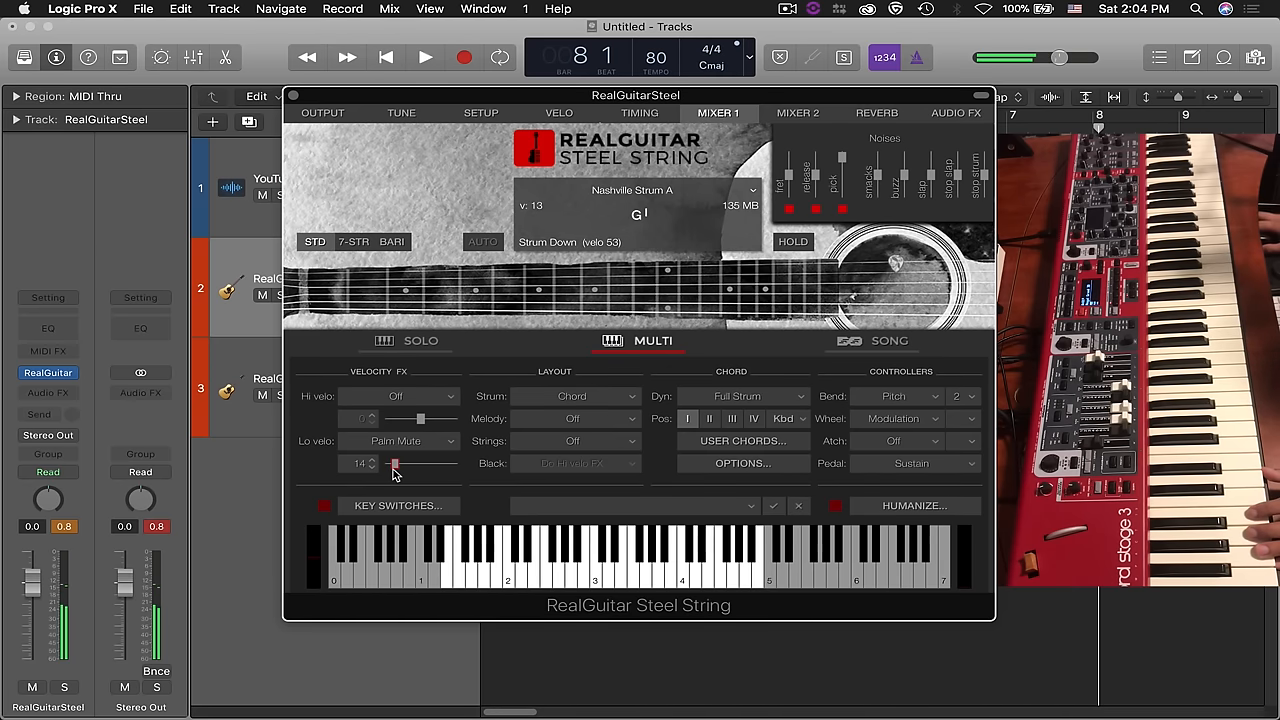
drag(392, 464, 440, 464)
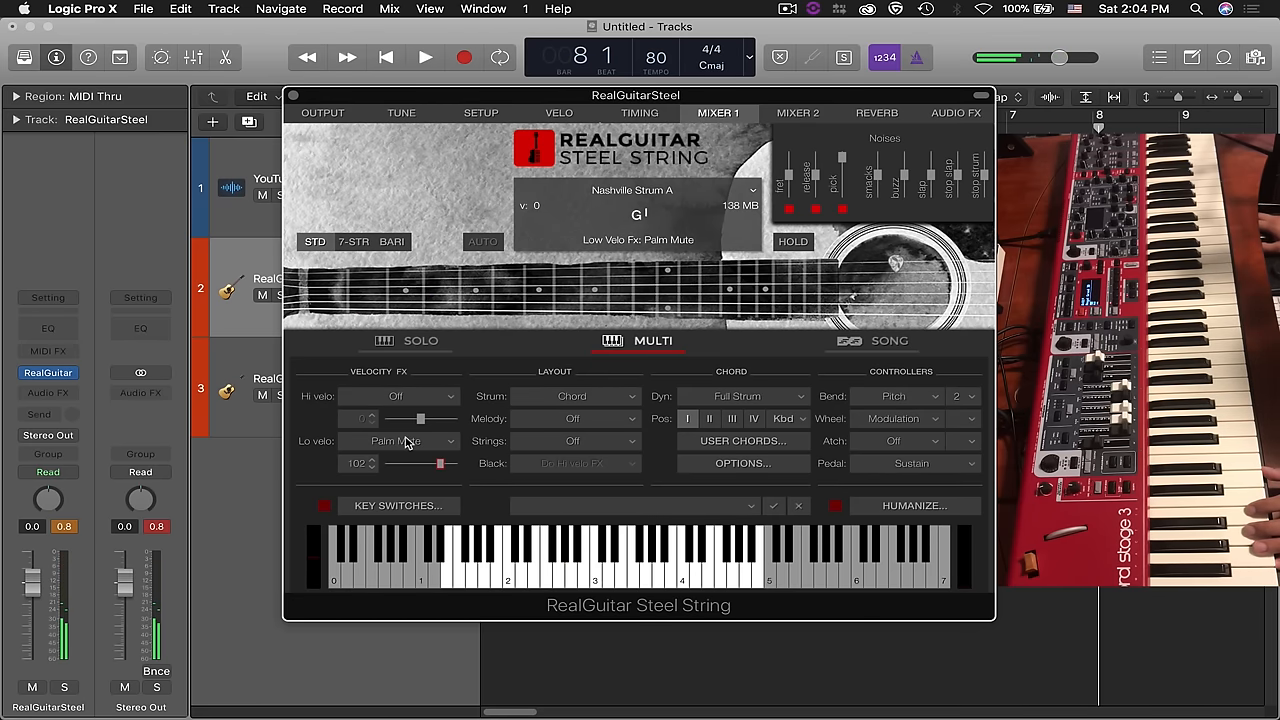
Set Hi velo FX to Slow Strum and lower the Lo velo threshold to around 16
click(398, 442)
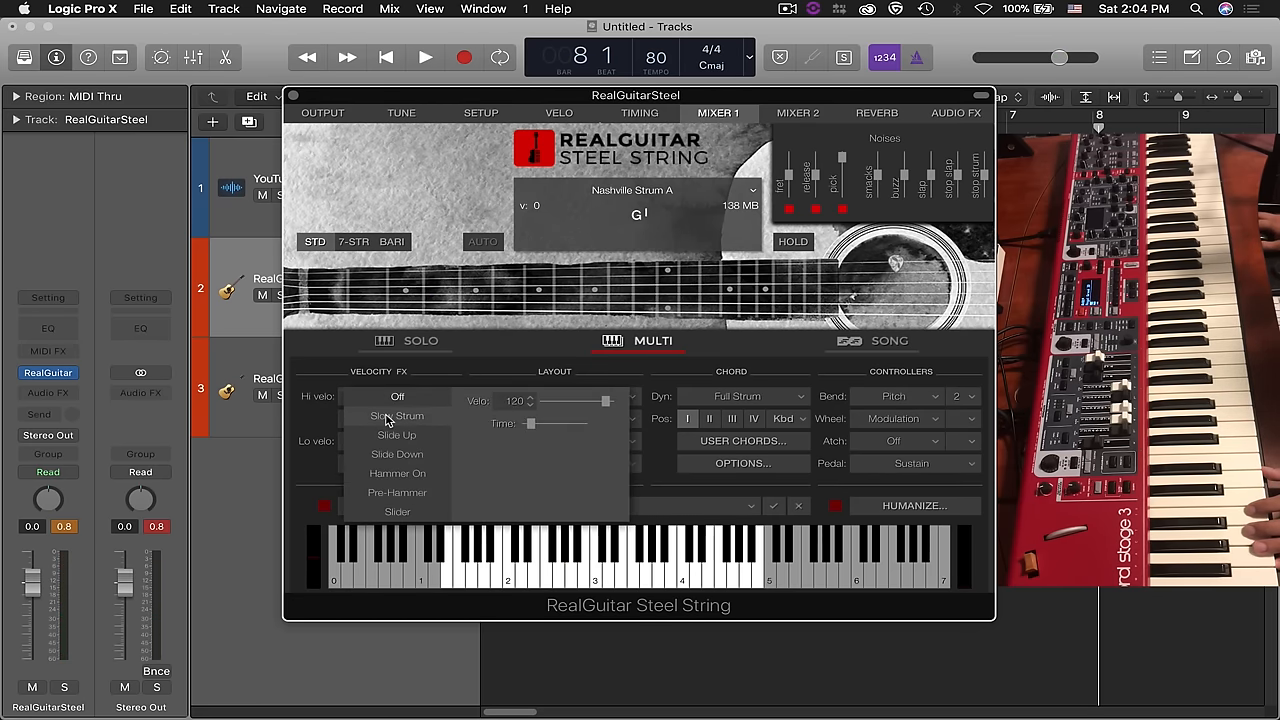
click(396, 414)
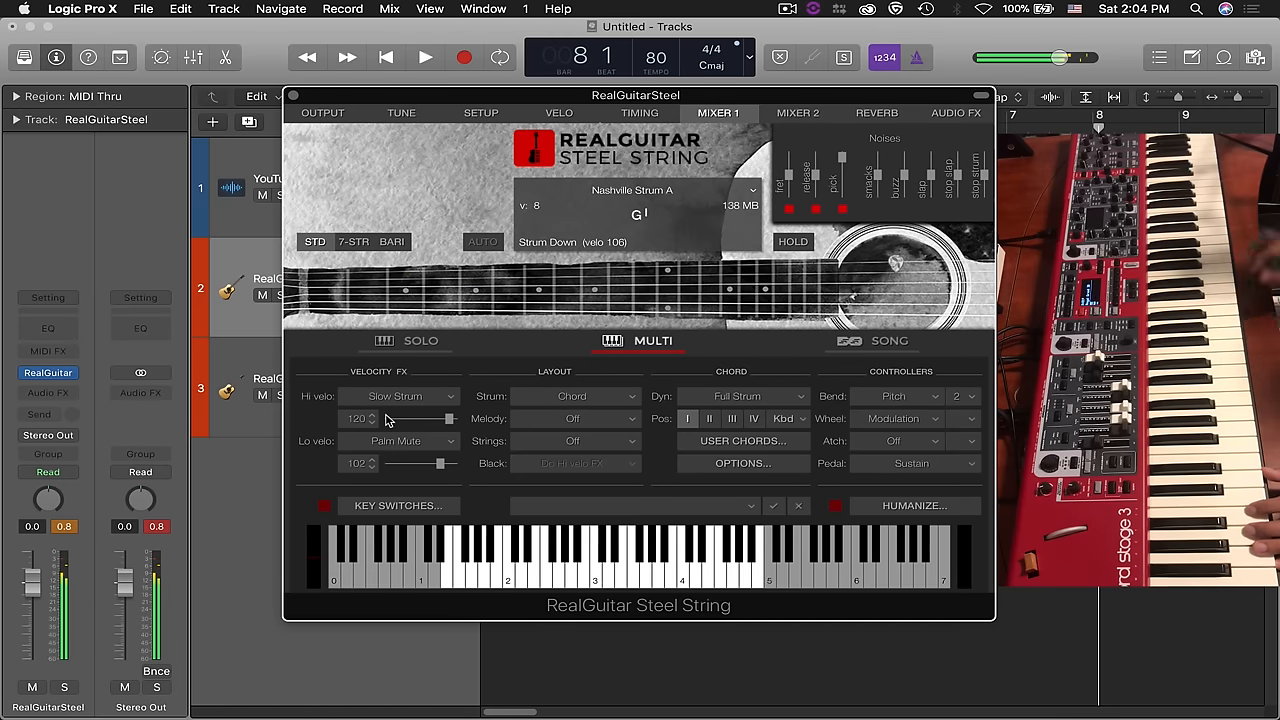
drag(440, 464, 416, 464)
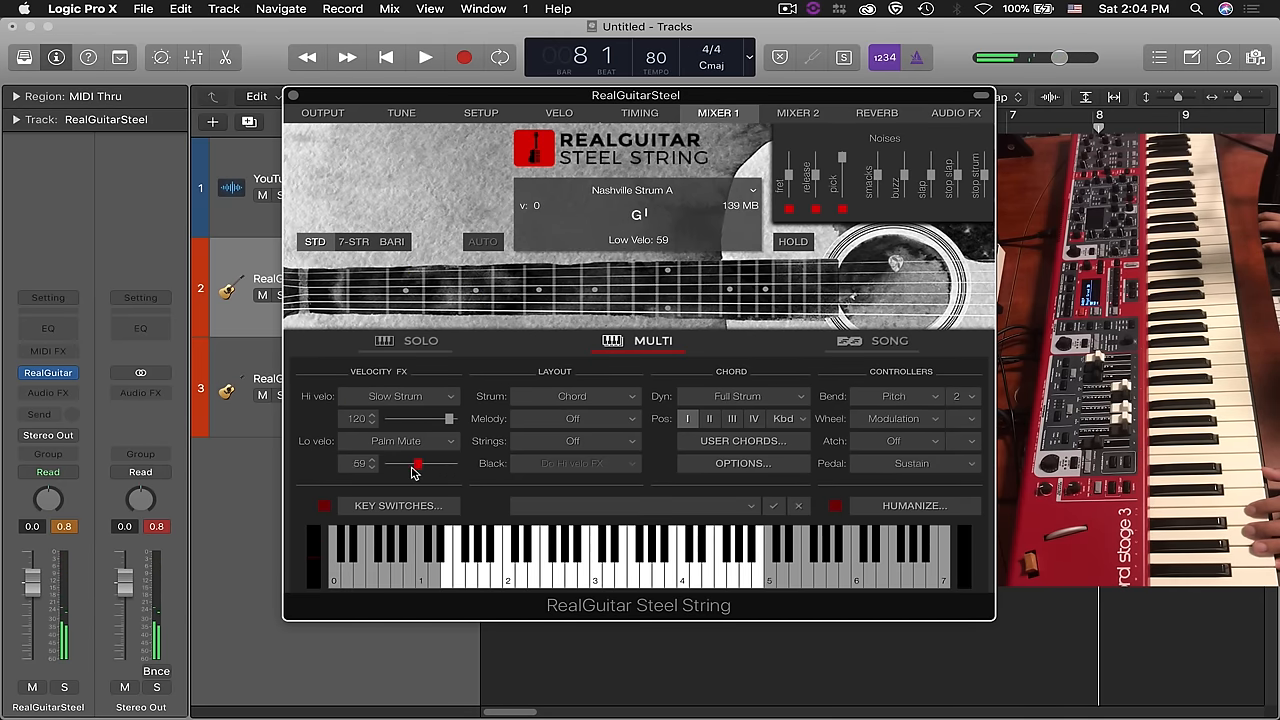
drag(416, 464, 392, 464)
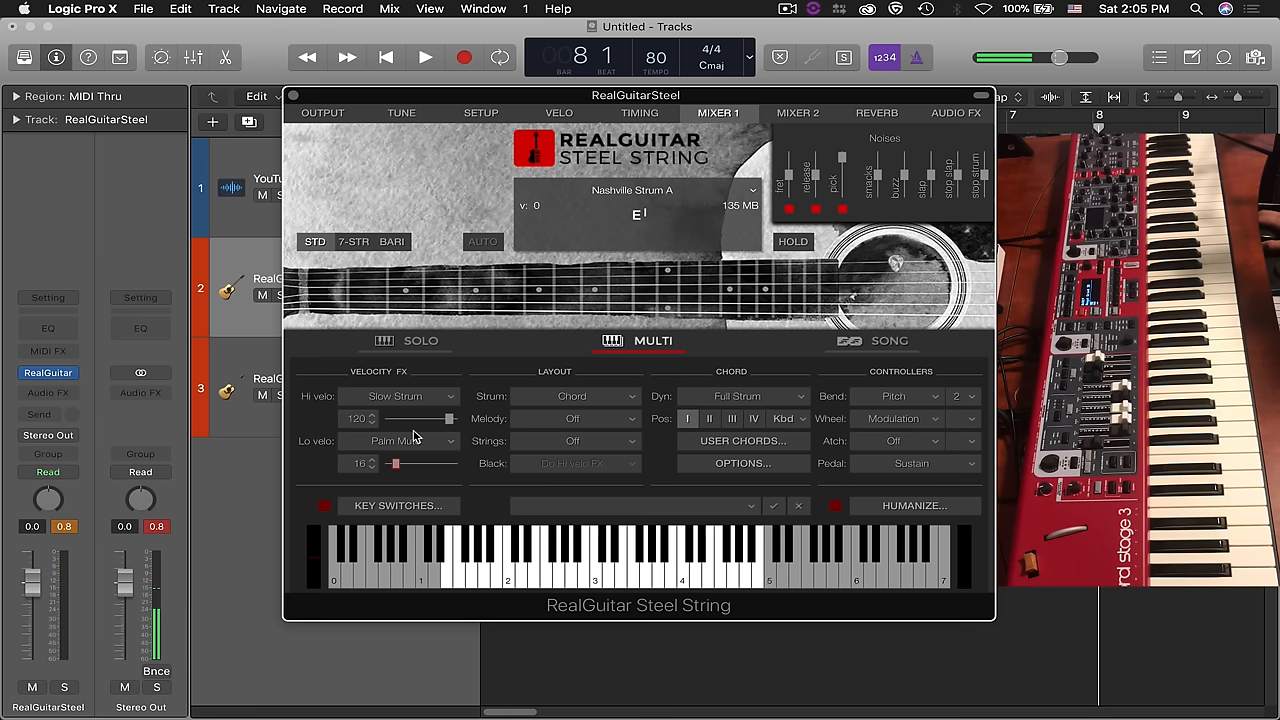
mouse_move(624, 364)
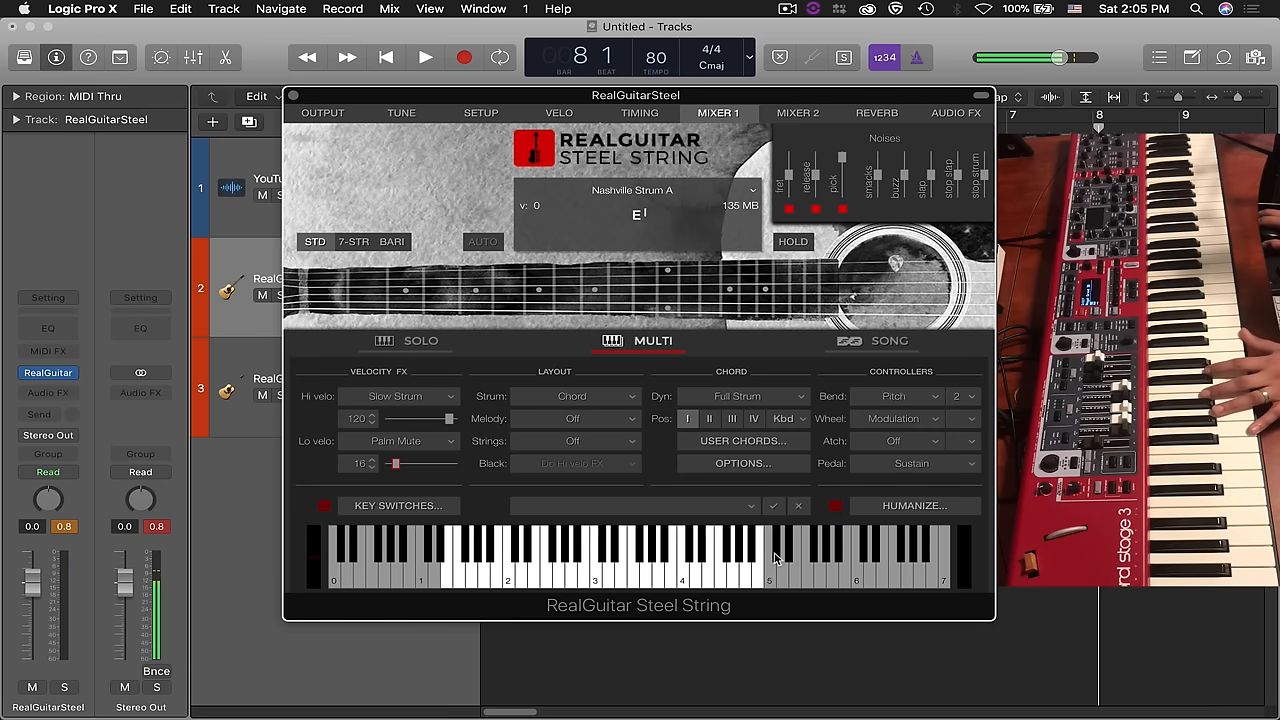
mouse_move(612, 556)
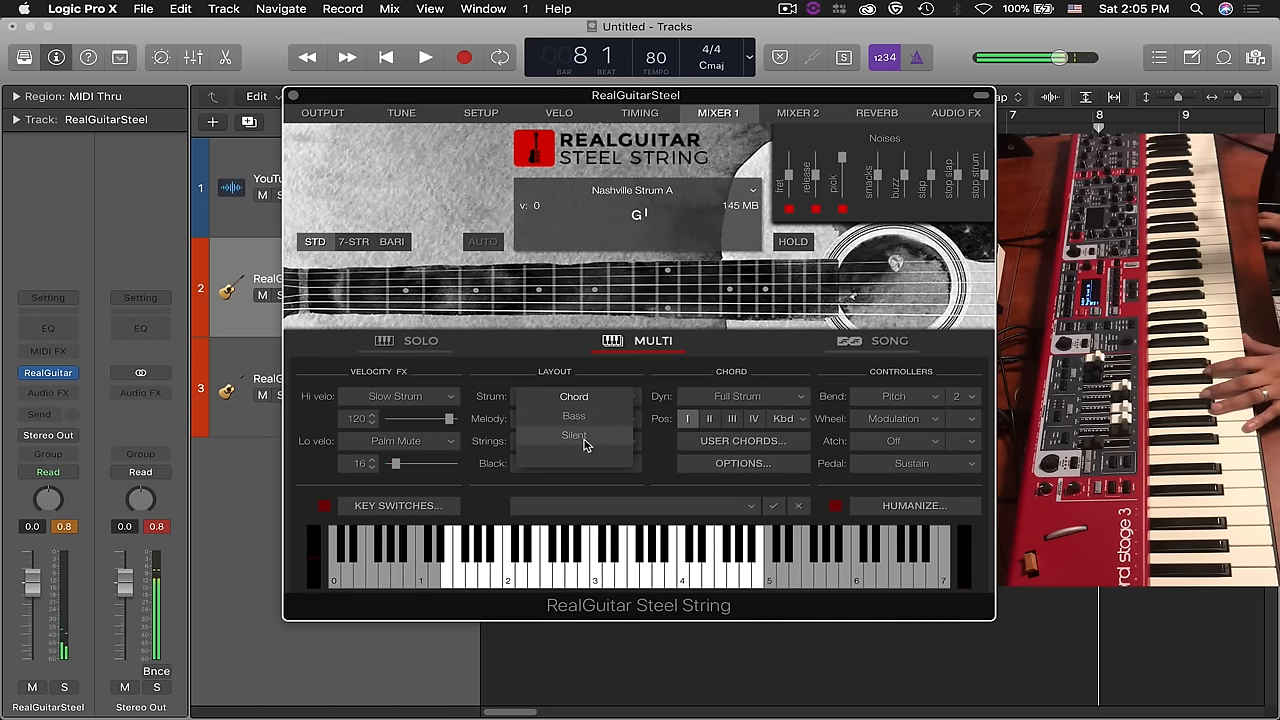
Set the Layout Strum part to Silent and close the Steel String window
click(572, 434)
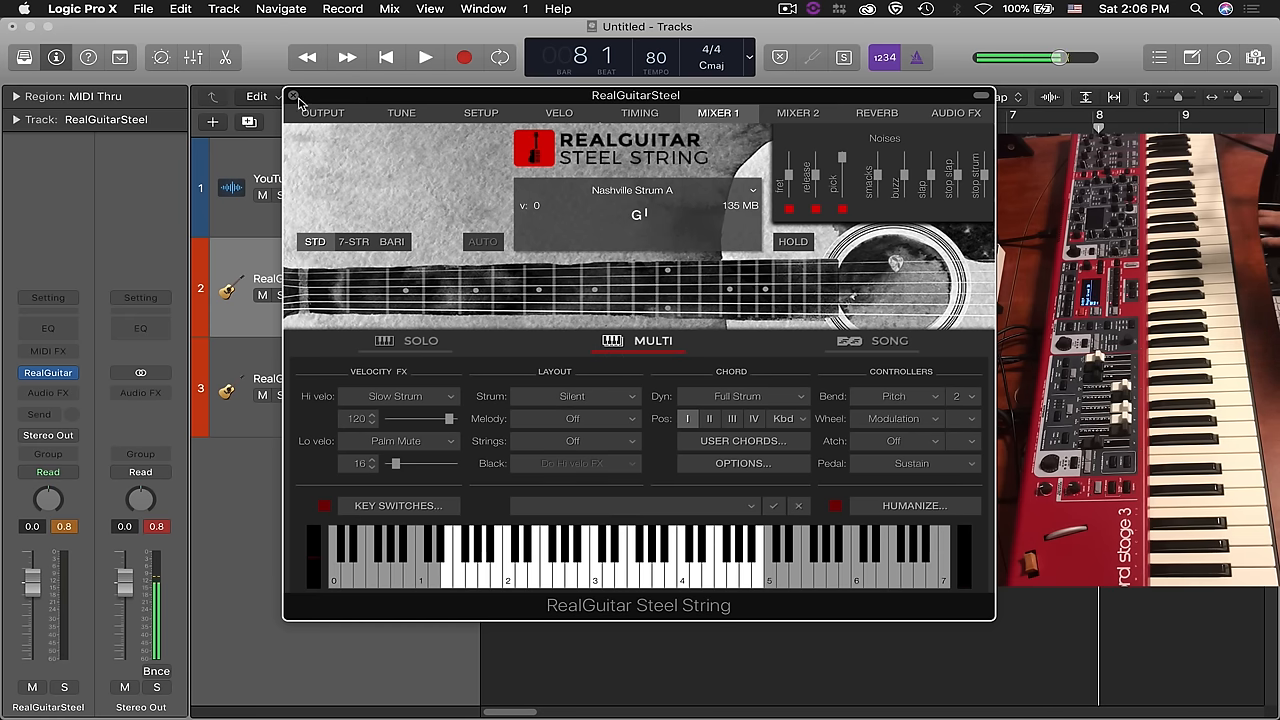
click(296, 104)
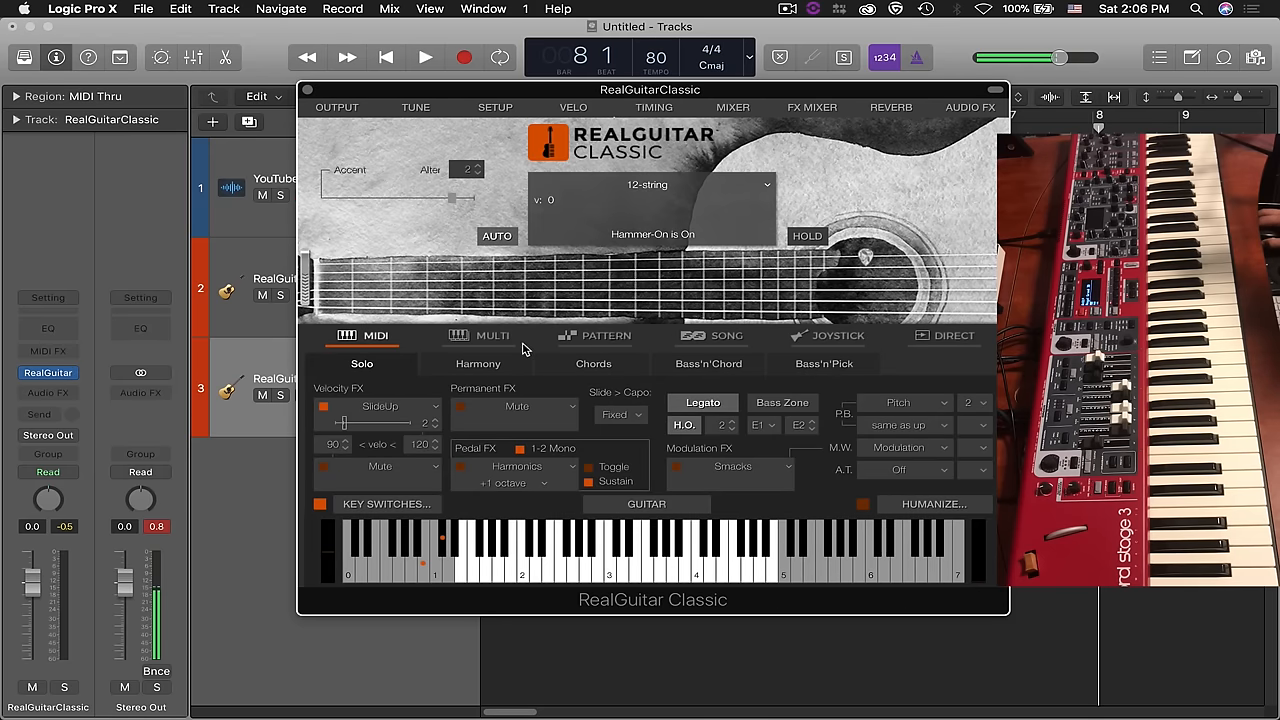
Switch RealGuitar Classic to Multi mode and browse its guitar model list from 12-string
click(492, 336)
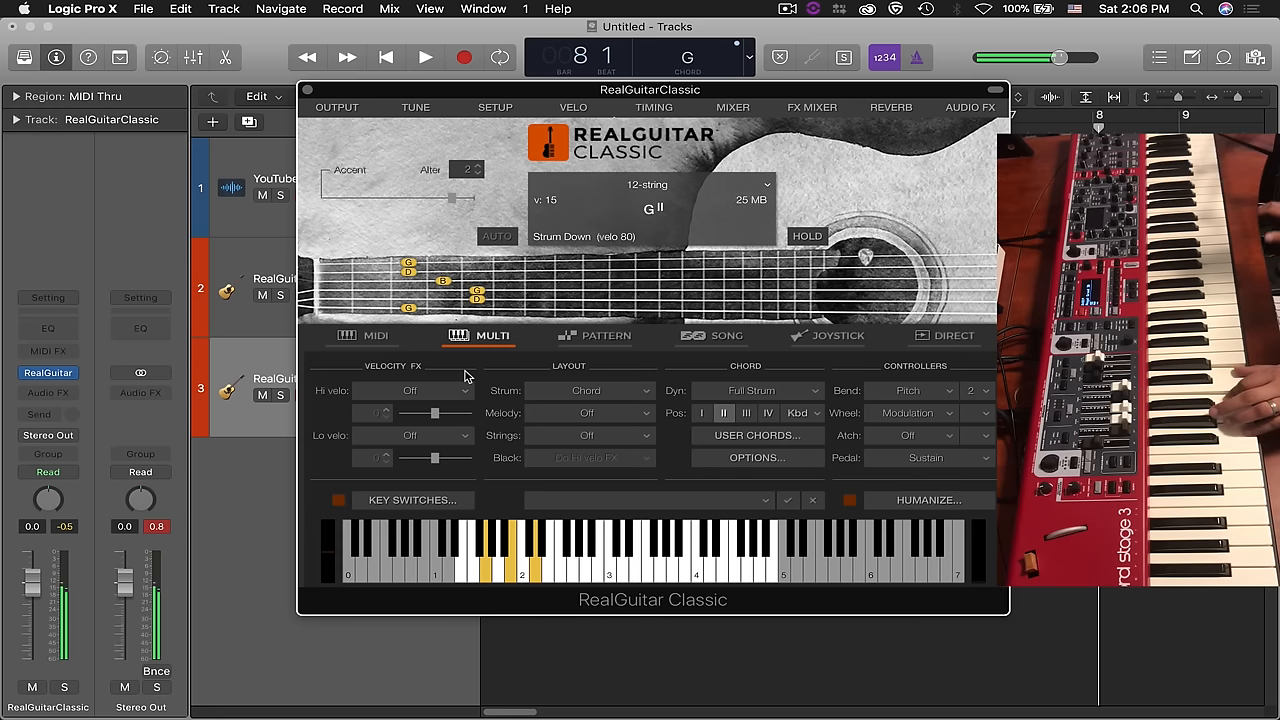
click(648, 184)
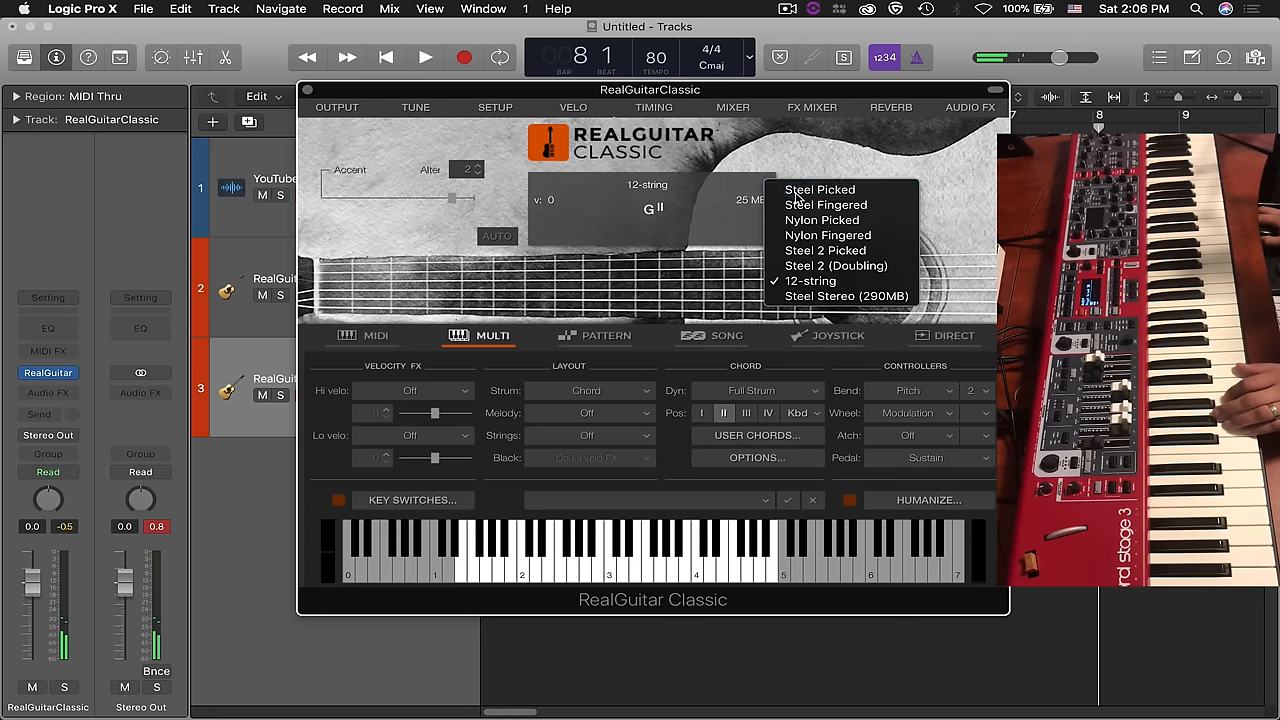
click(820, 188)
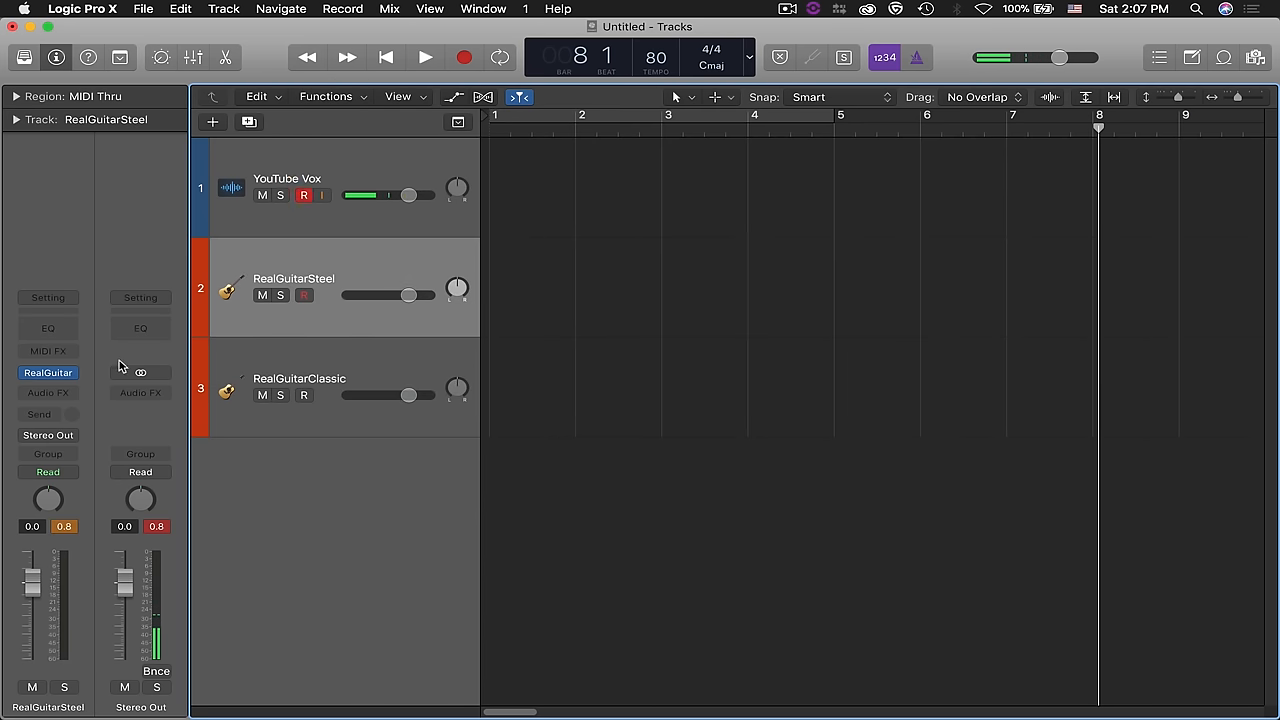
Reopen RealGuitar Steel String from its channel insert and switch it to Song mode
click(48, 372)
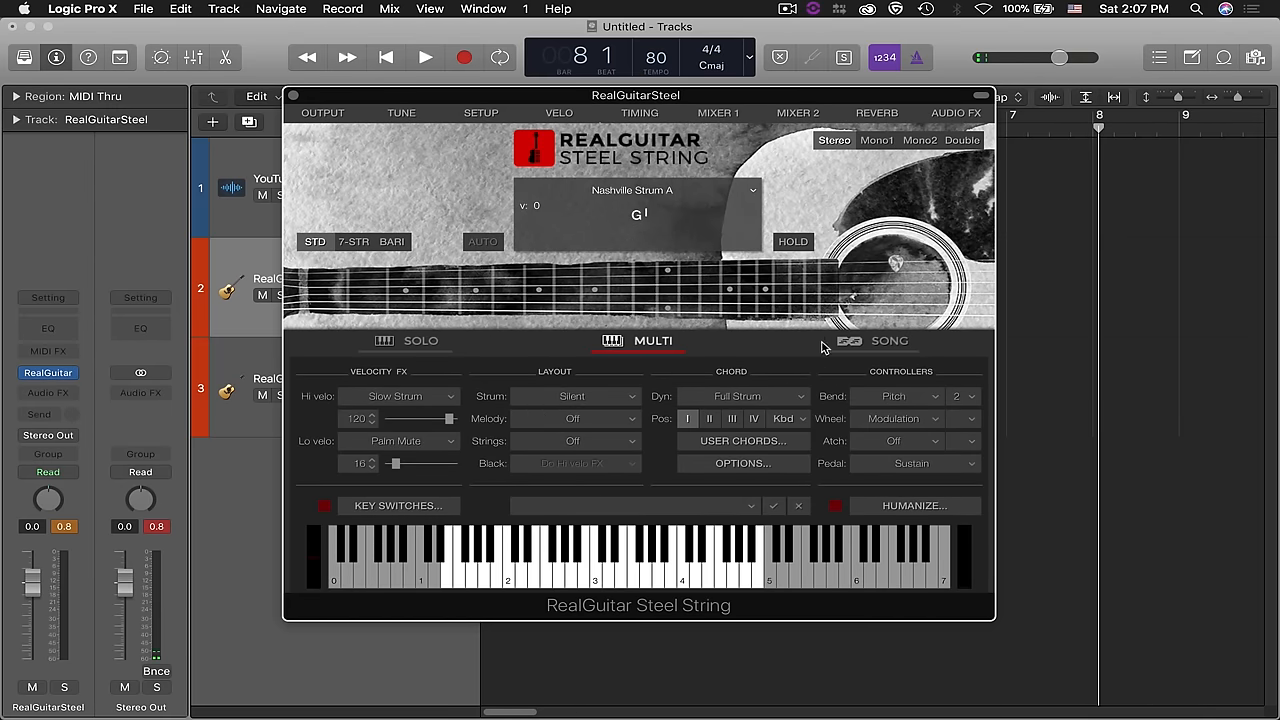
click(888, 340)
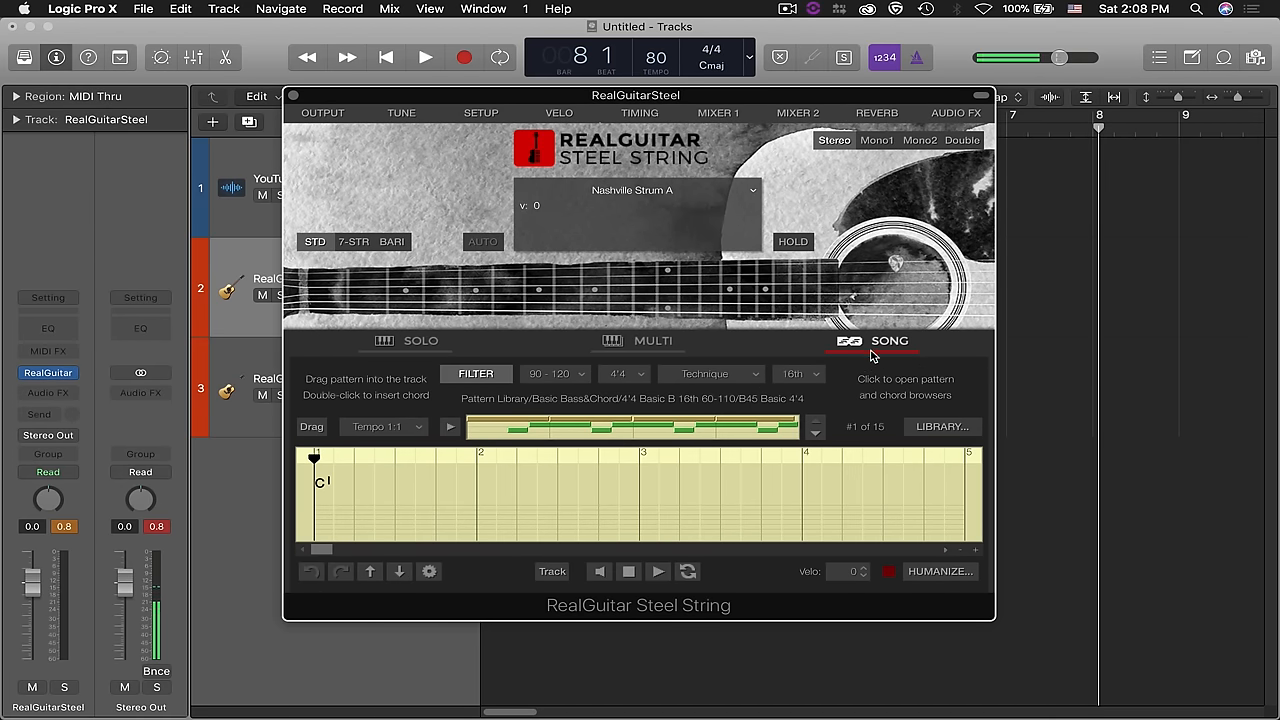
mouse_move(844, 370)
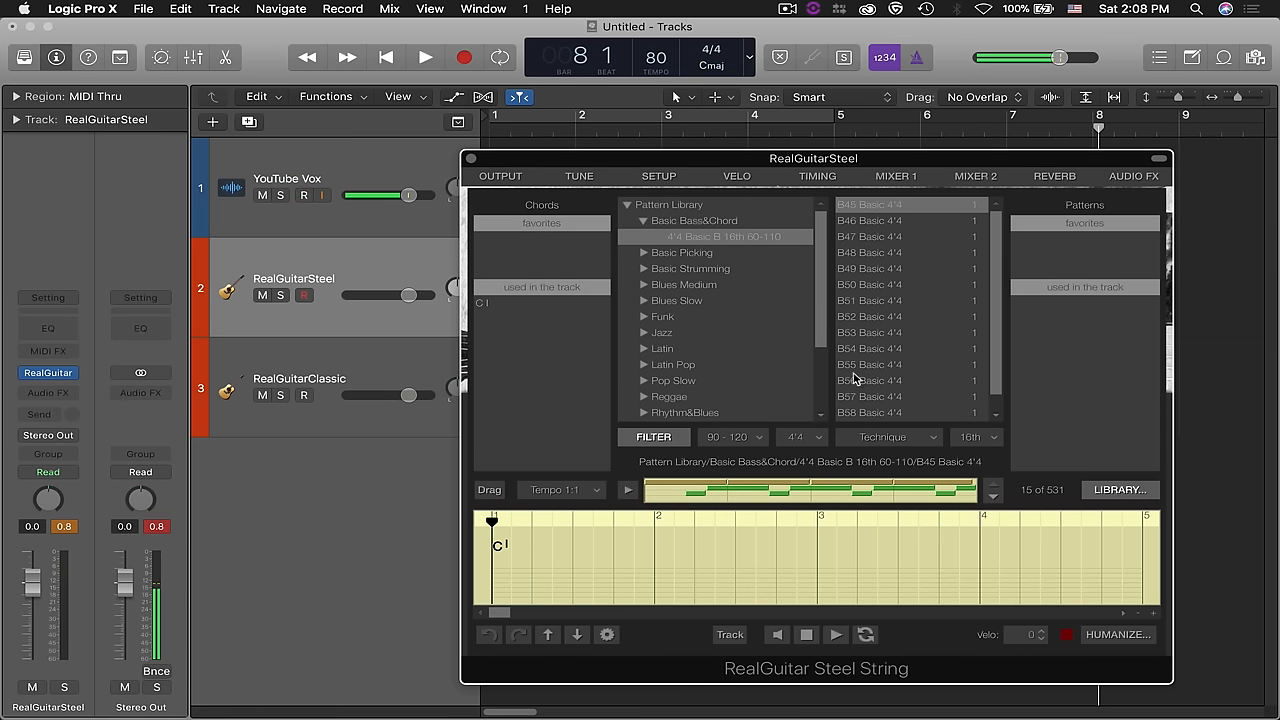
Browse the Pattern Library to Basic Picking and choose the P36 Basic 4/4 pattern
scroll(down, 3)
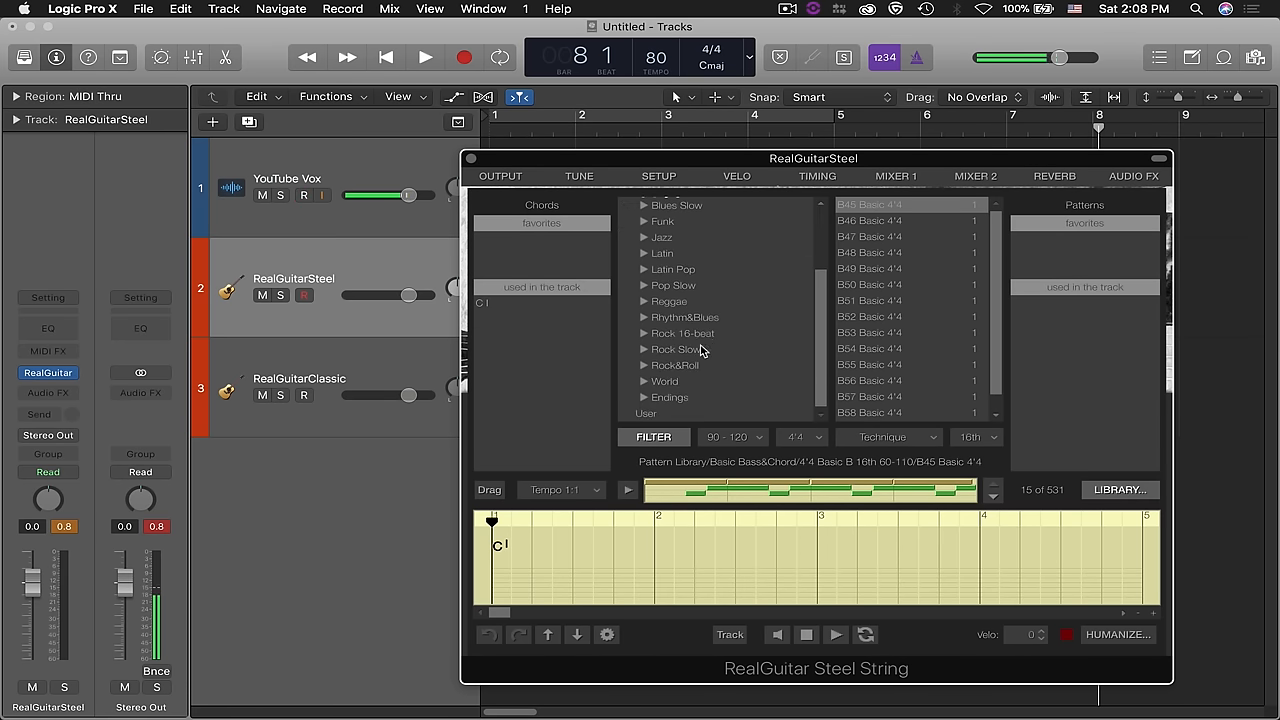
click(640, 220)
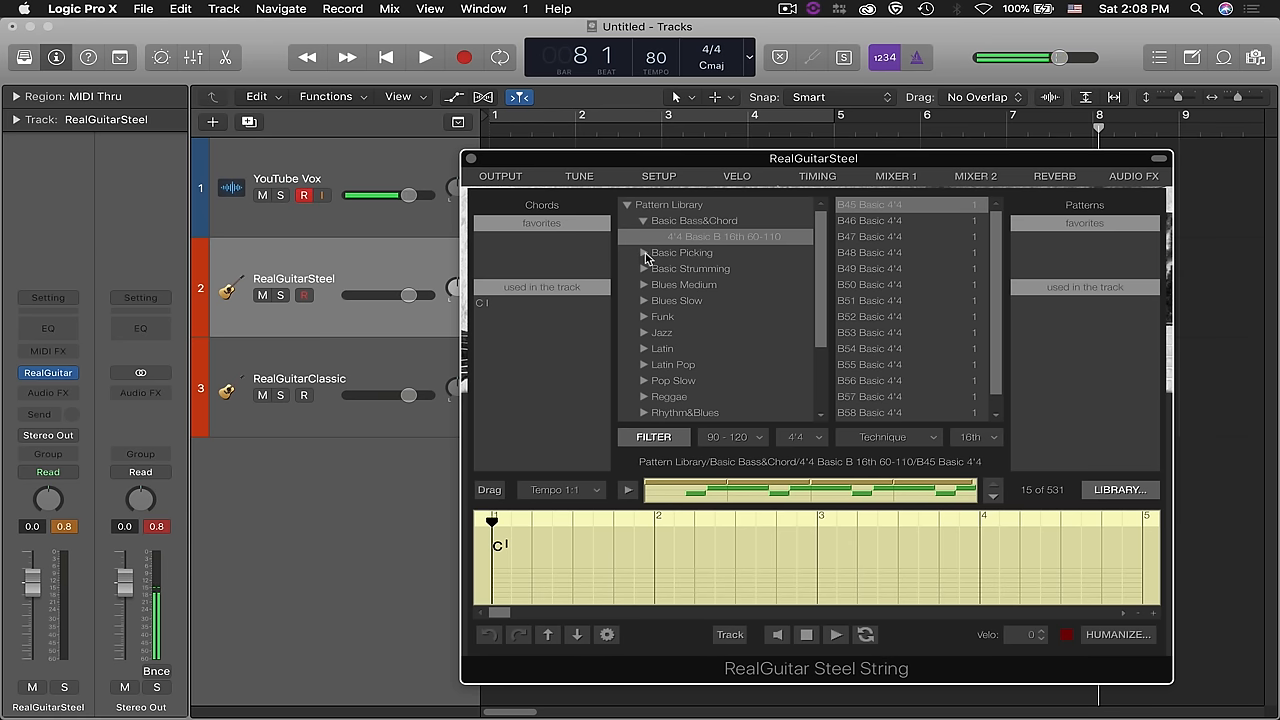
click(682, 252)
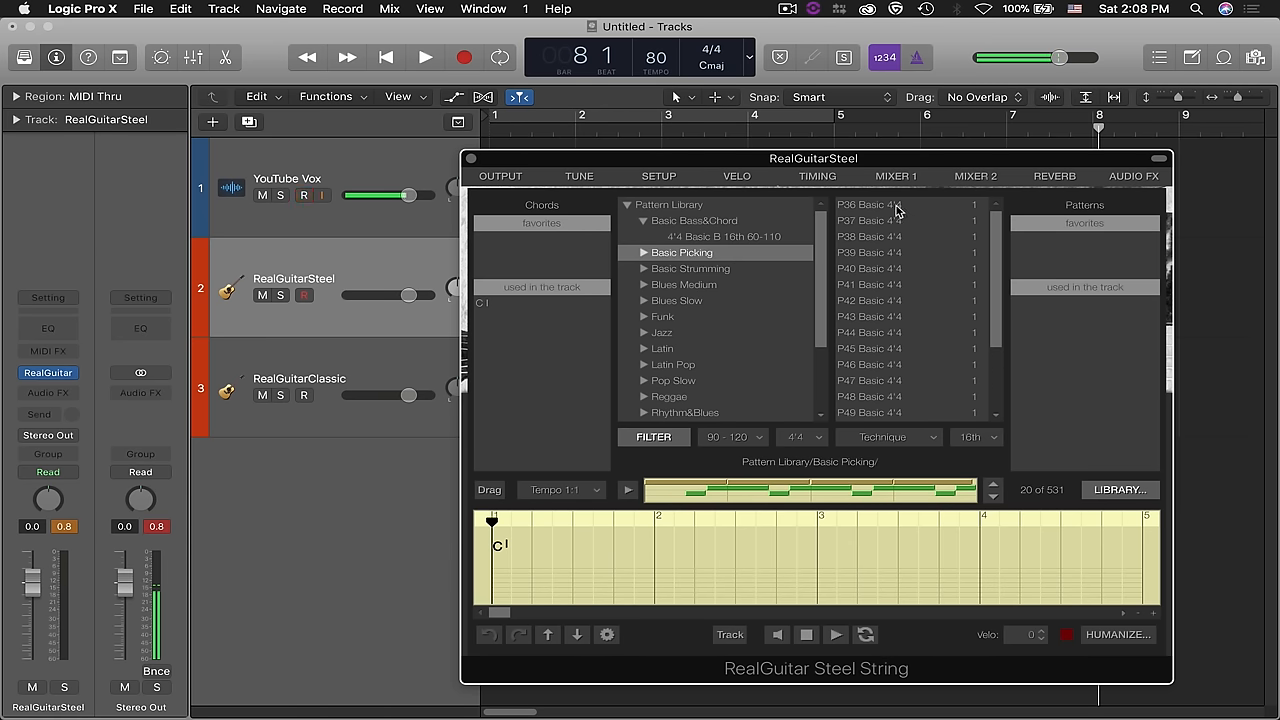
click(868, 204)
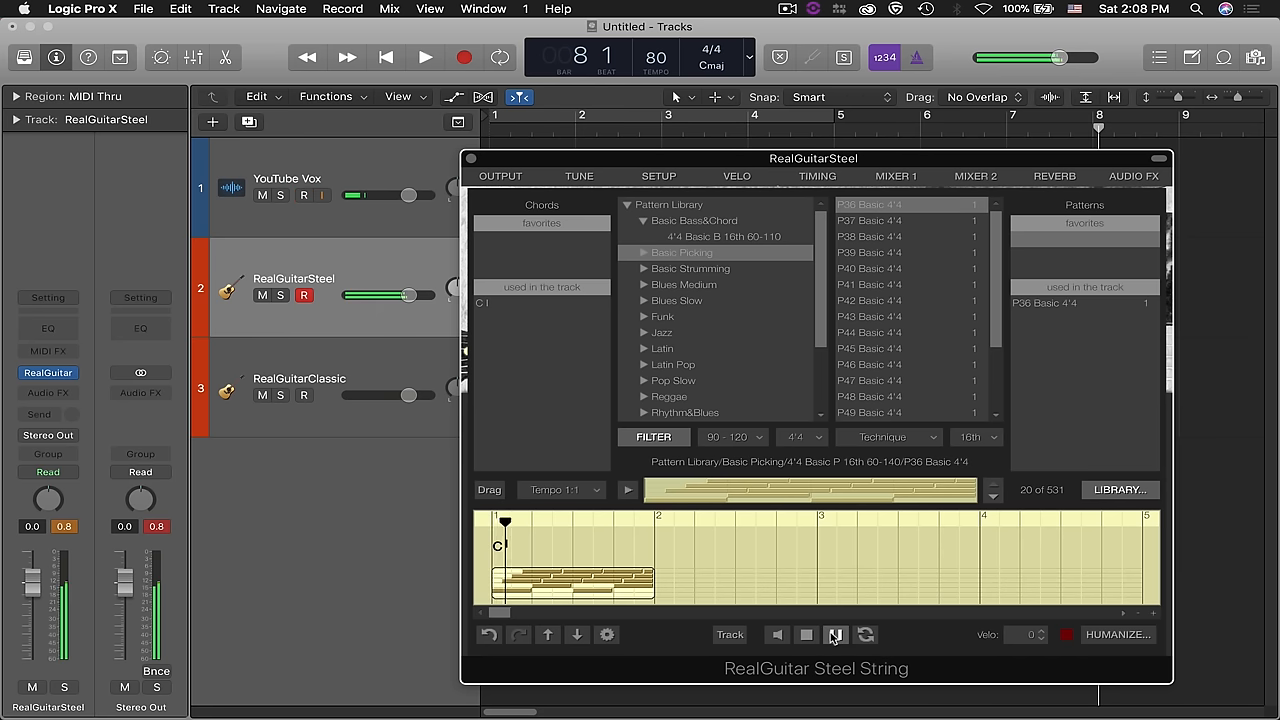
Audition the P36 Basic 4/4 pattern with the plugin transport Play and Stop
click(806, 634)
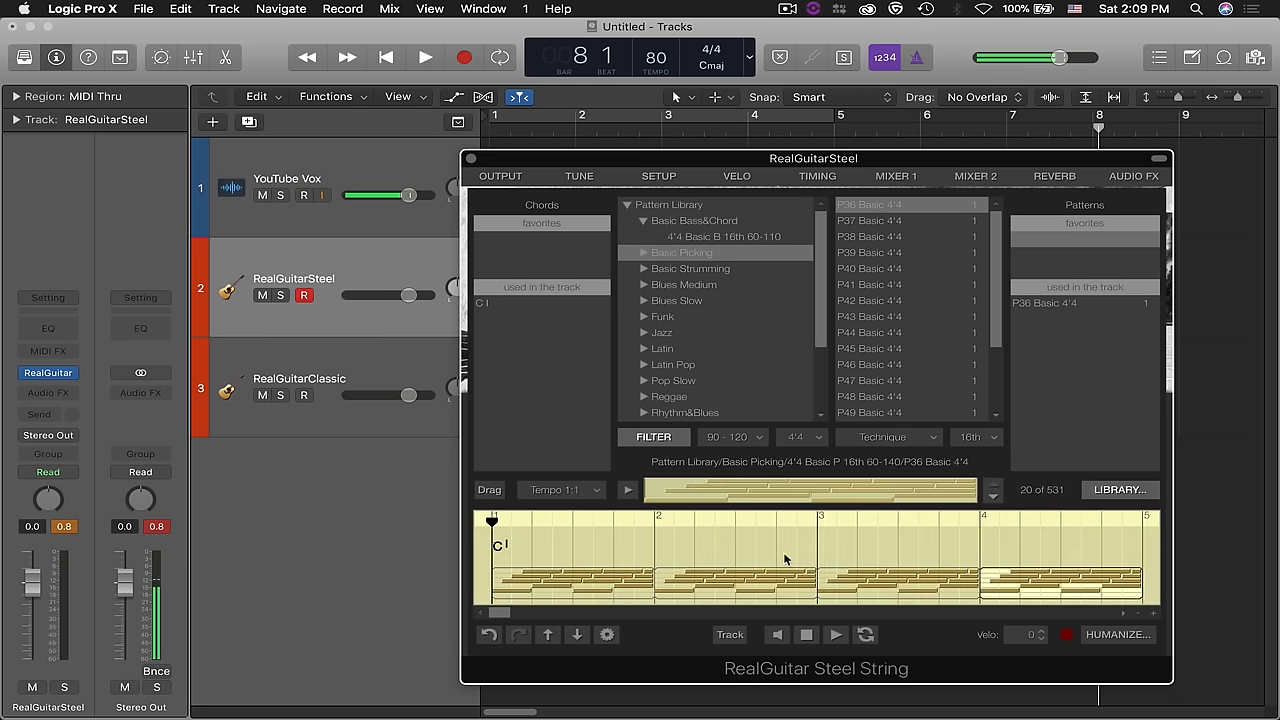
click(836, 636)
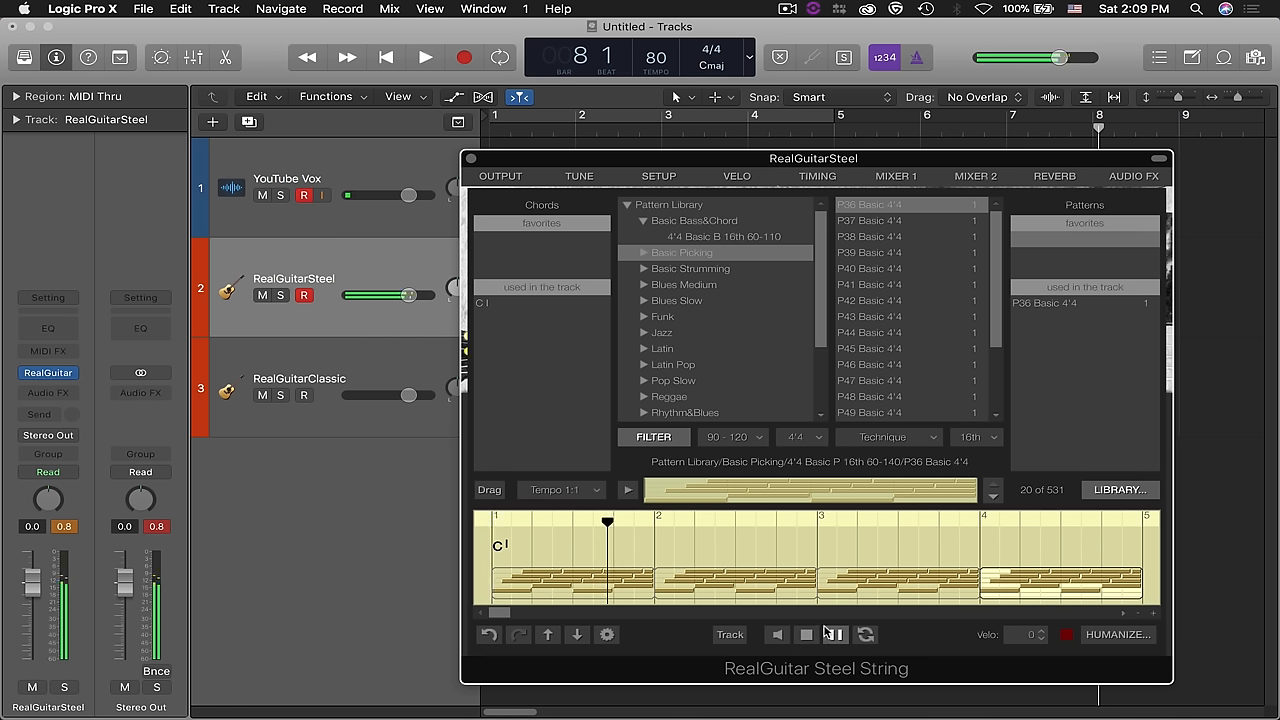
click(804, 634)
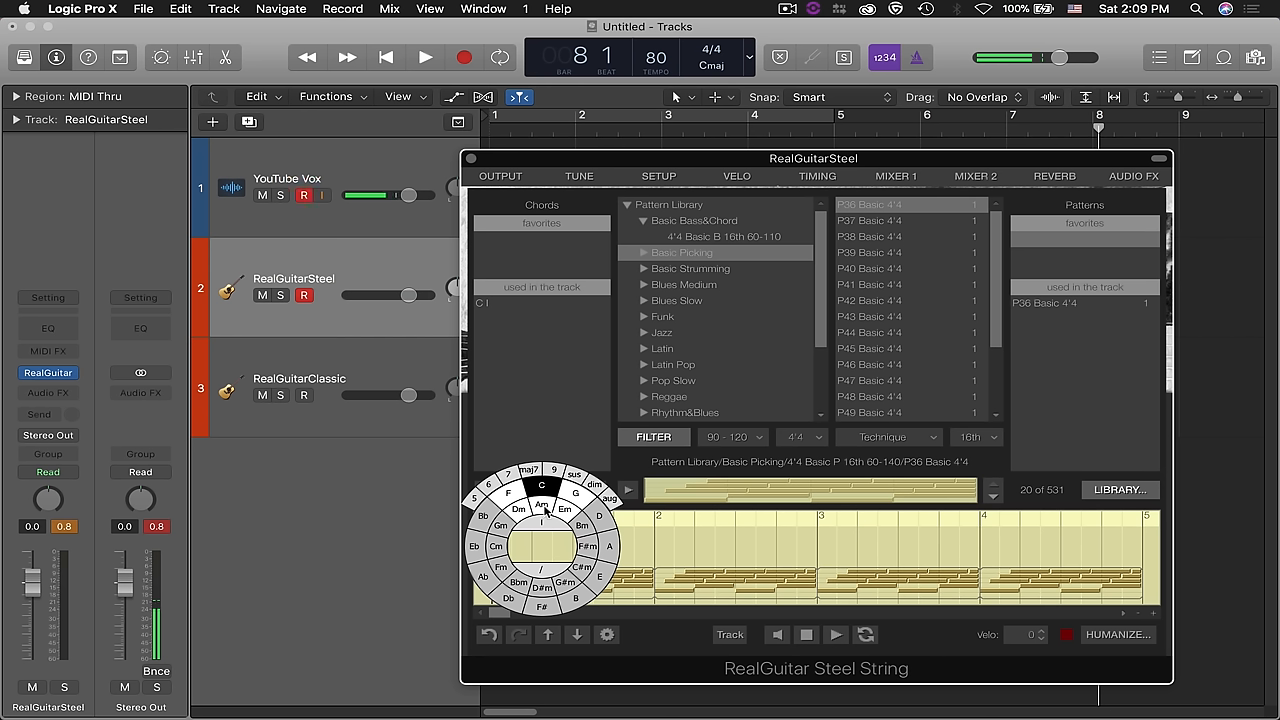
Place an Am7(b5) chord at the song start and audition it
click(540, 504)
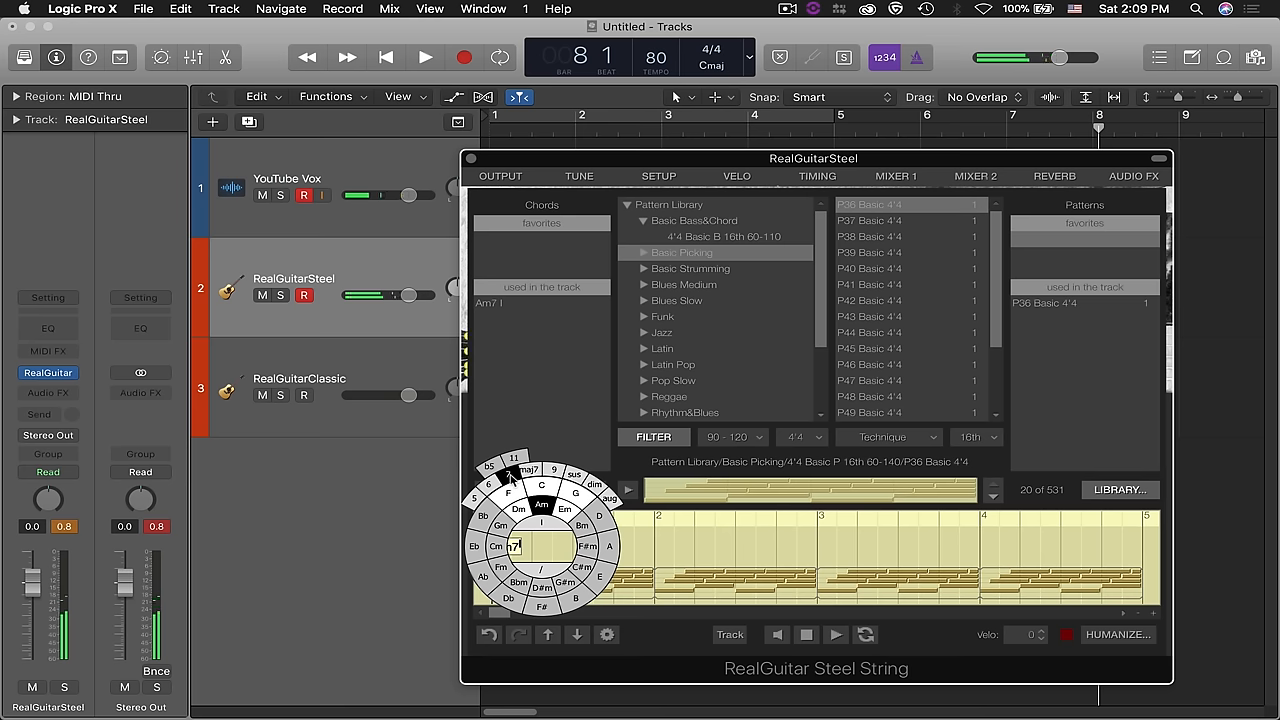
click(512, 464)
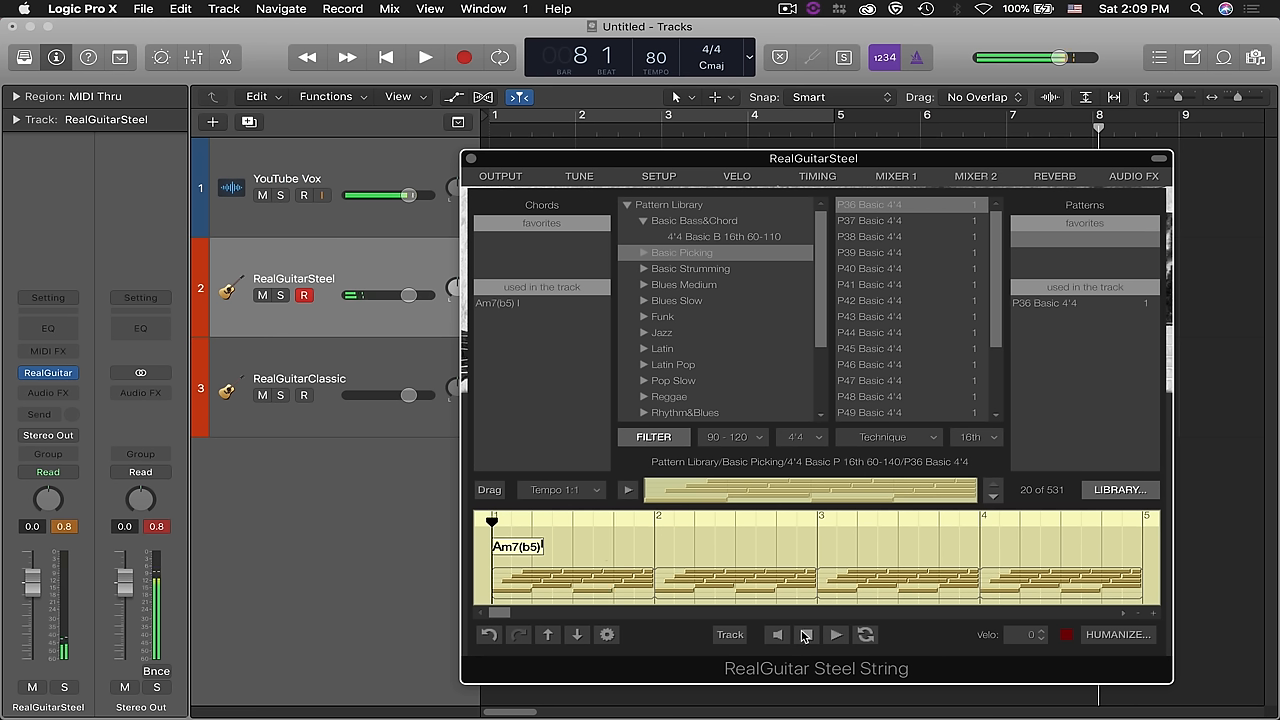
click(836, 634)
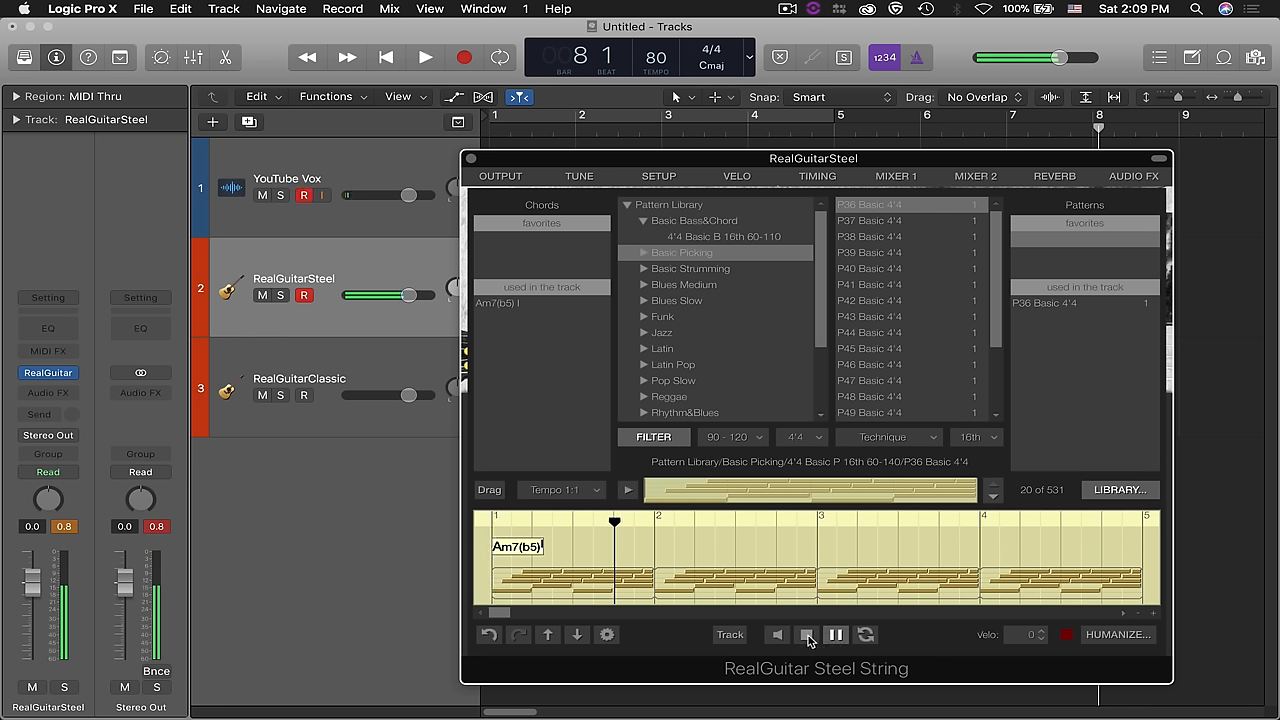
click(806, 634)
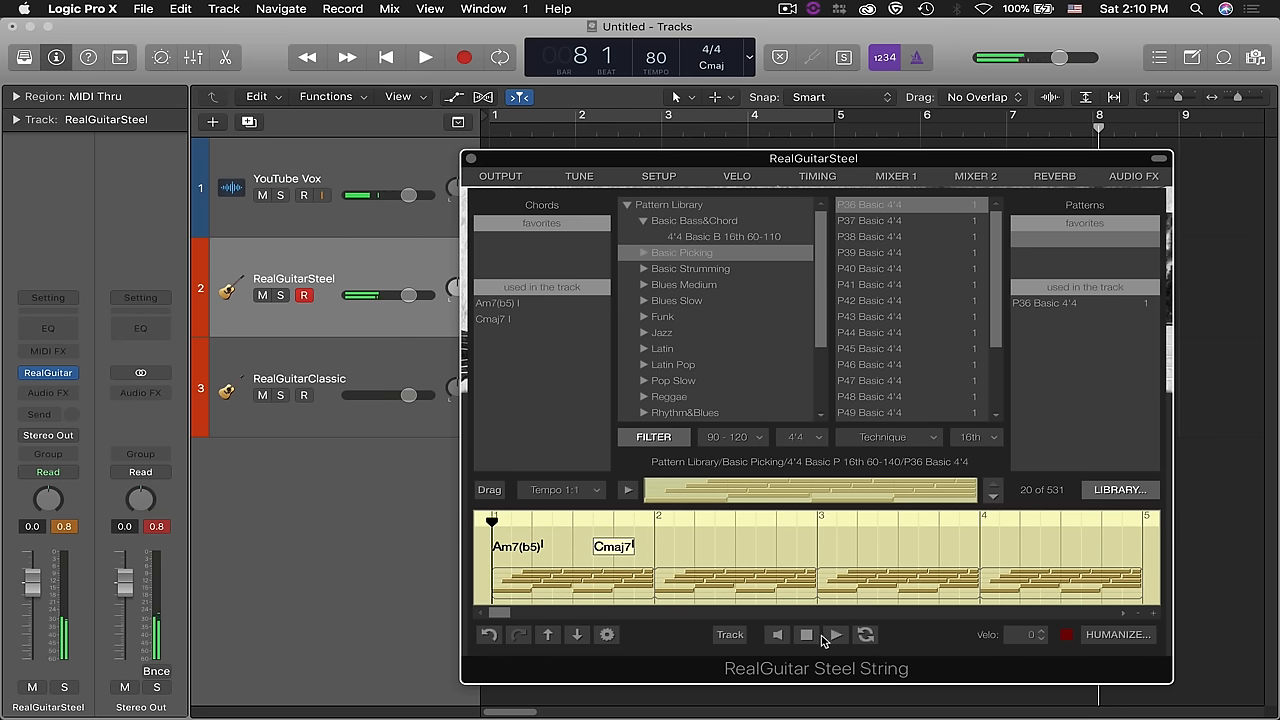
Audition the song again with the added Cmaj7 chord, then stop playback
click(836, 634)
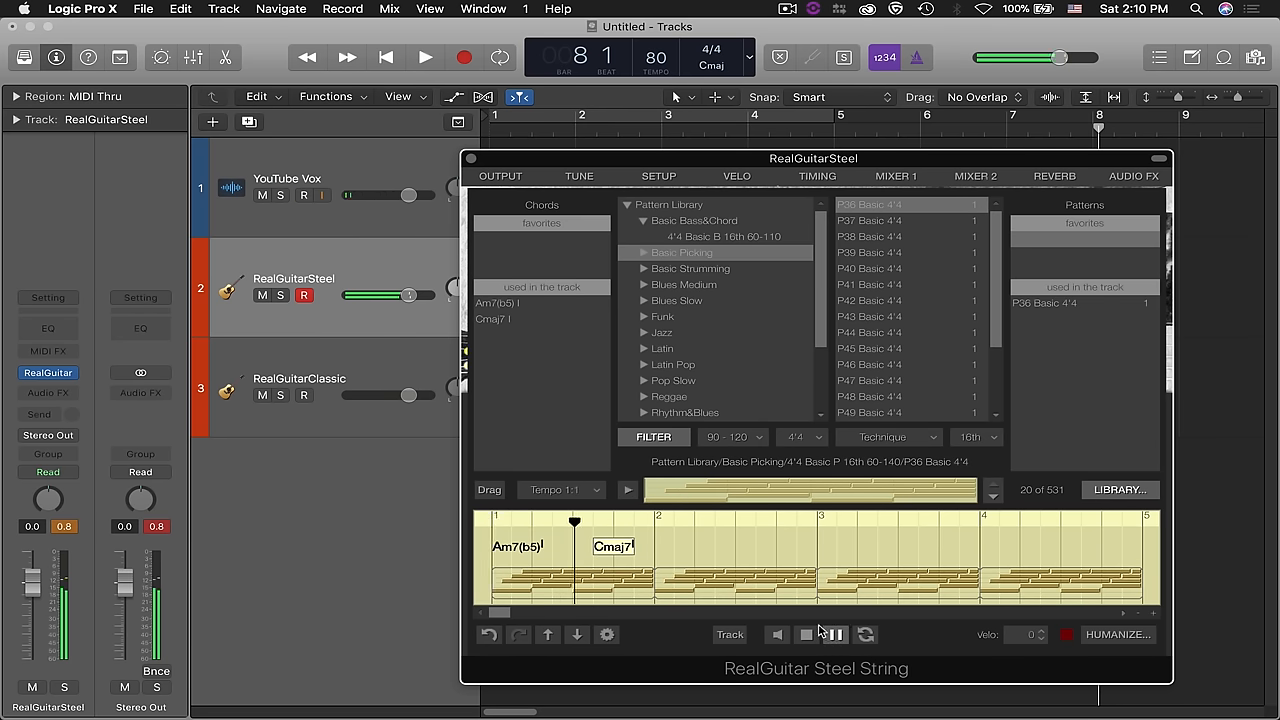
click(806, 634)
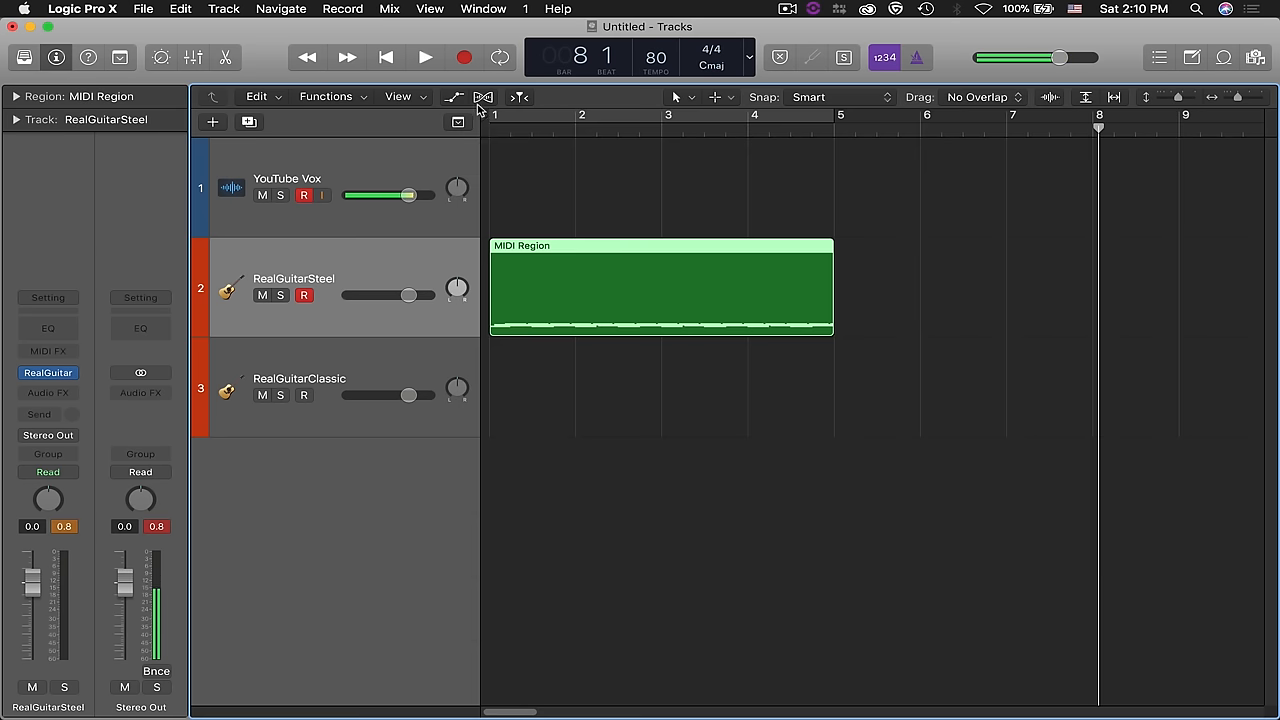
Return the playhead to bar 1 and play the four-bar RealGuitarSteel MIDI region
click(386, 56)
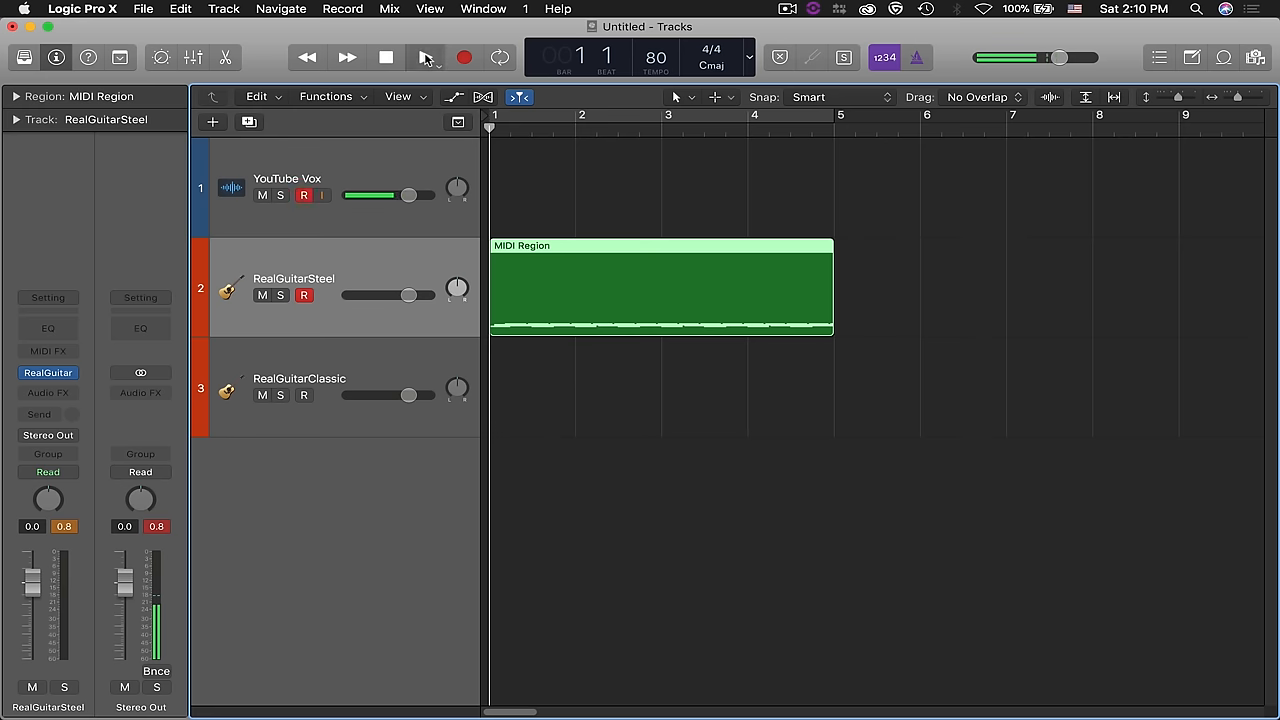
click(424, 56)
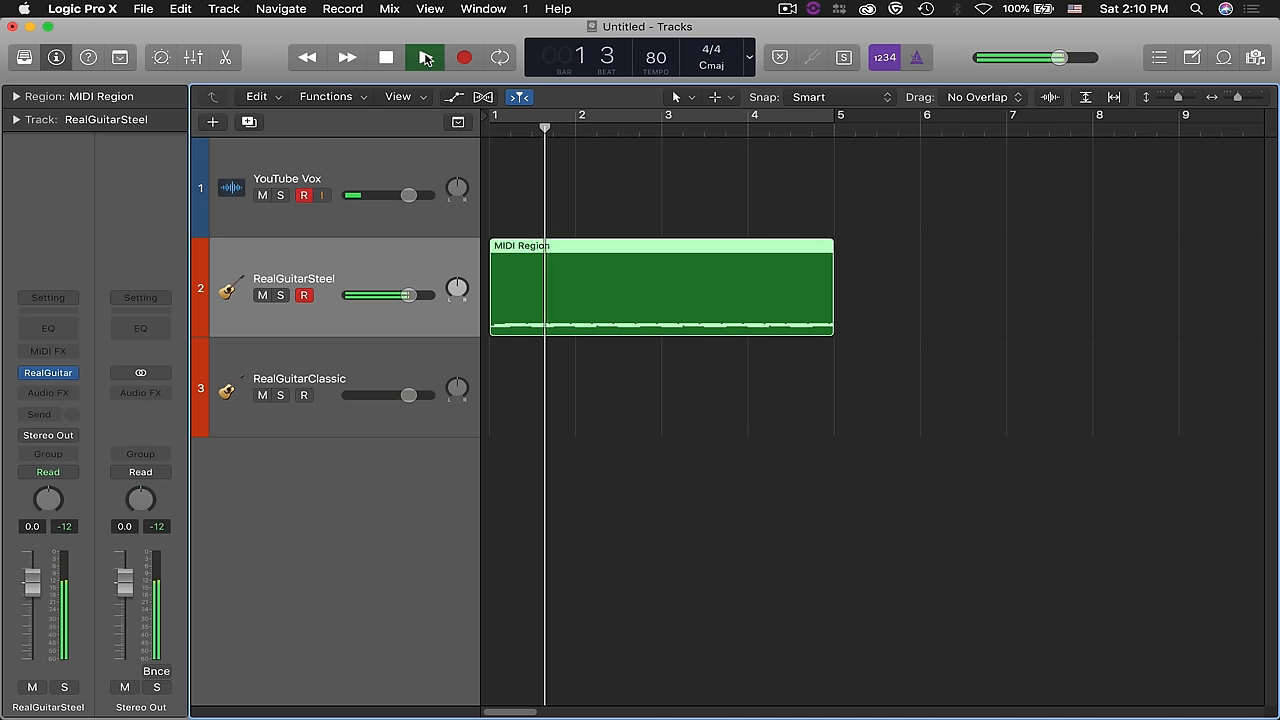
click(424, 56)
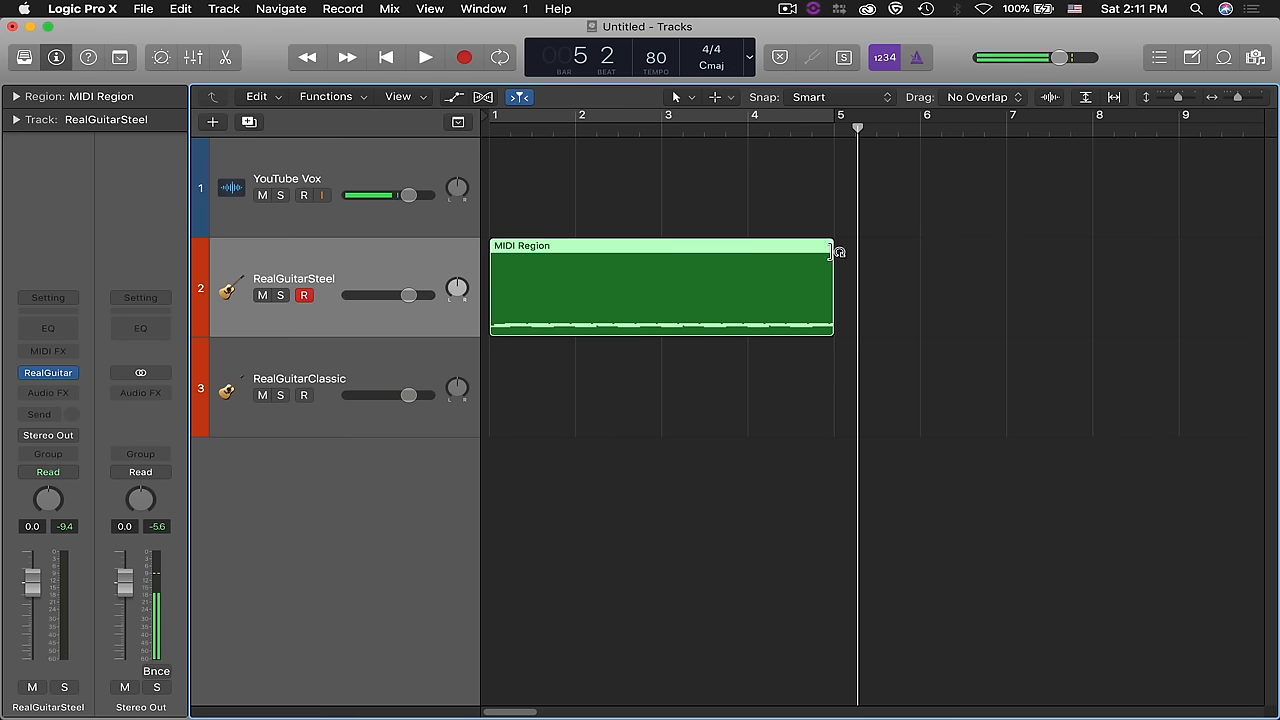
Loop the RealGuitarSteel MIDI region out to bar 9 and audition it from the start
drag(832, 248, 1050, 248)
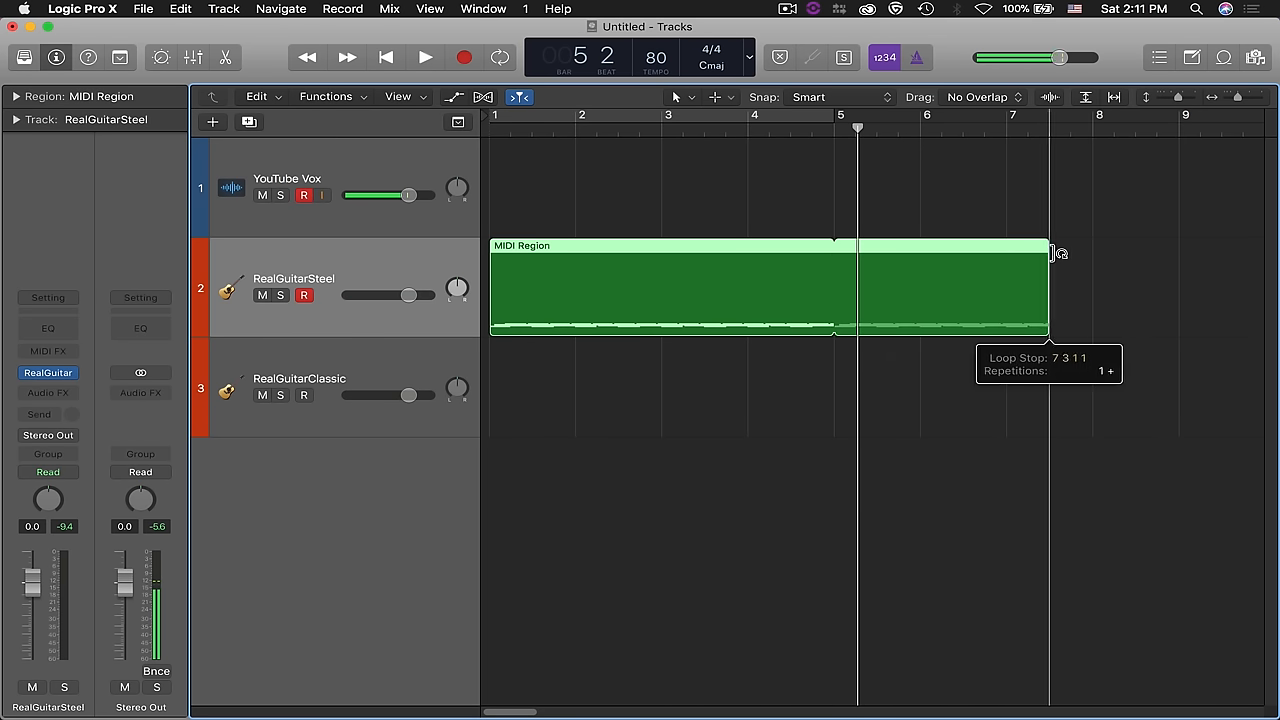
drag(1048, 250, 1178, 250)
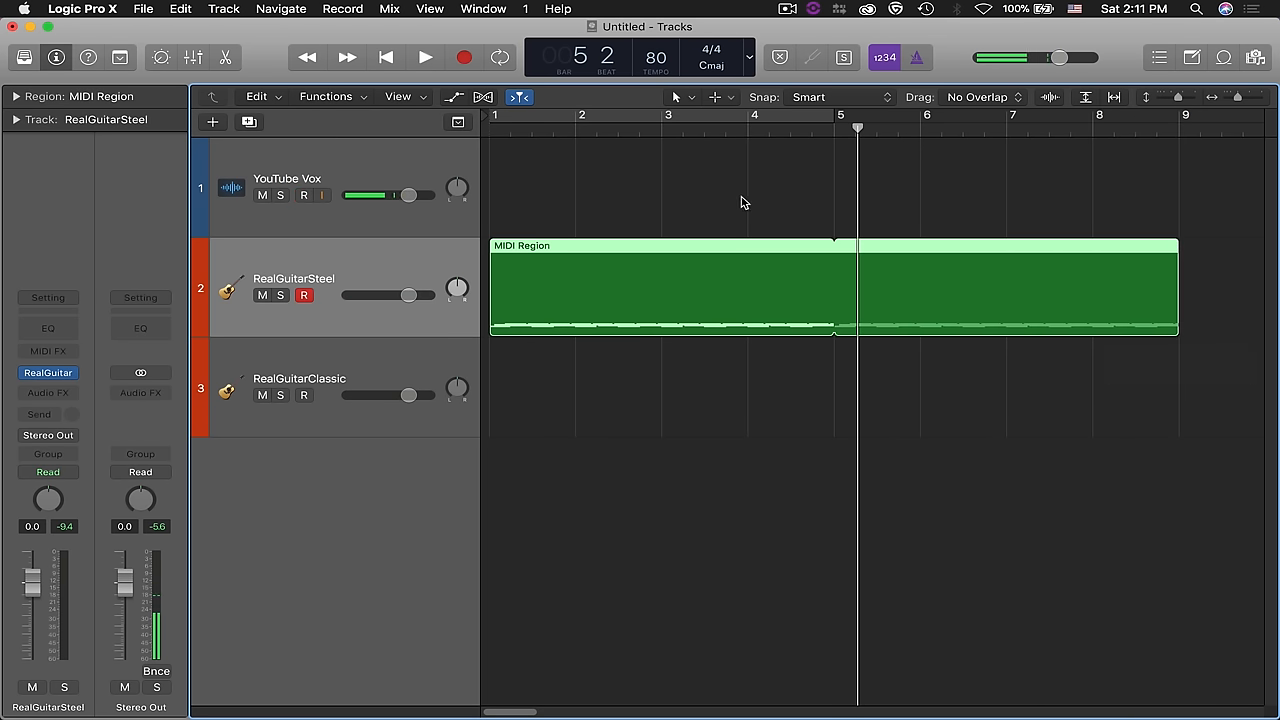
click(388, 56)
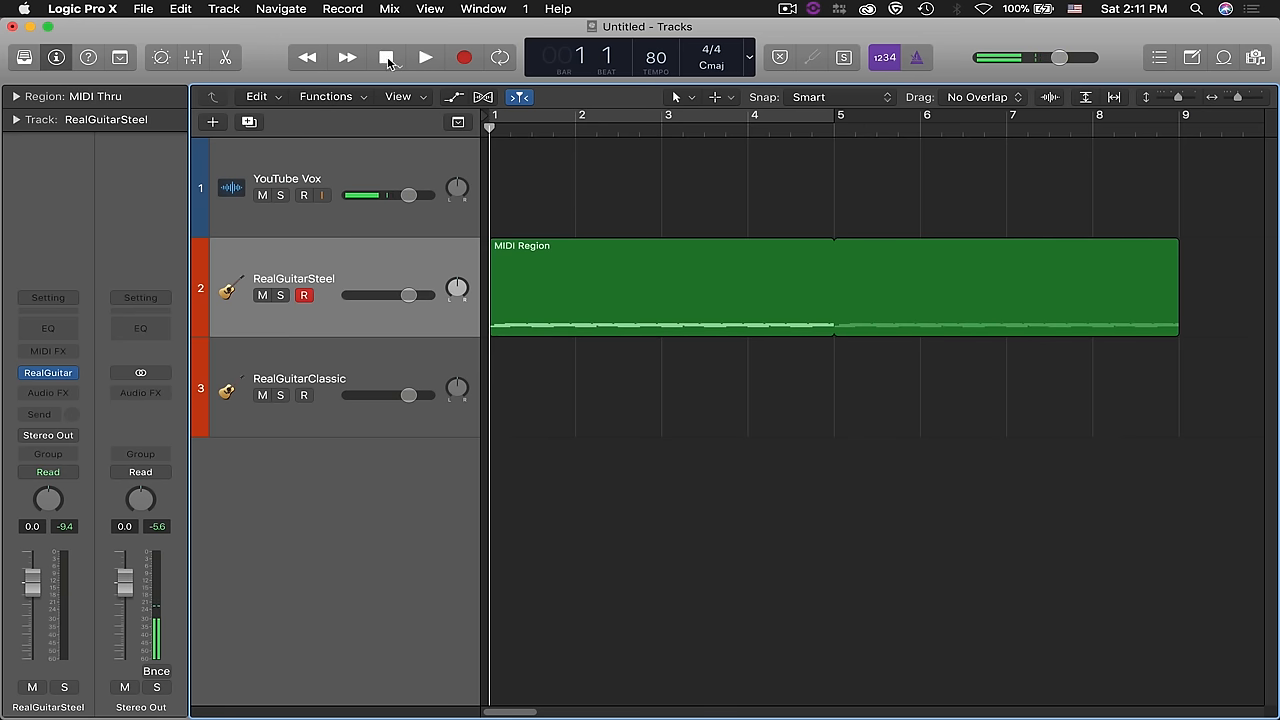
click(424, 56)
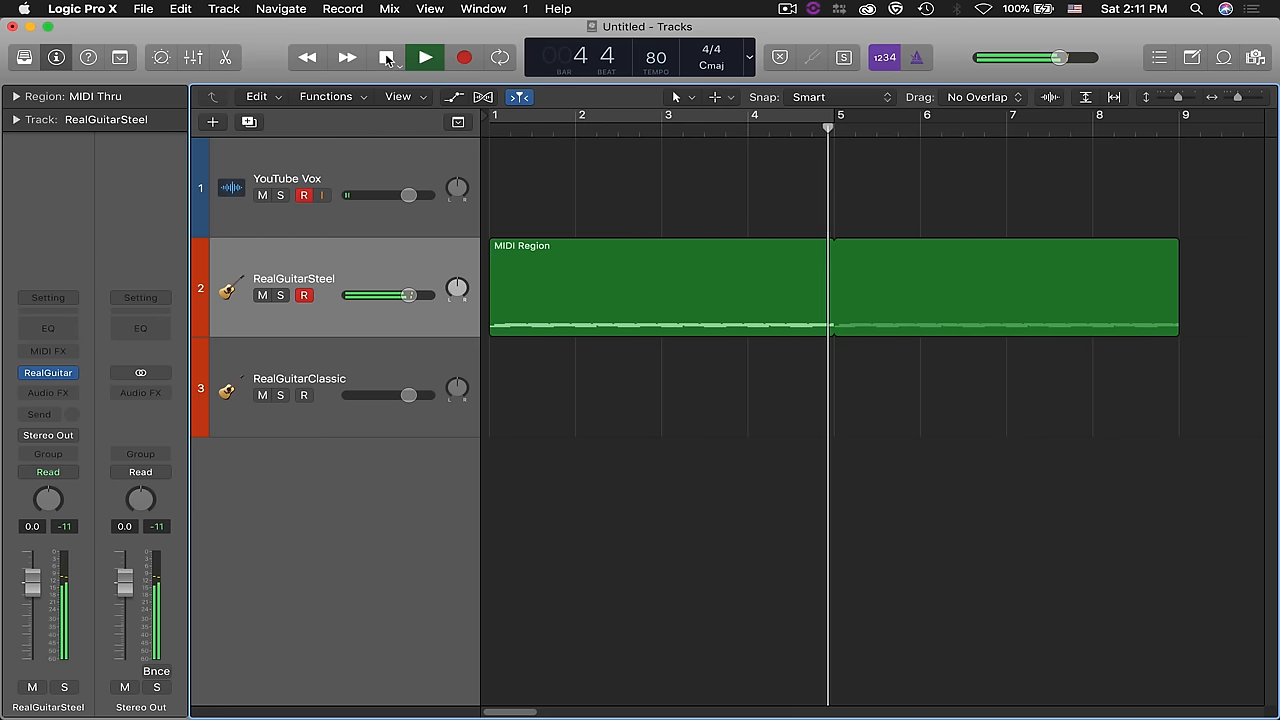
click(388, 56)
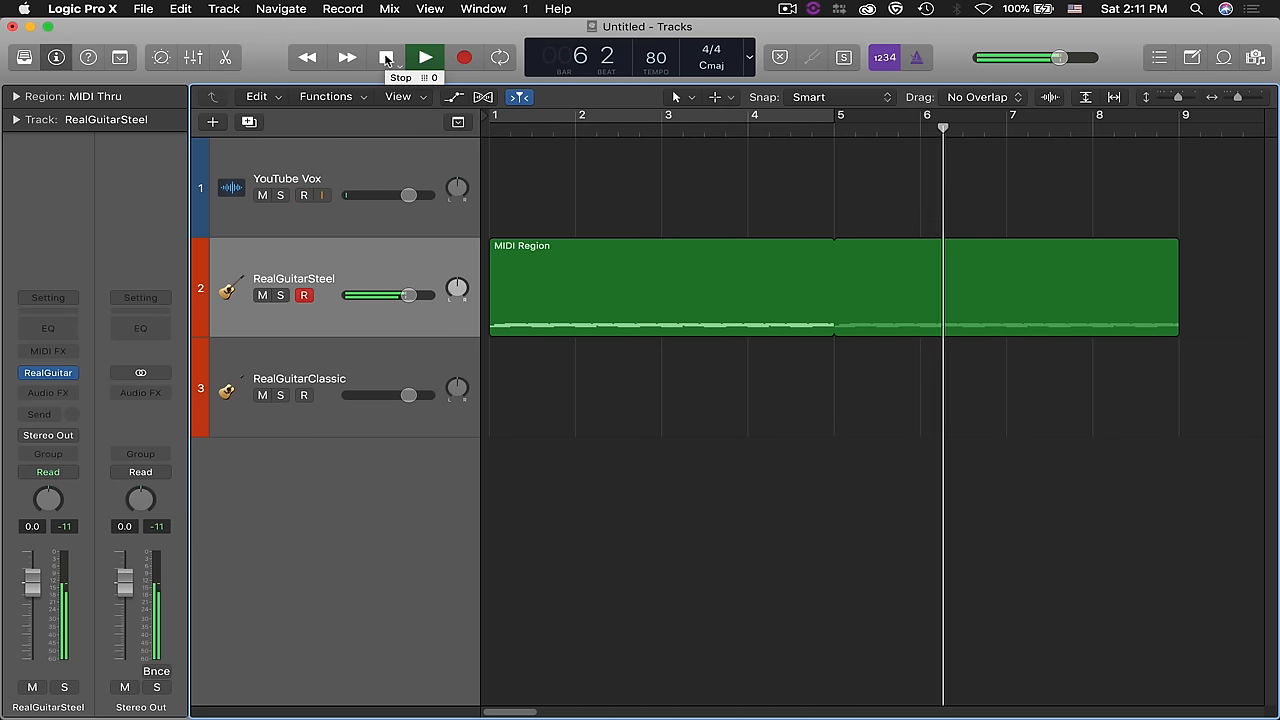
click(304, 196)
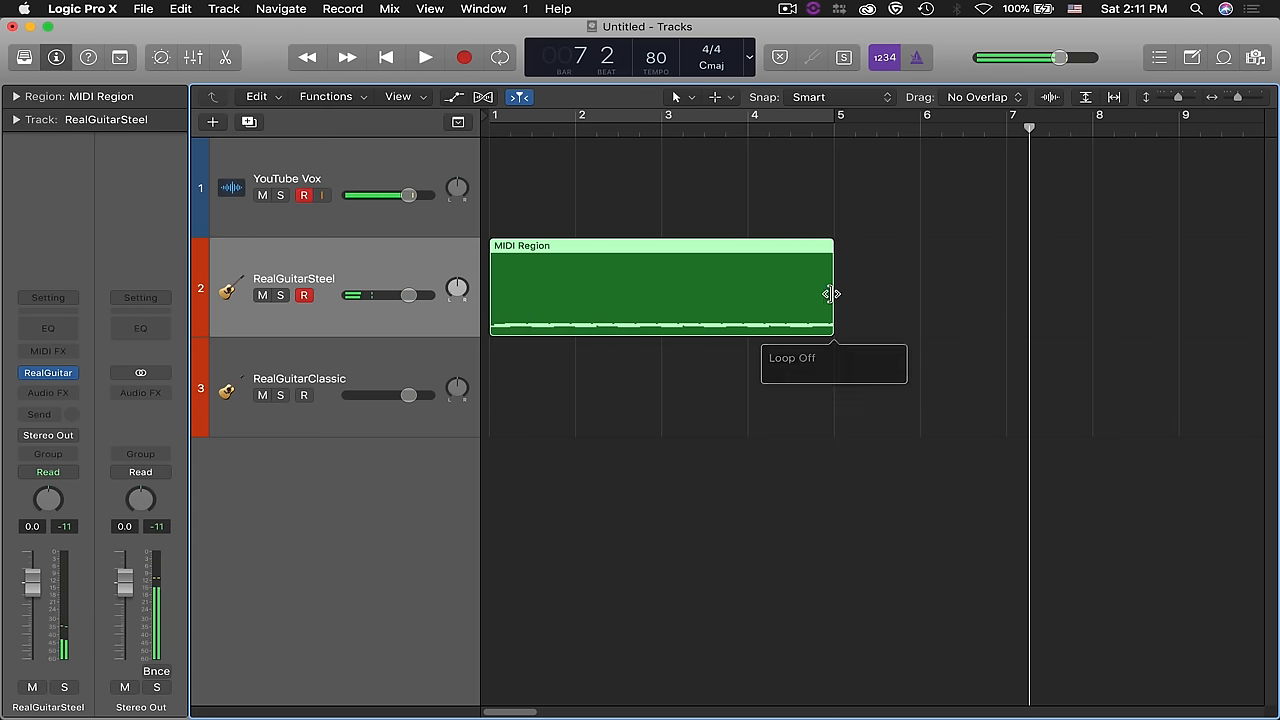
Remove the loop, Repeat the region so a copy follows bar 5, and play both from the start
click(386, 56)
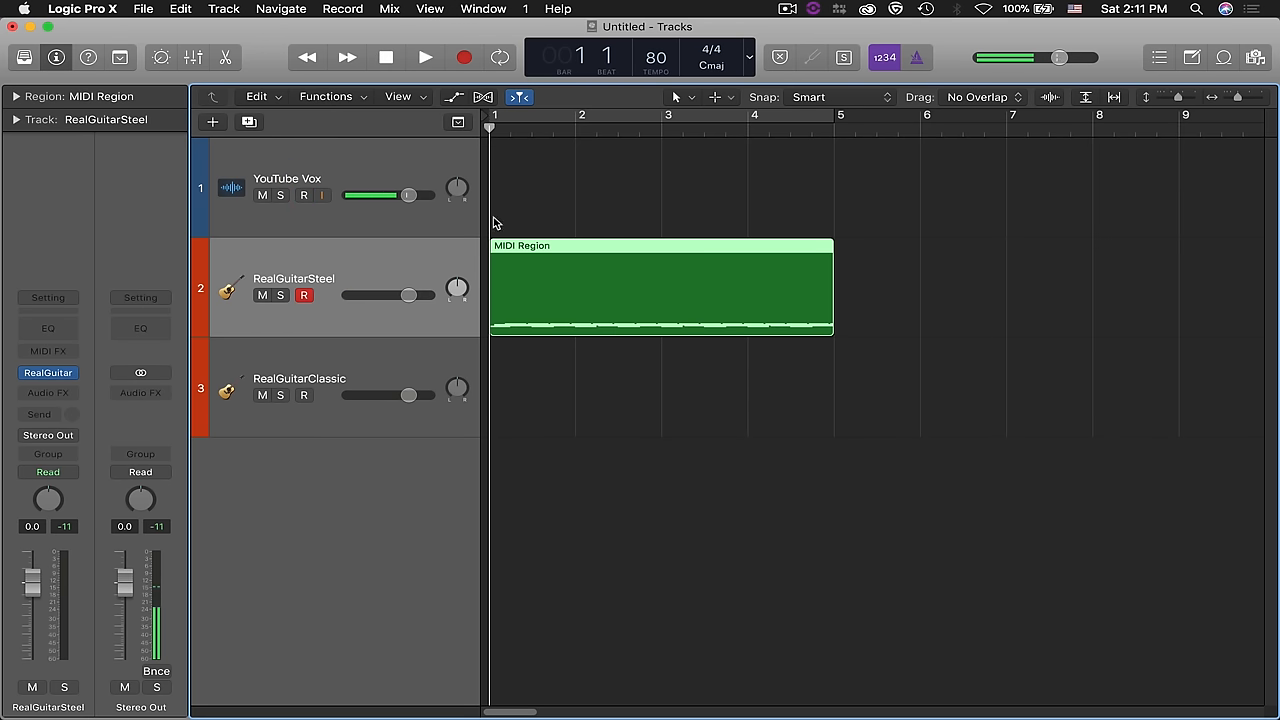
click(304, 196)
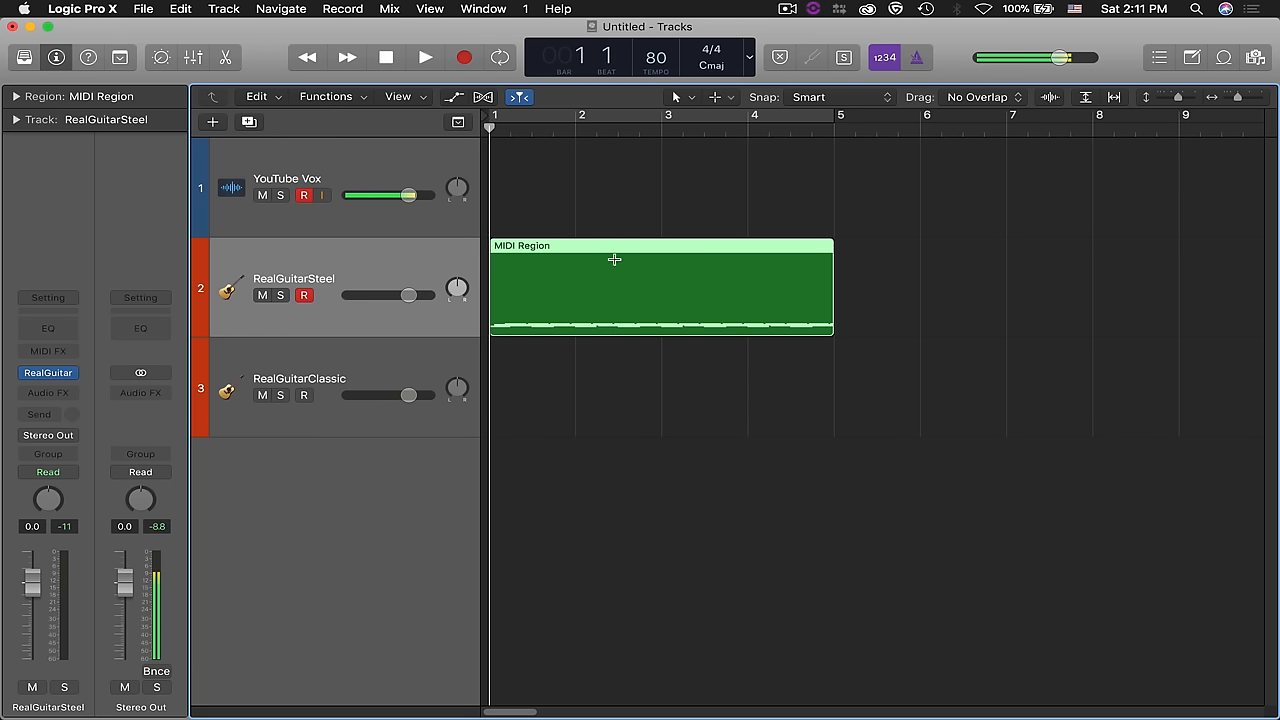
click(346, 56)
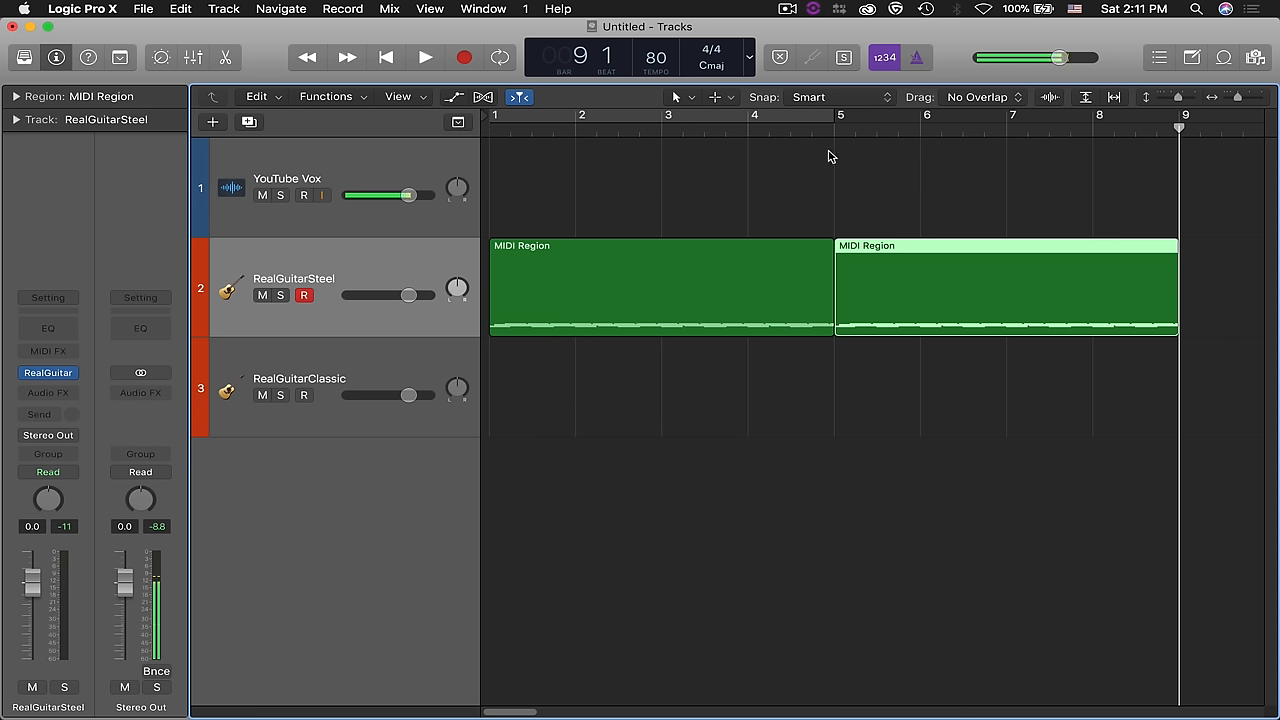
click(304, 196)
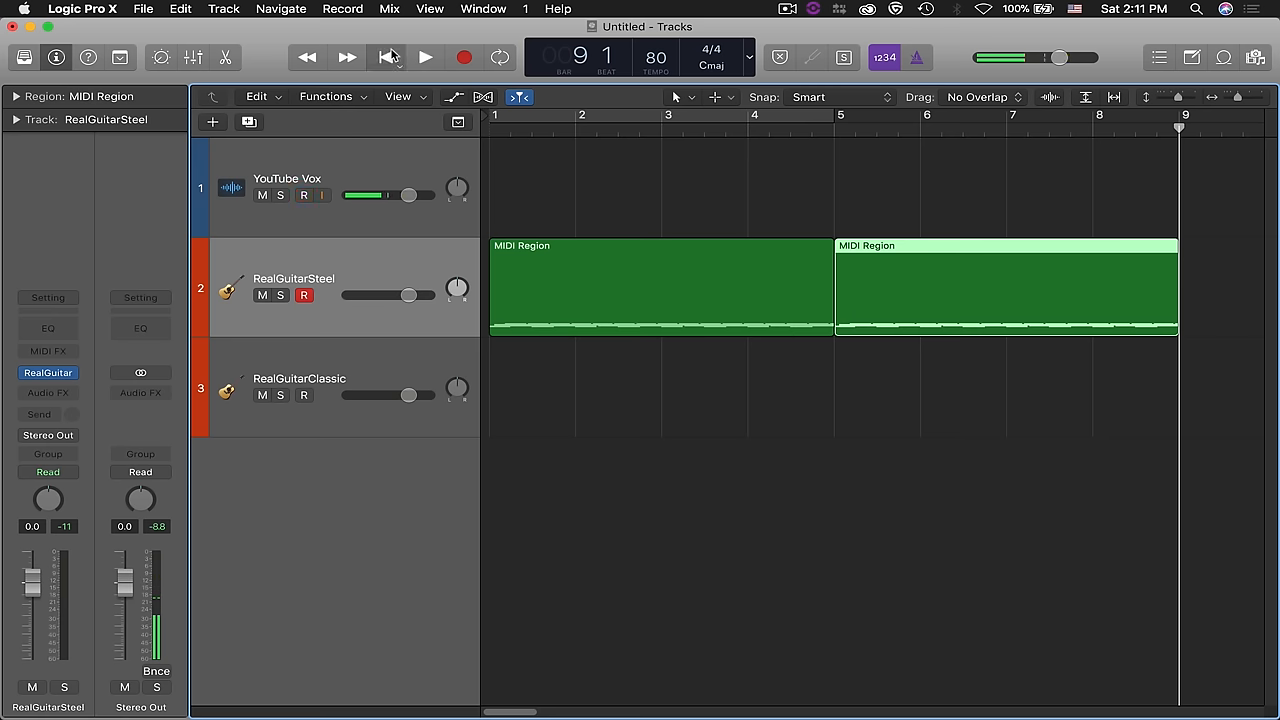
click(424, 56)
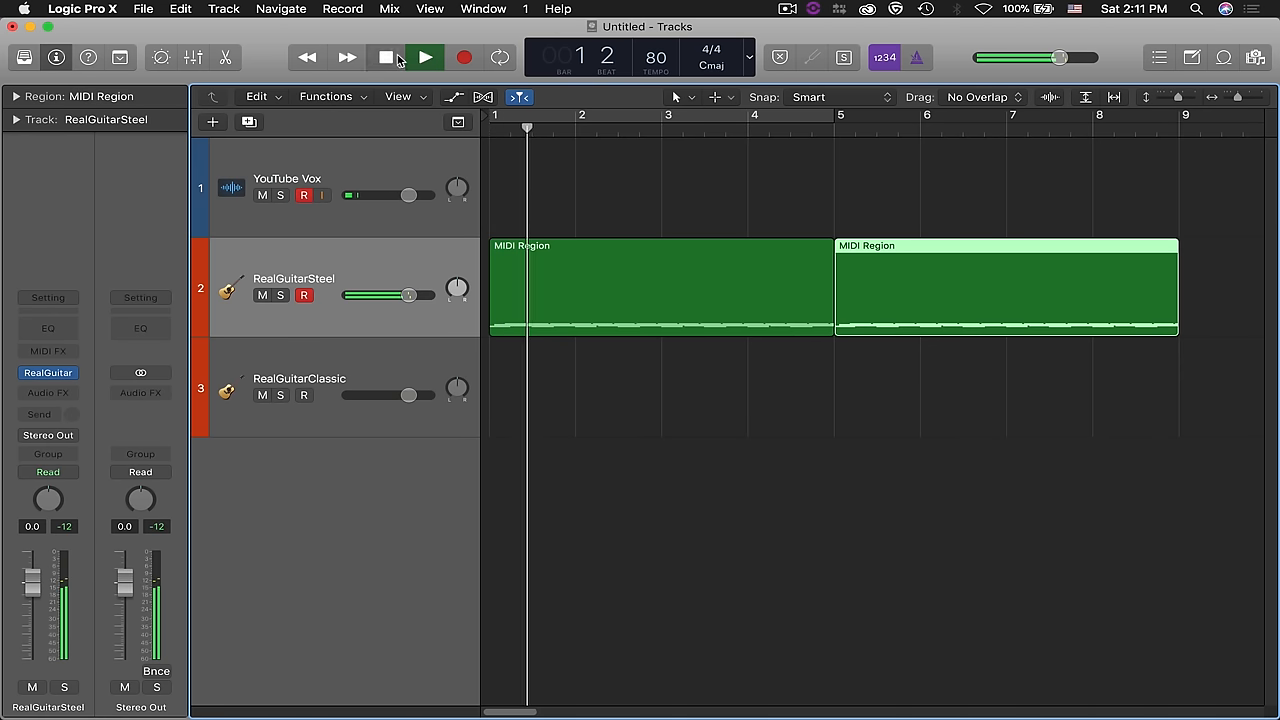
click(424, 56)
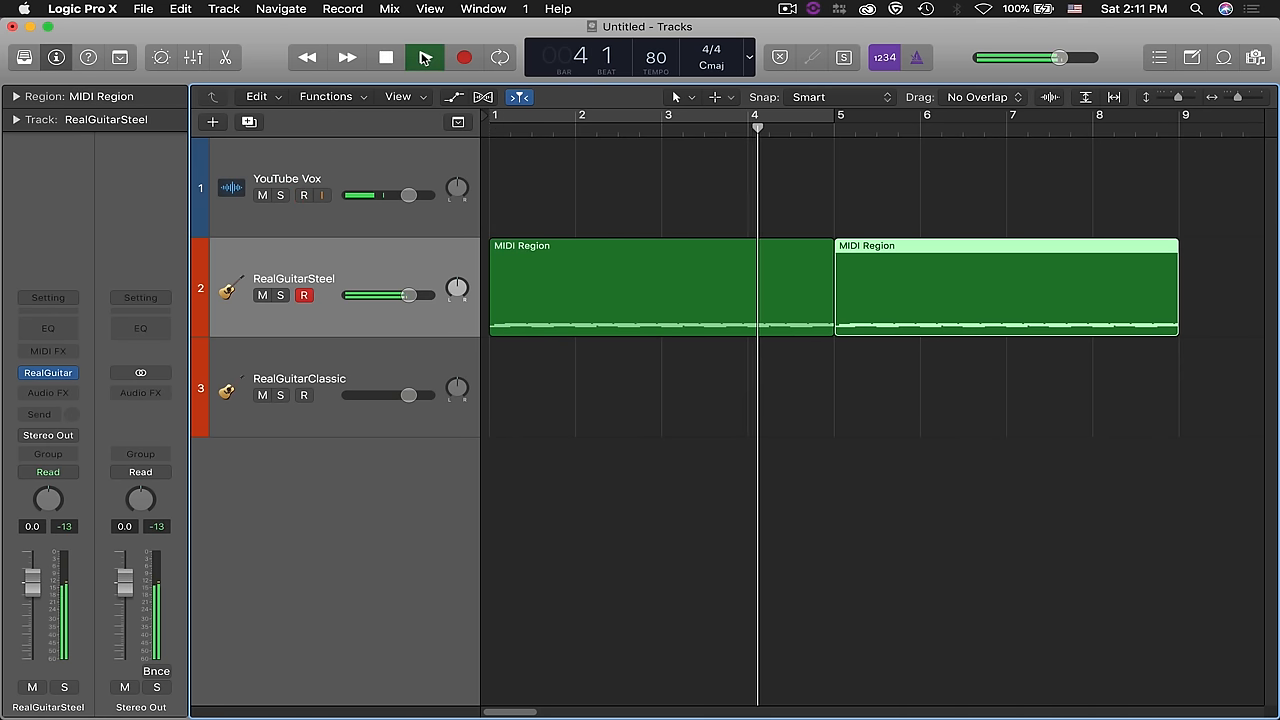
click(424, 56)
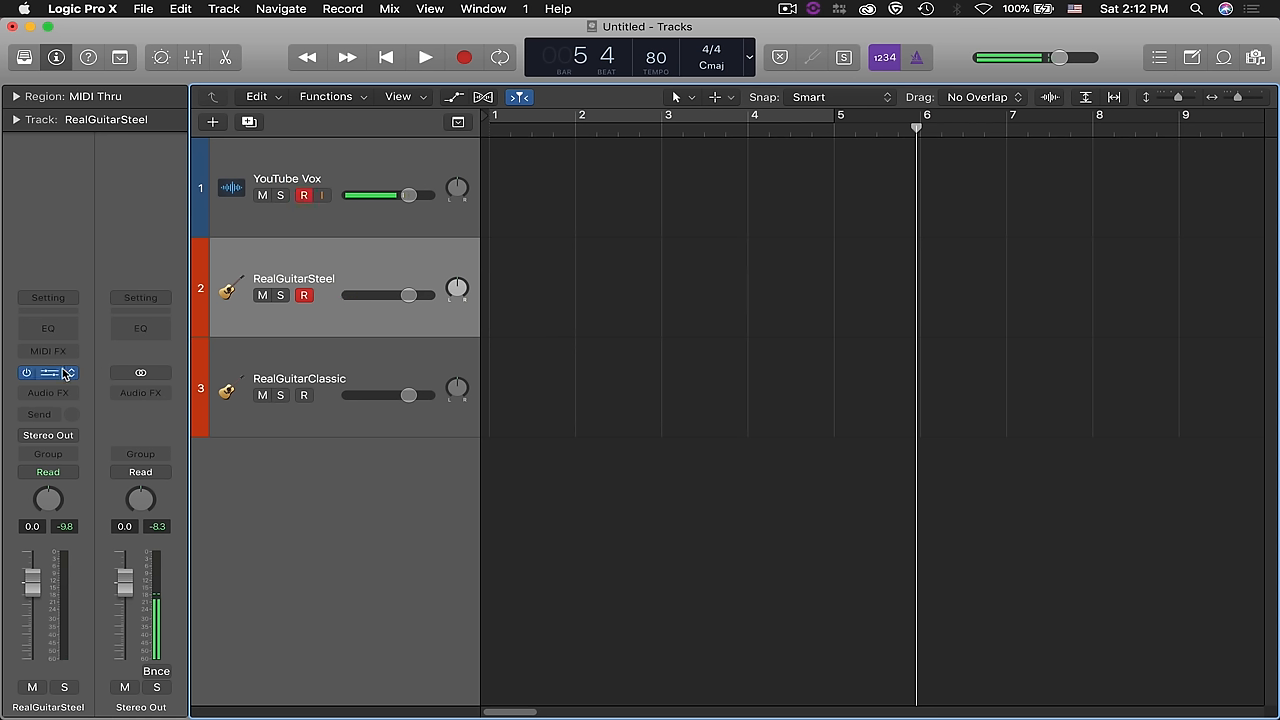
Delete the Am7(b5) and Cmaj7 chords and their pattern via the song track's context menu
click(48, 372)
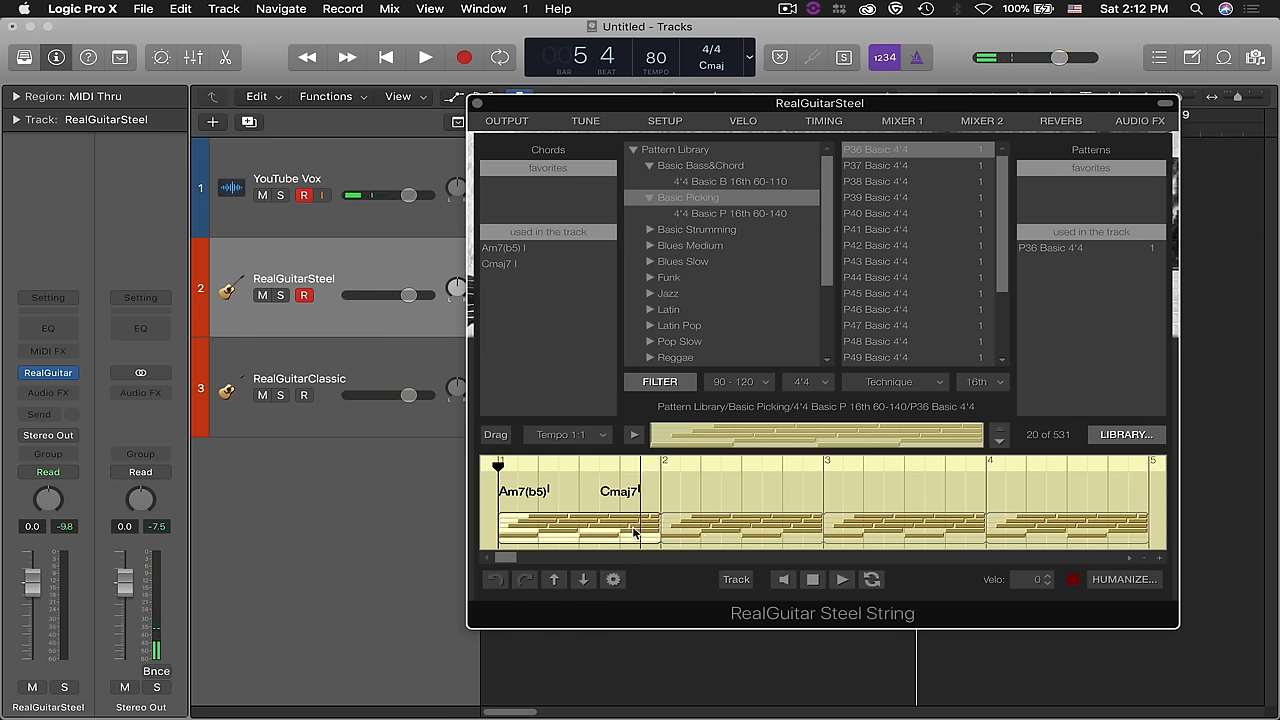
right_click(636, 530)
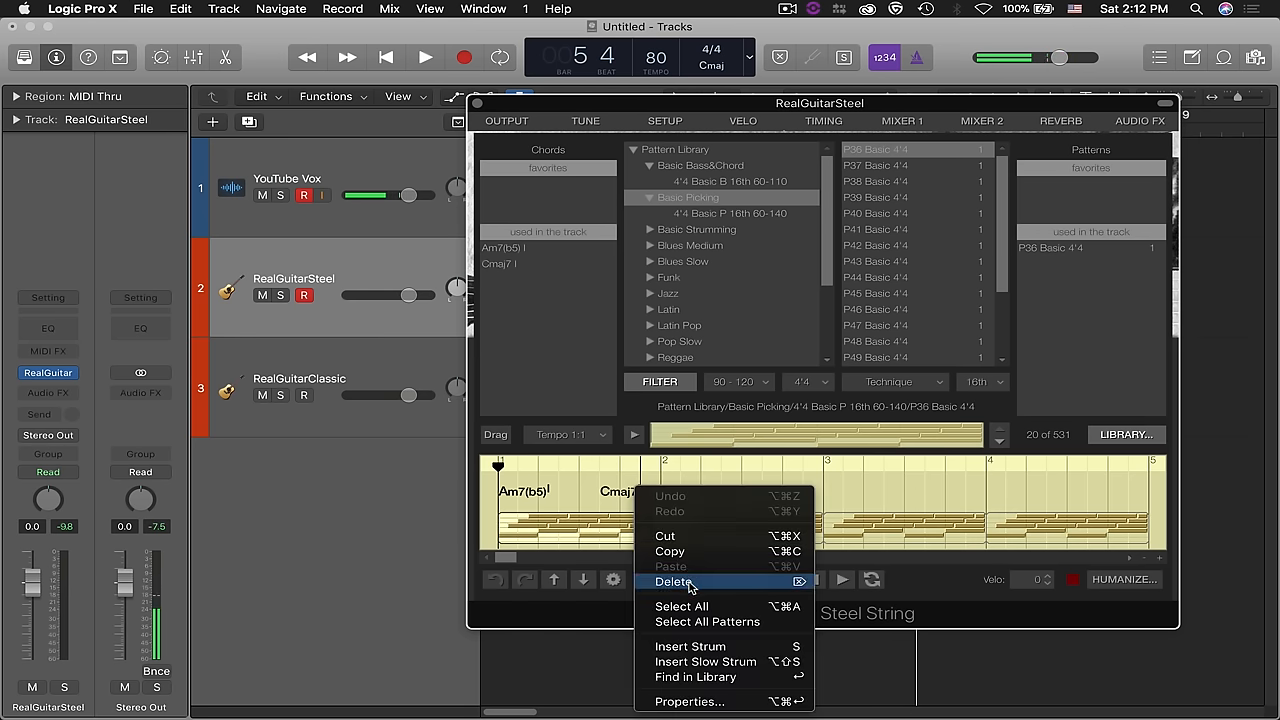
click(672, 582)
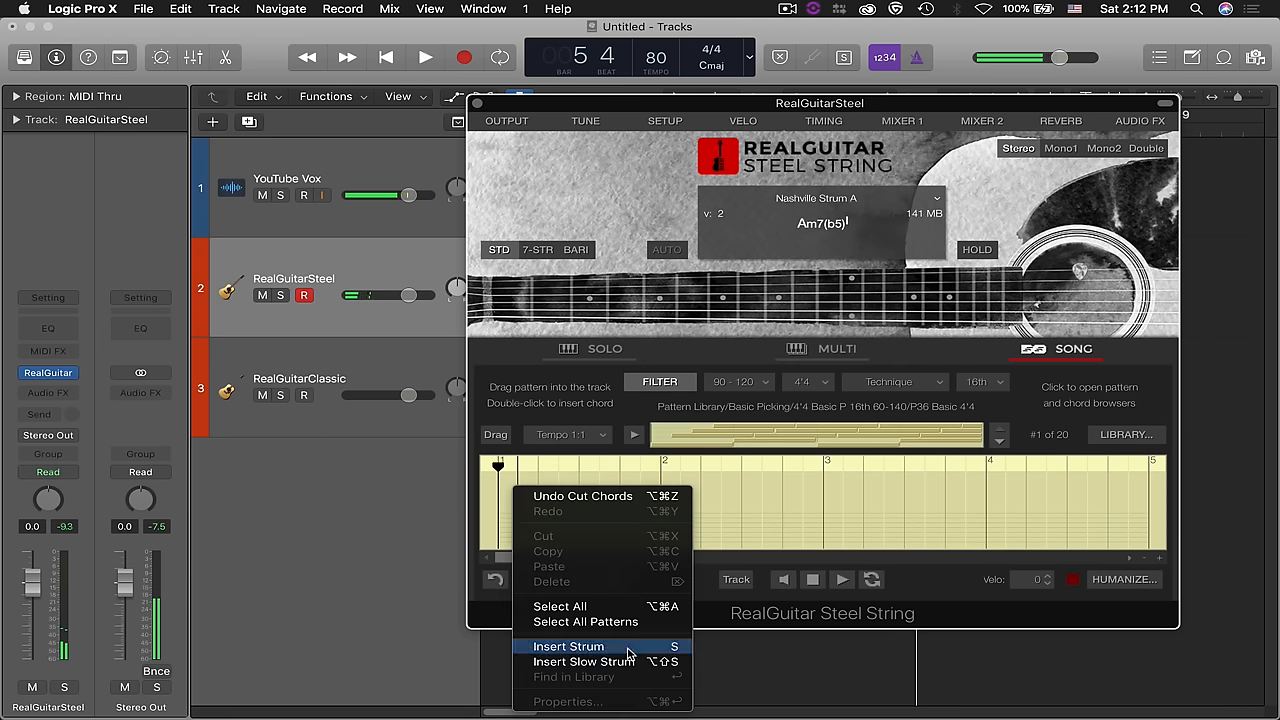
Insert a strum with an F chord at the song track start, play it back, and view its edit menu
click(568, 646)
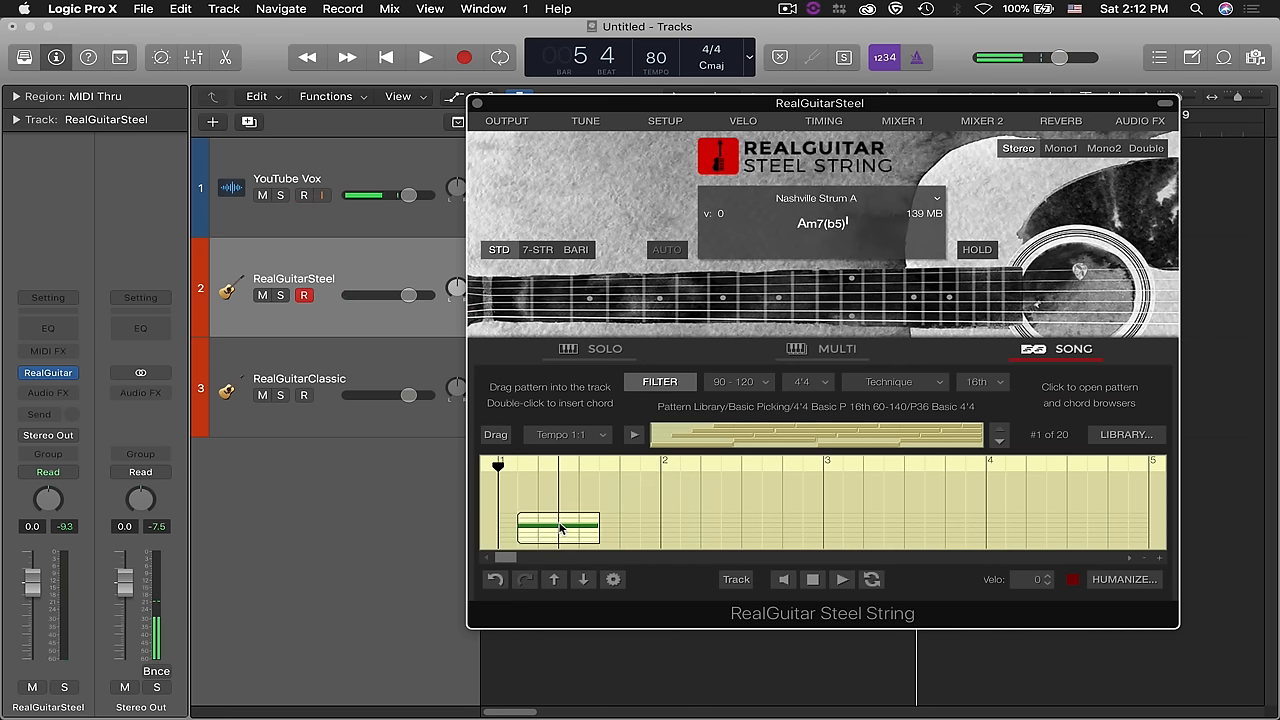
click(842, 580)
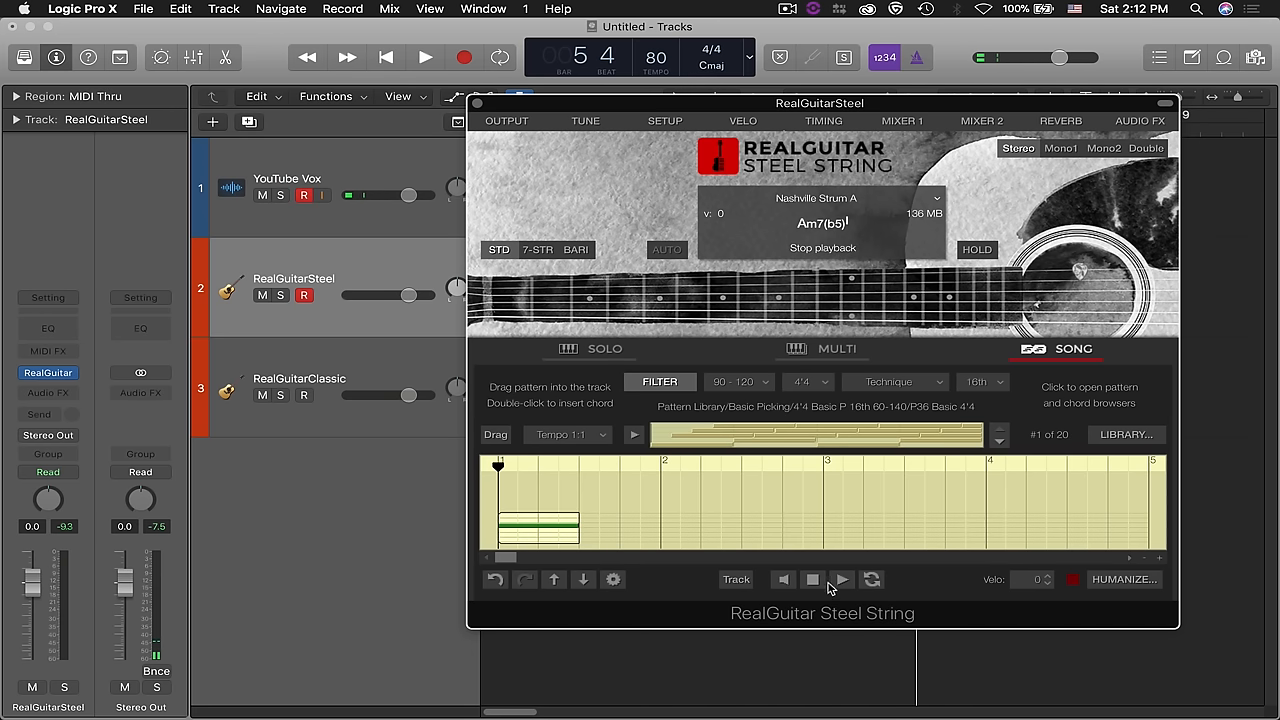
click(840, 580)
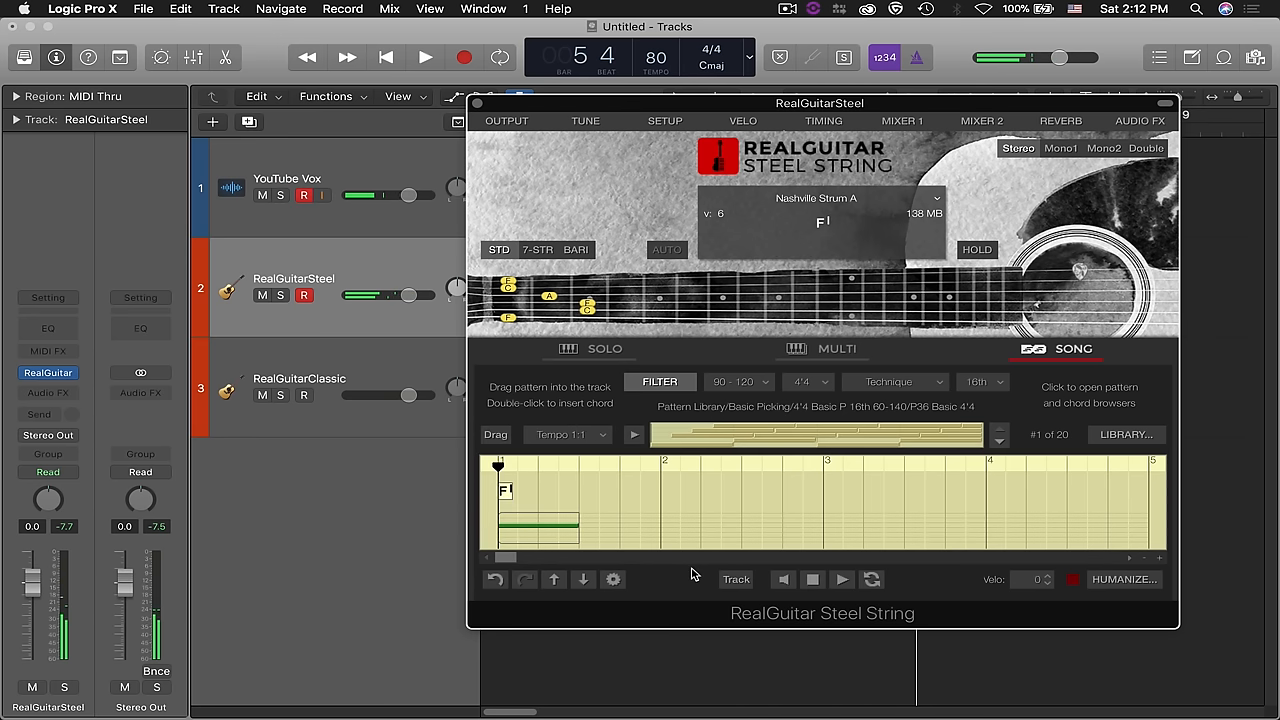
click(840, 580)
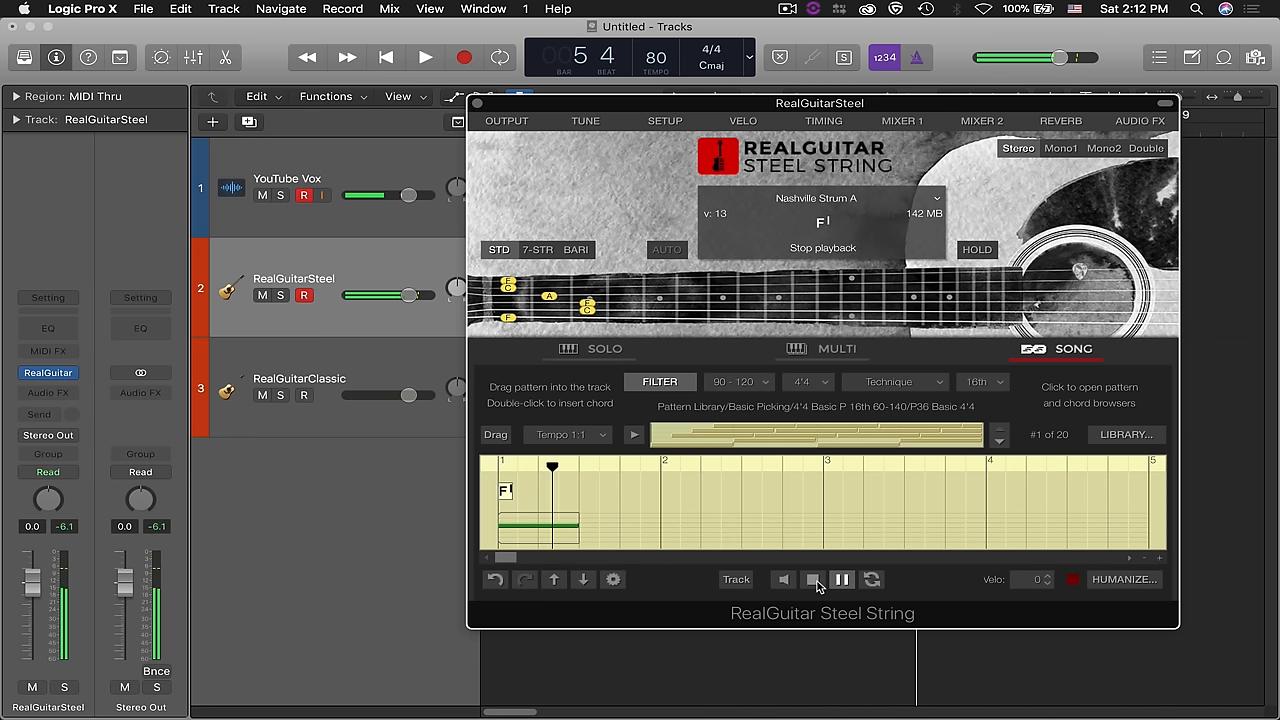
right_click(540, 520)
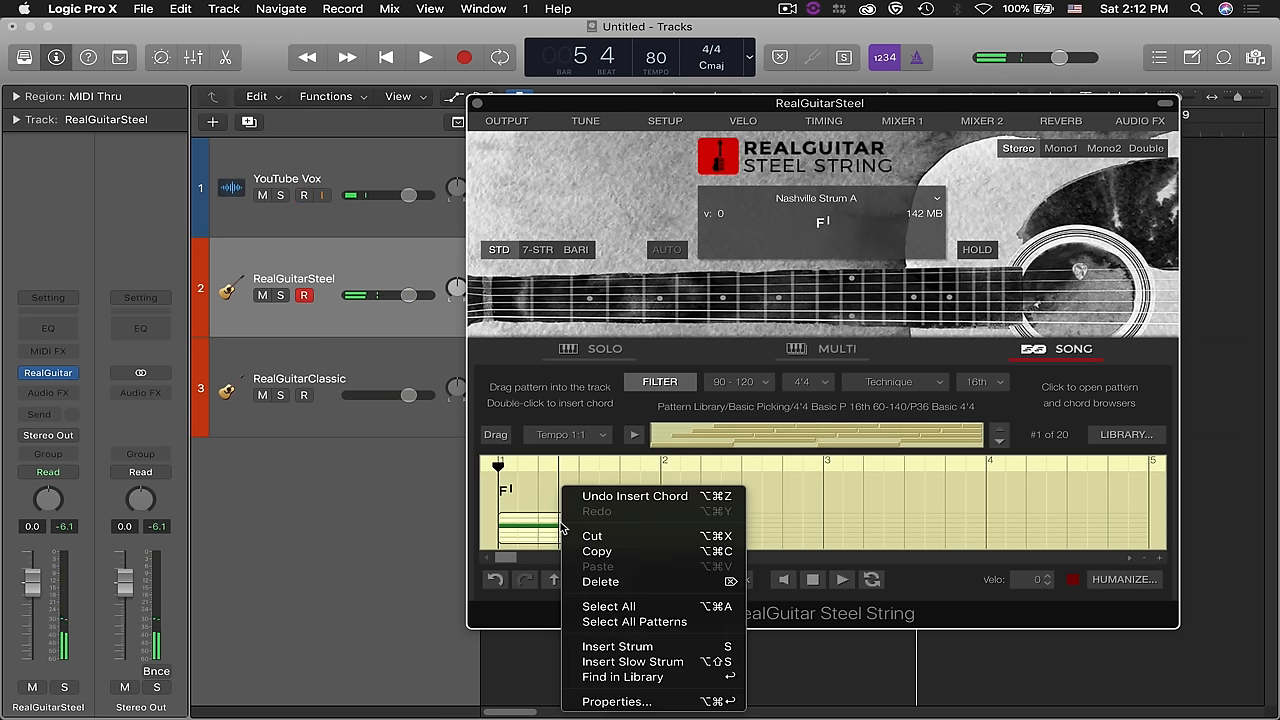
mouse_move(632, 660)
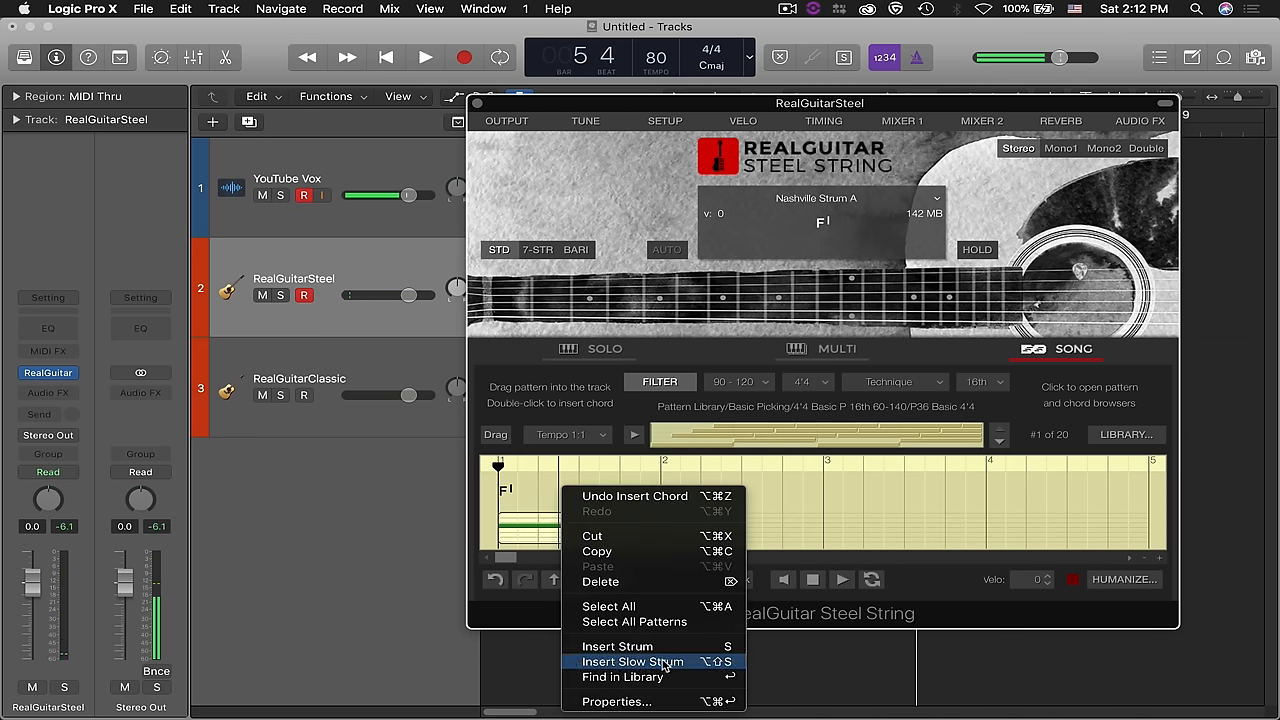
mouse_move(810, 570)
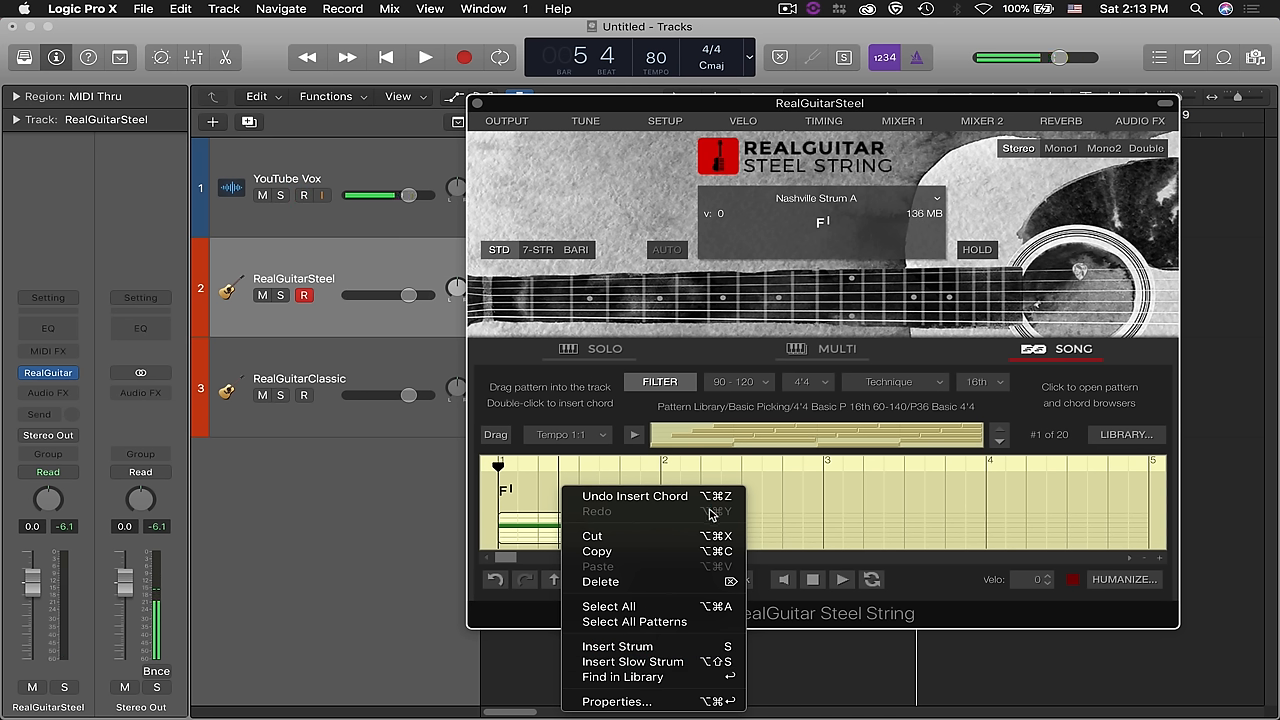
mouse_move(684, 580)
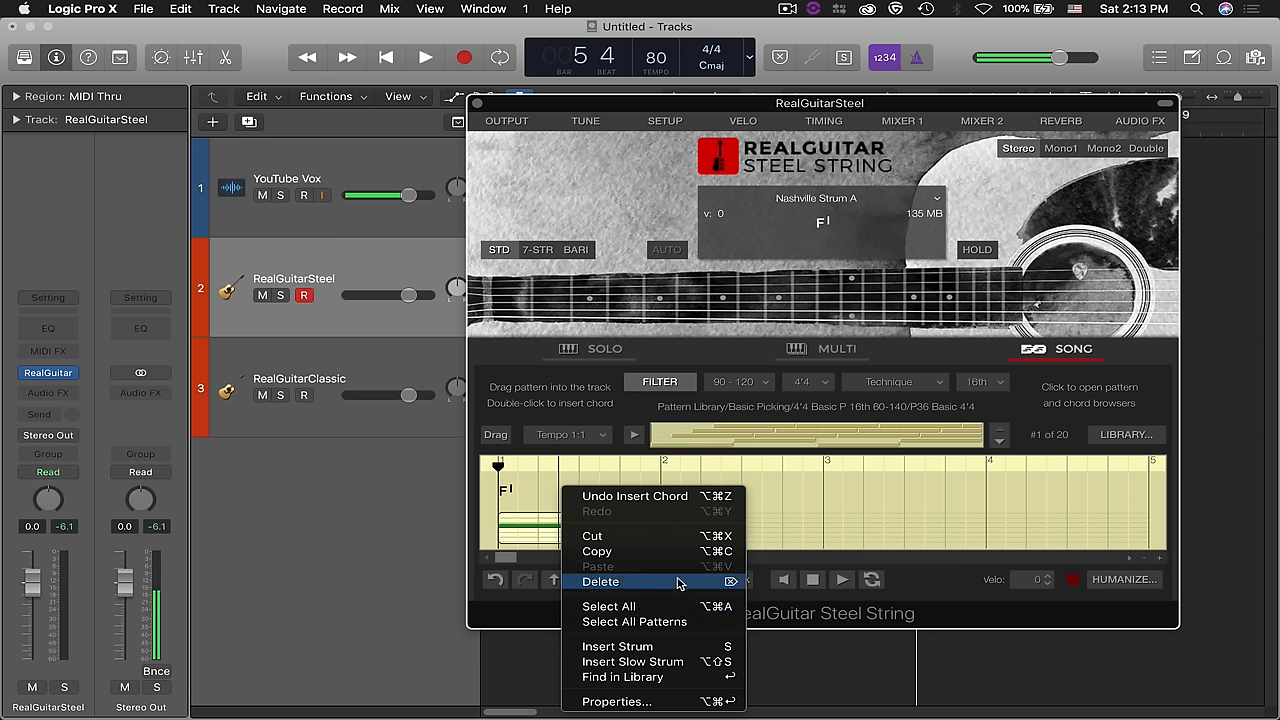
mouse_move(664, 596)
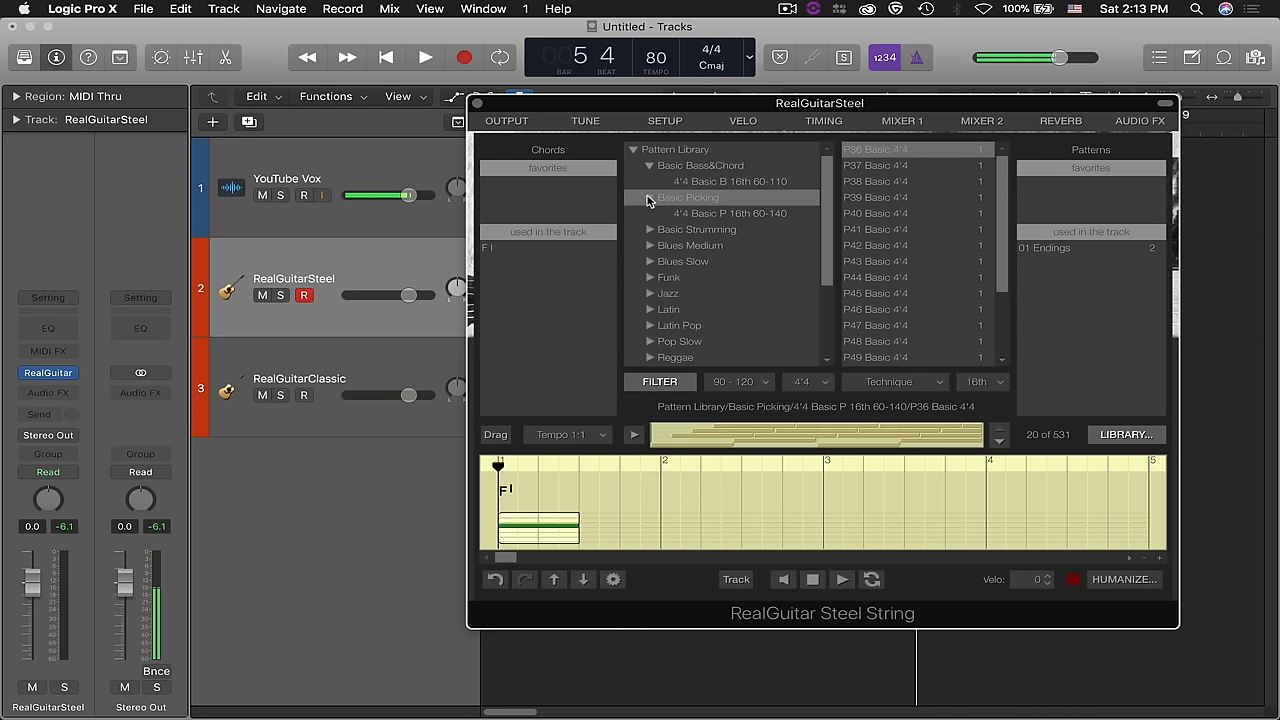
Collapse the Basic Picking and whole Pattern Library folders and close the RealGuitar window
click(650, 198)
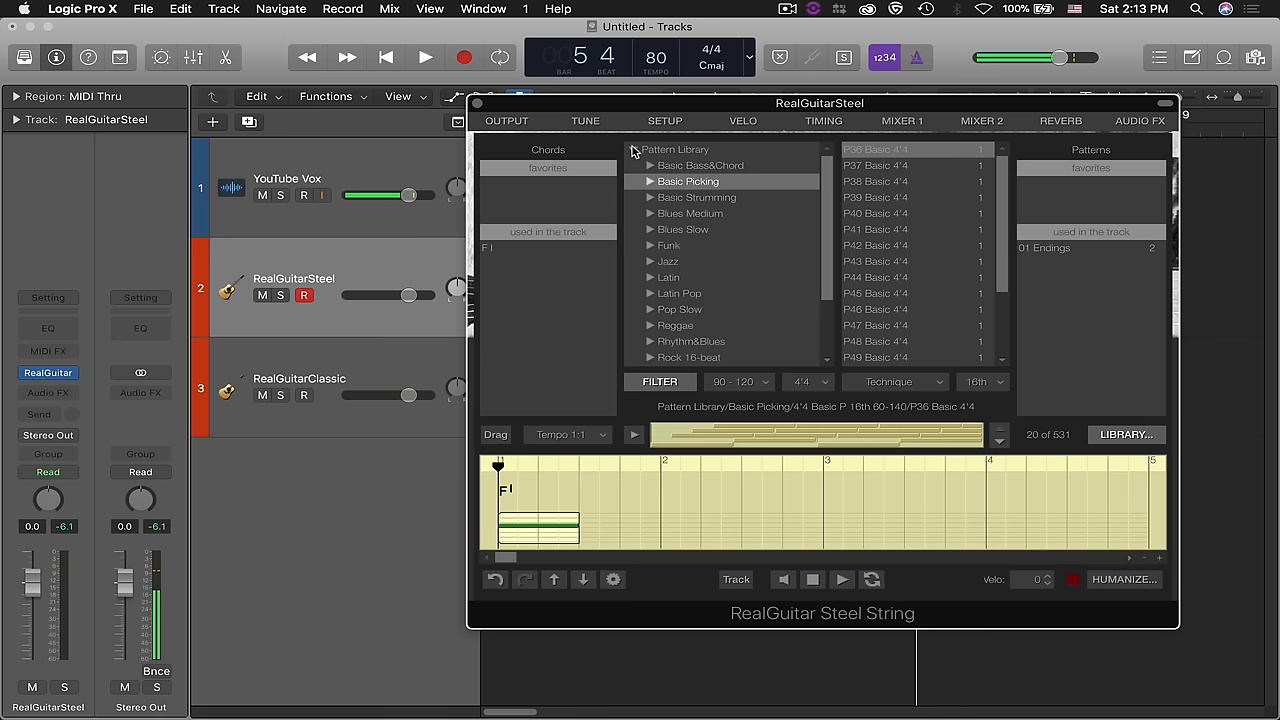
click(676, 148)
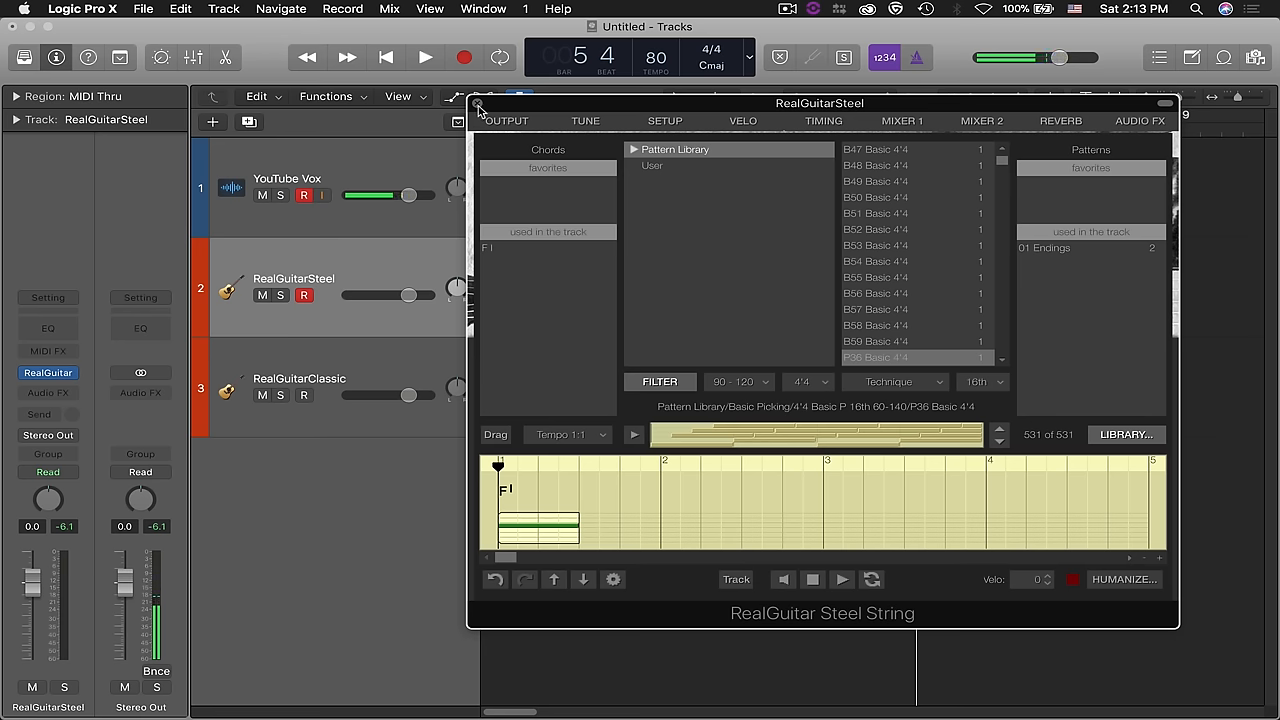
click(478, 104)
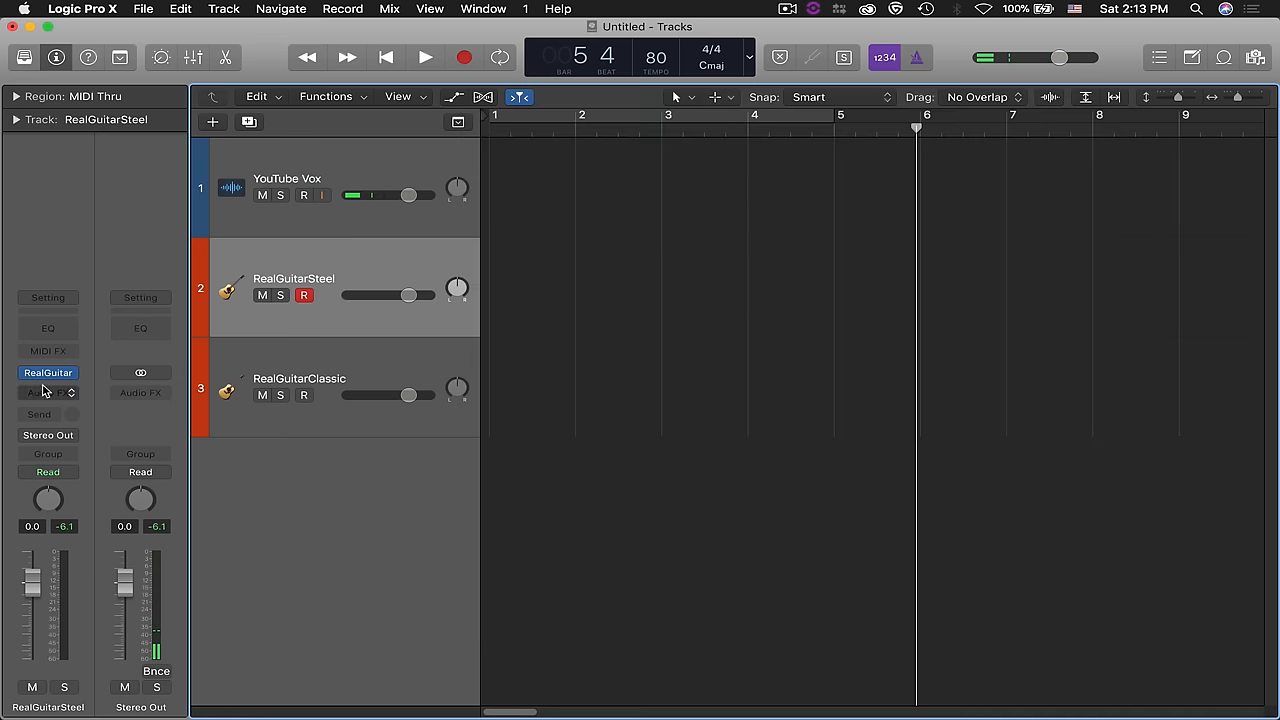
Reopen RealGuitar, close the pattern browser and switch the instrument to Multi mode
click(48, 372)
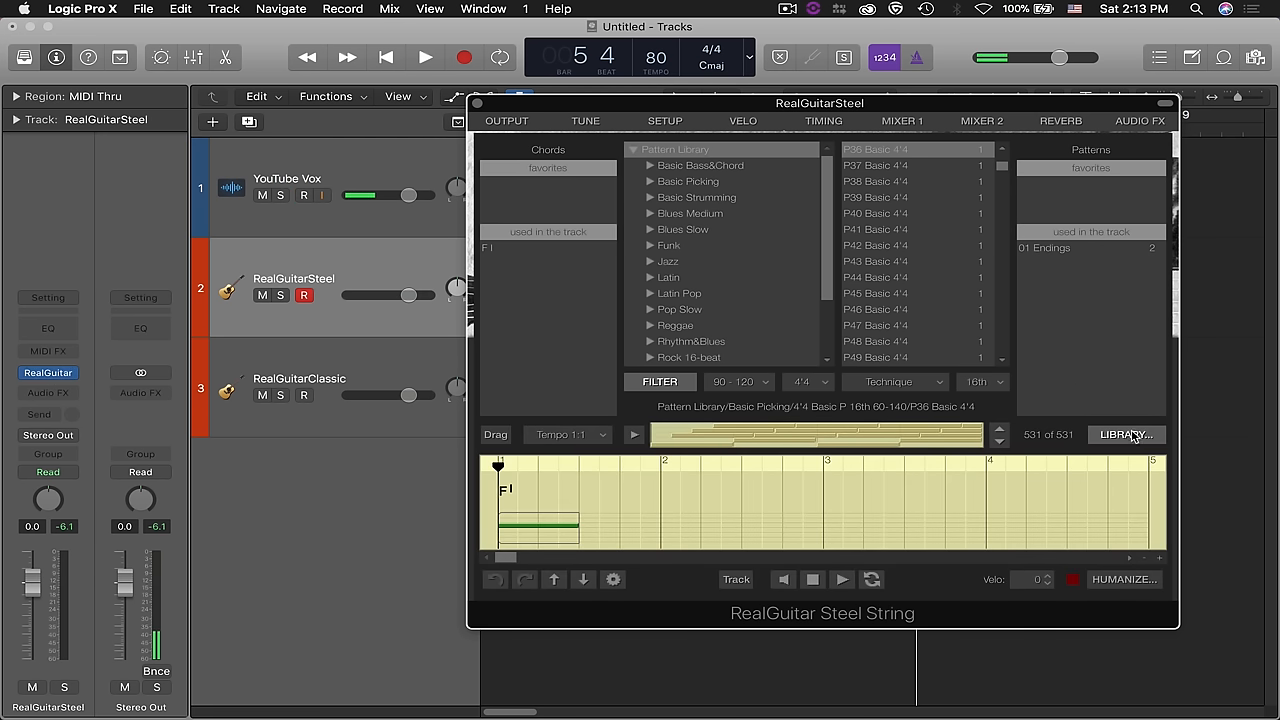
click(1124, 434)
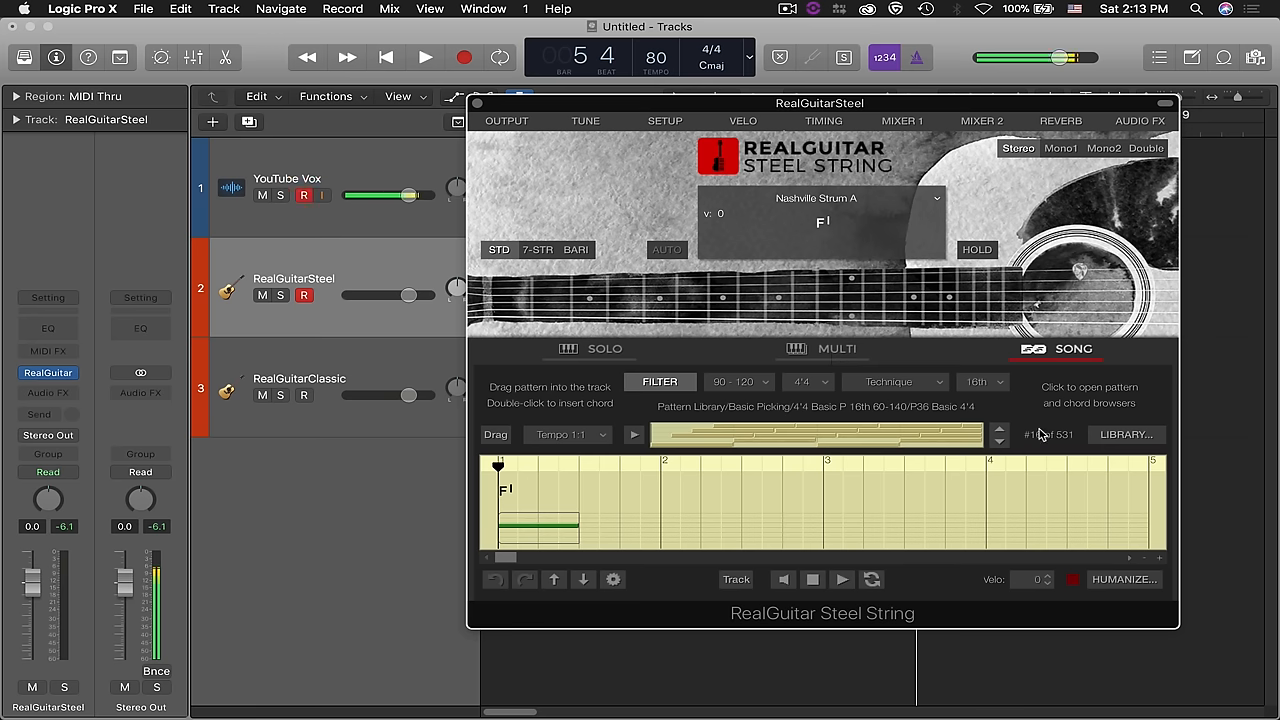
click(820, 348)
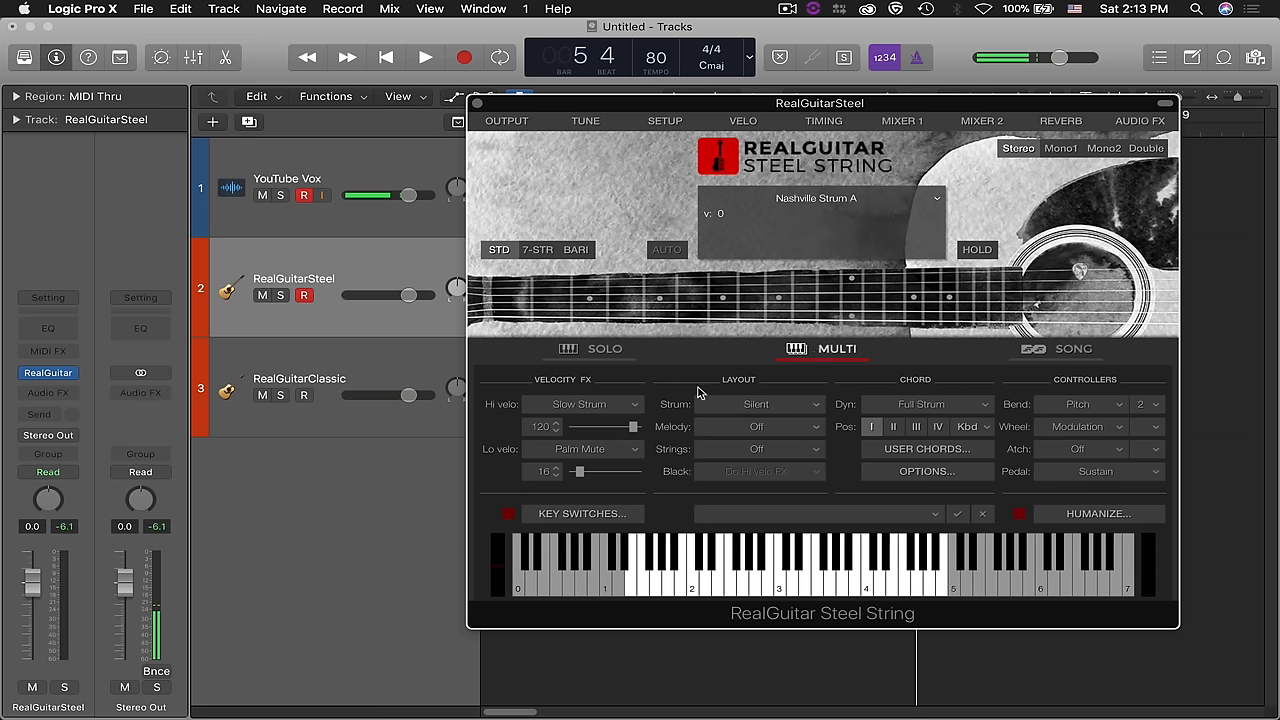
In Solo mode load the Steel String preset (about 135 MB), then return to Multi mode
click(604, 348)
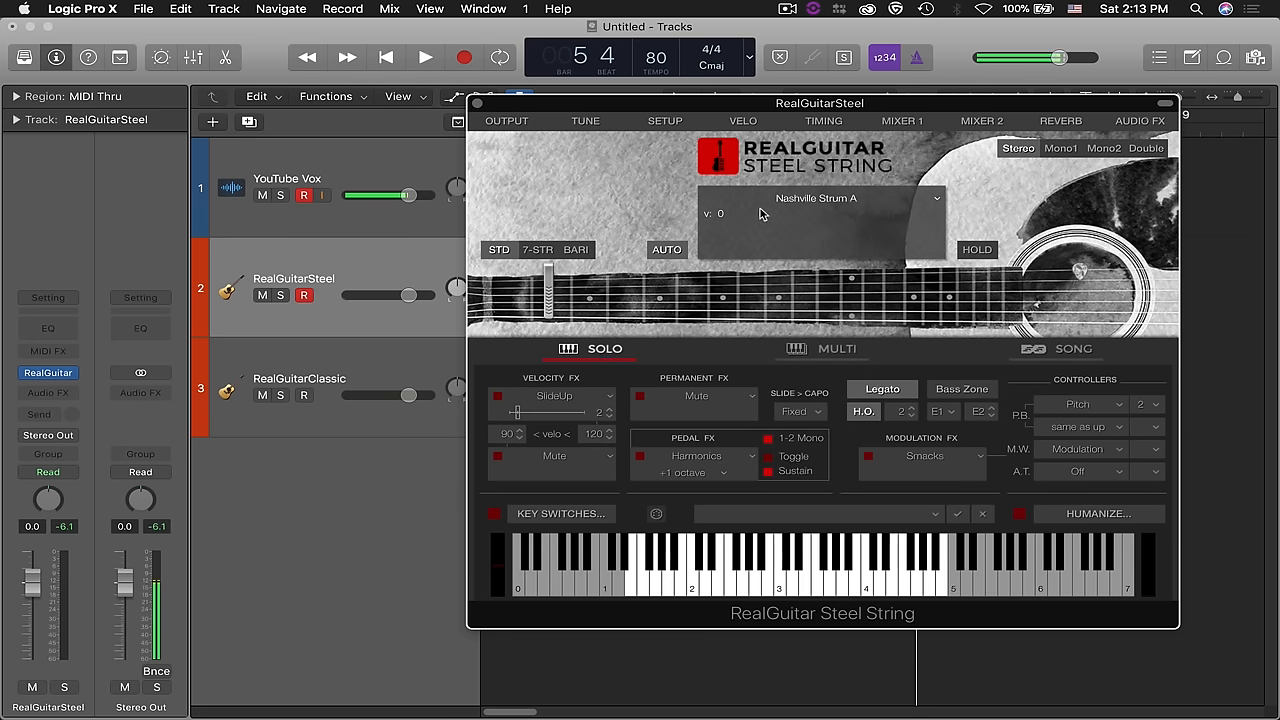
click(816, 198)
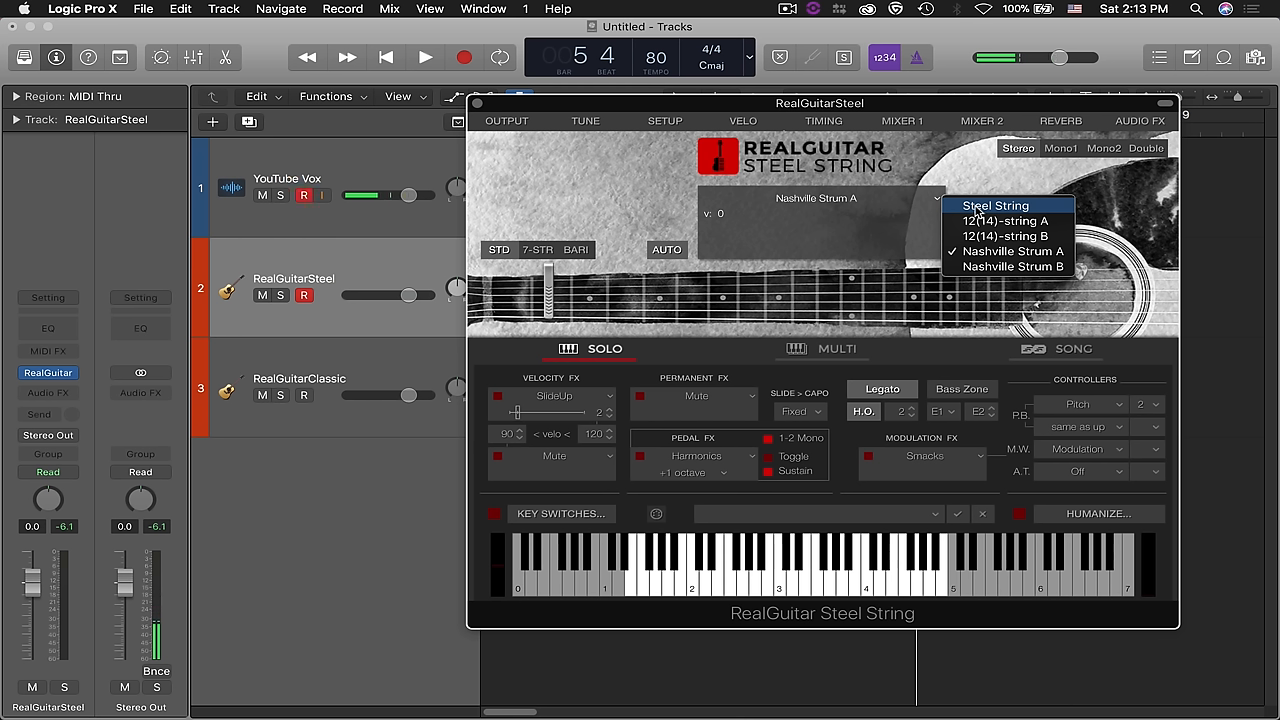
click(994, 204)
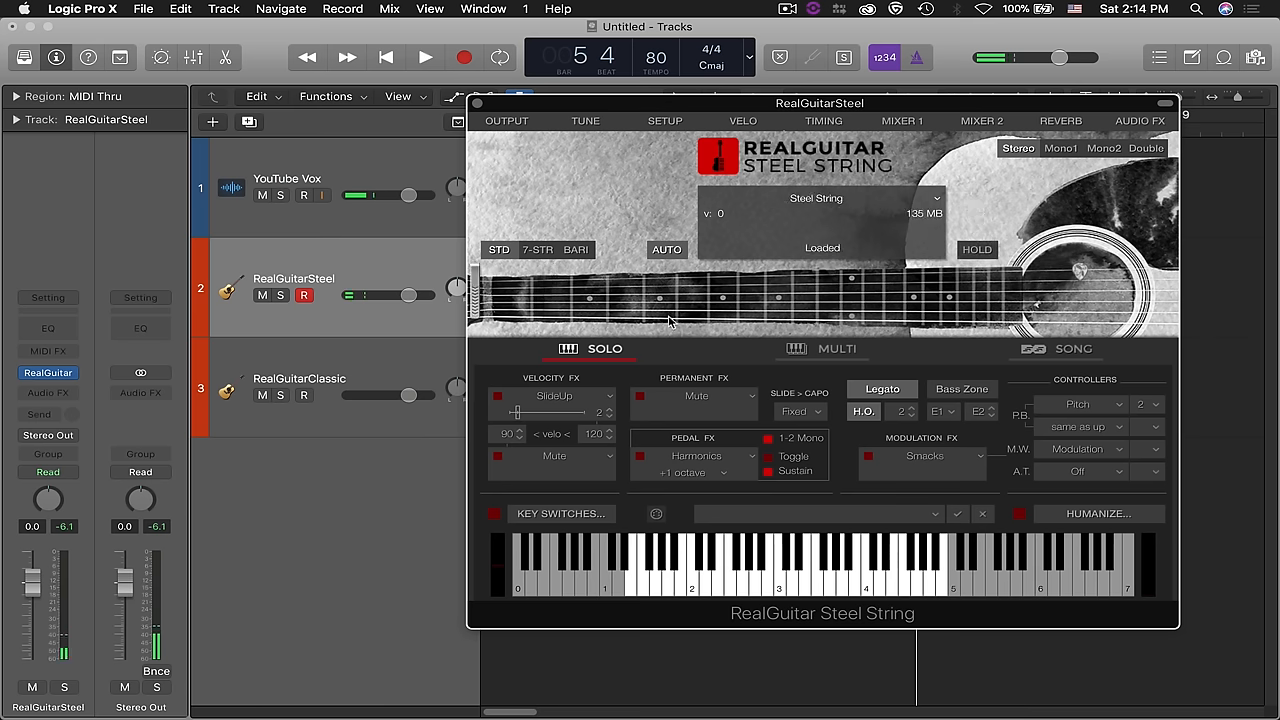
click(836, 348)
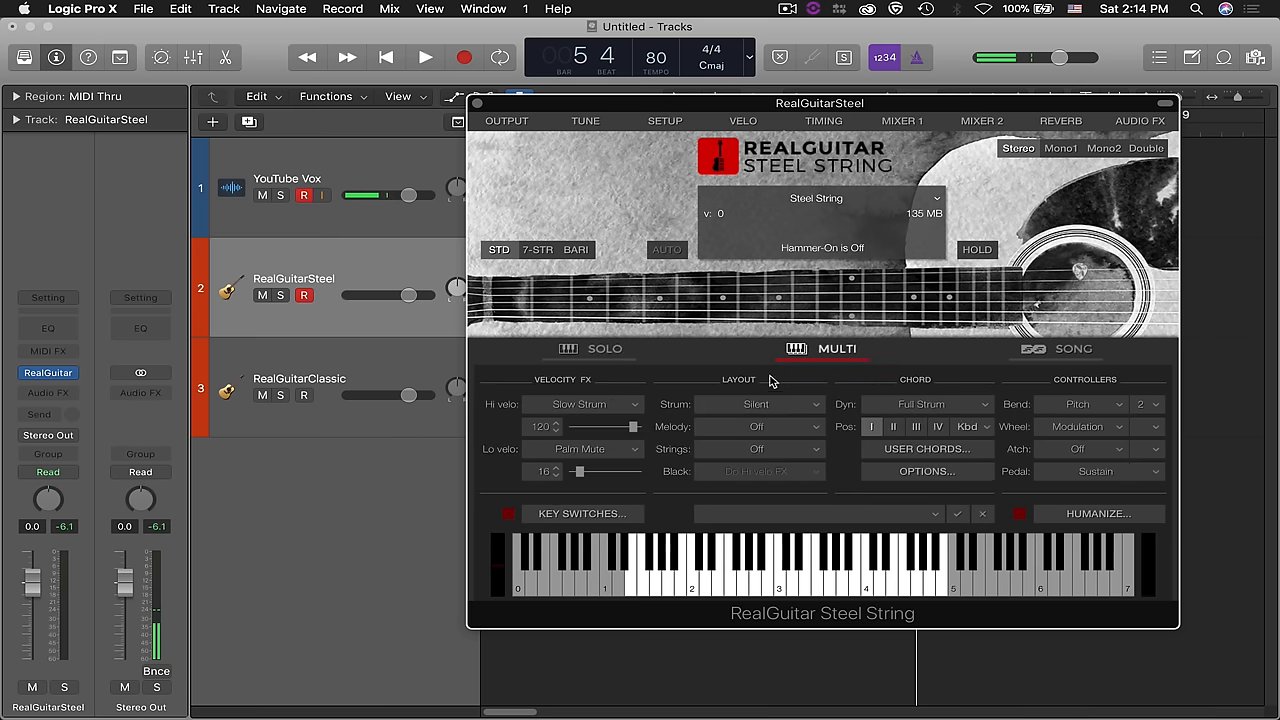
Switch the Steel String RealGuitar to Solo mode for playing
click(604, 348)
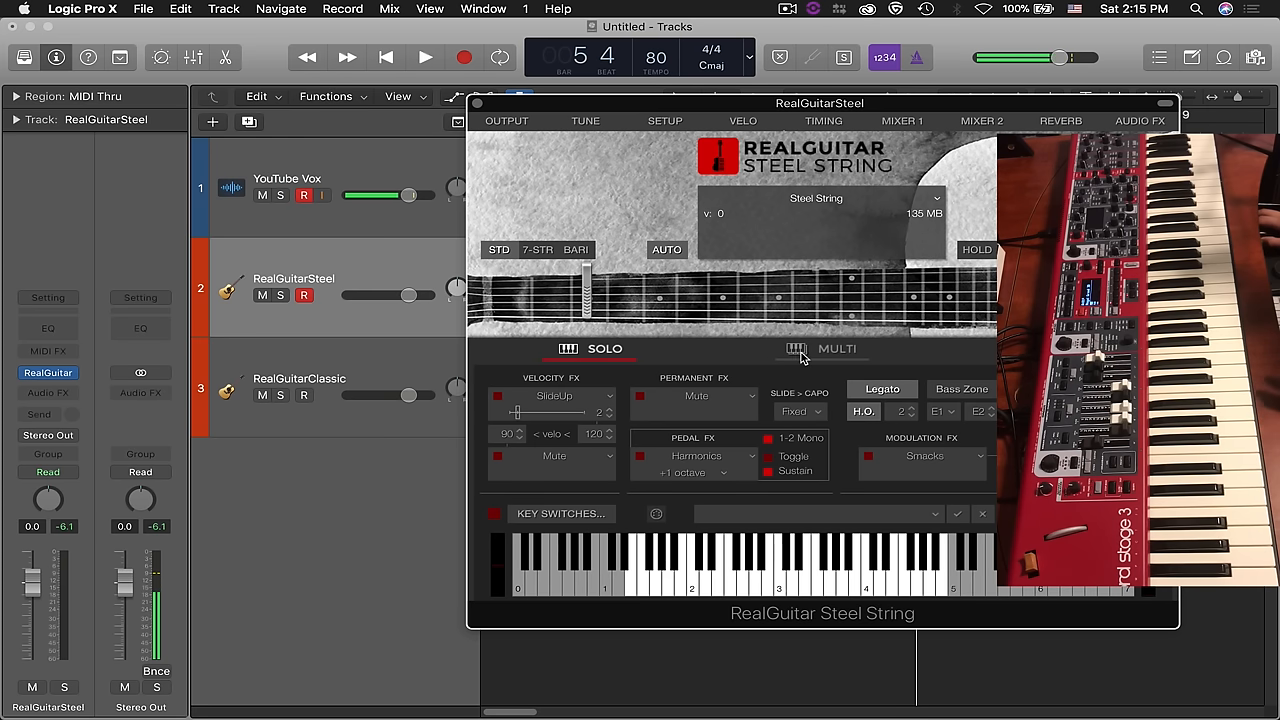
click(836, 348)
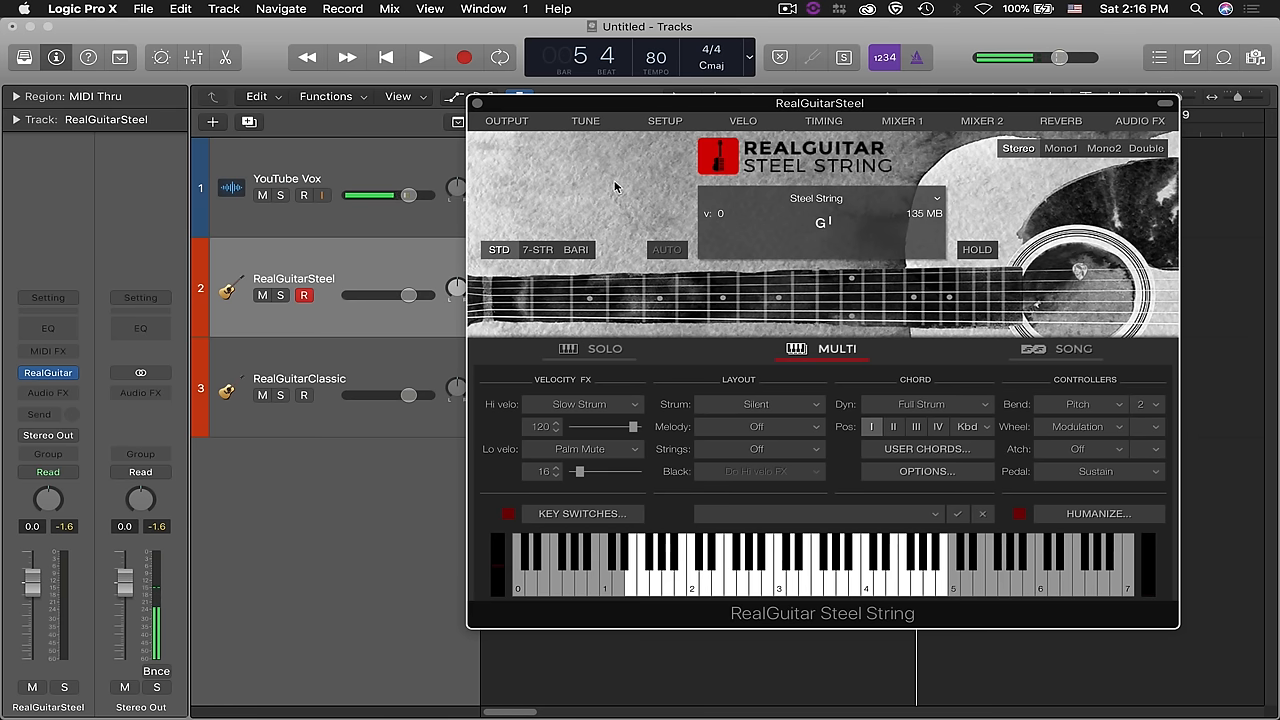
click(850, 198)
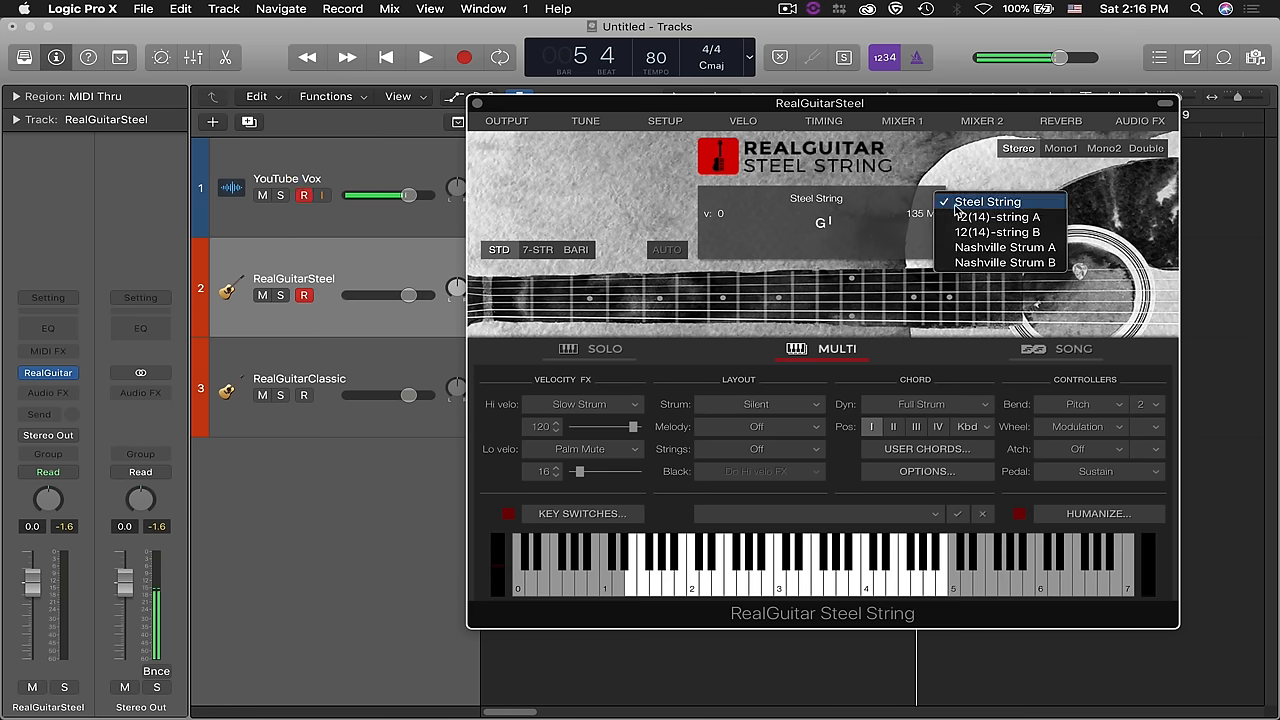
click(988, 200)
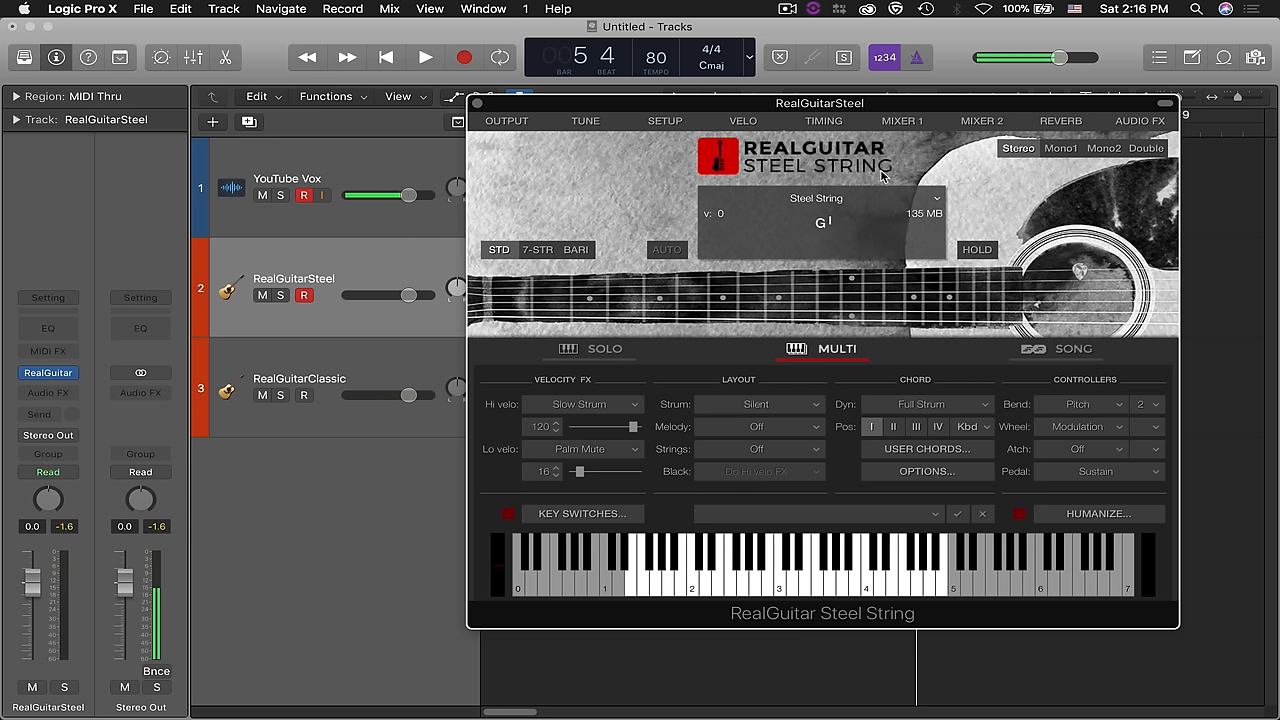
mouse_move(936, 152)
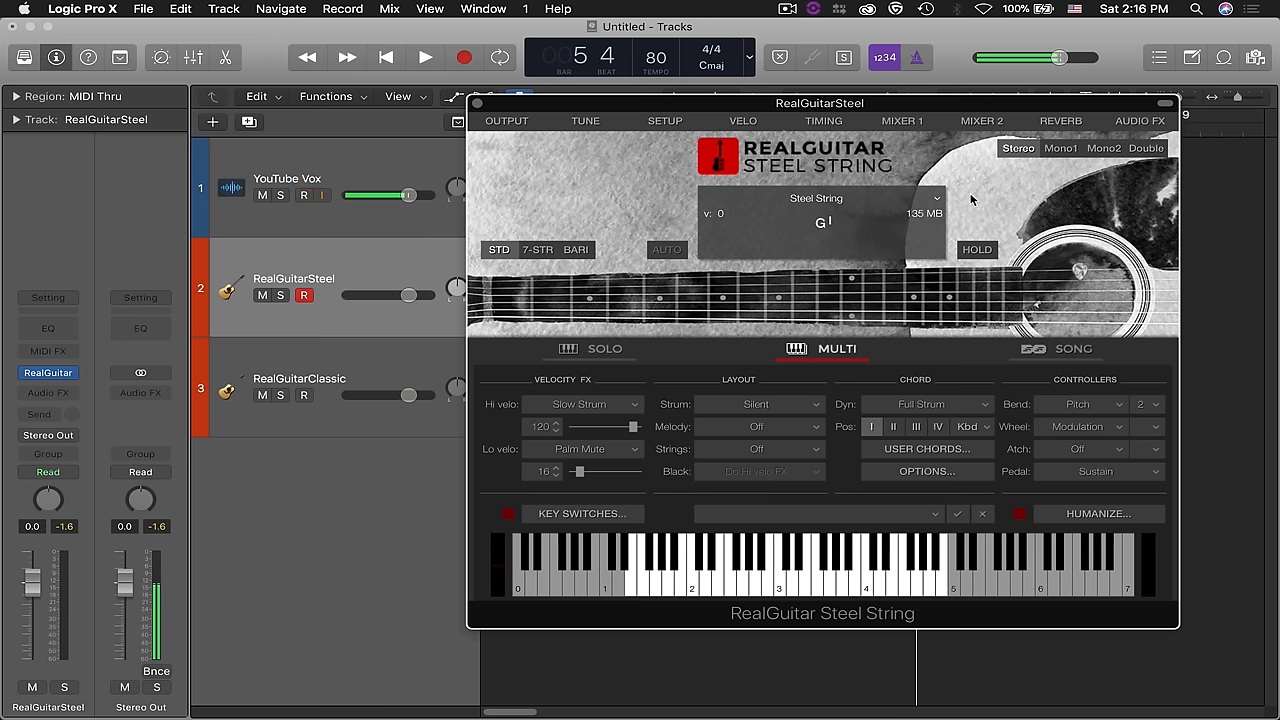
click(604, 348)
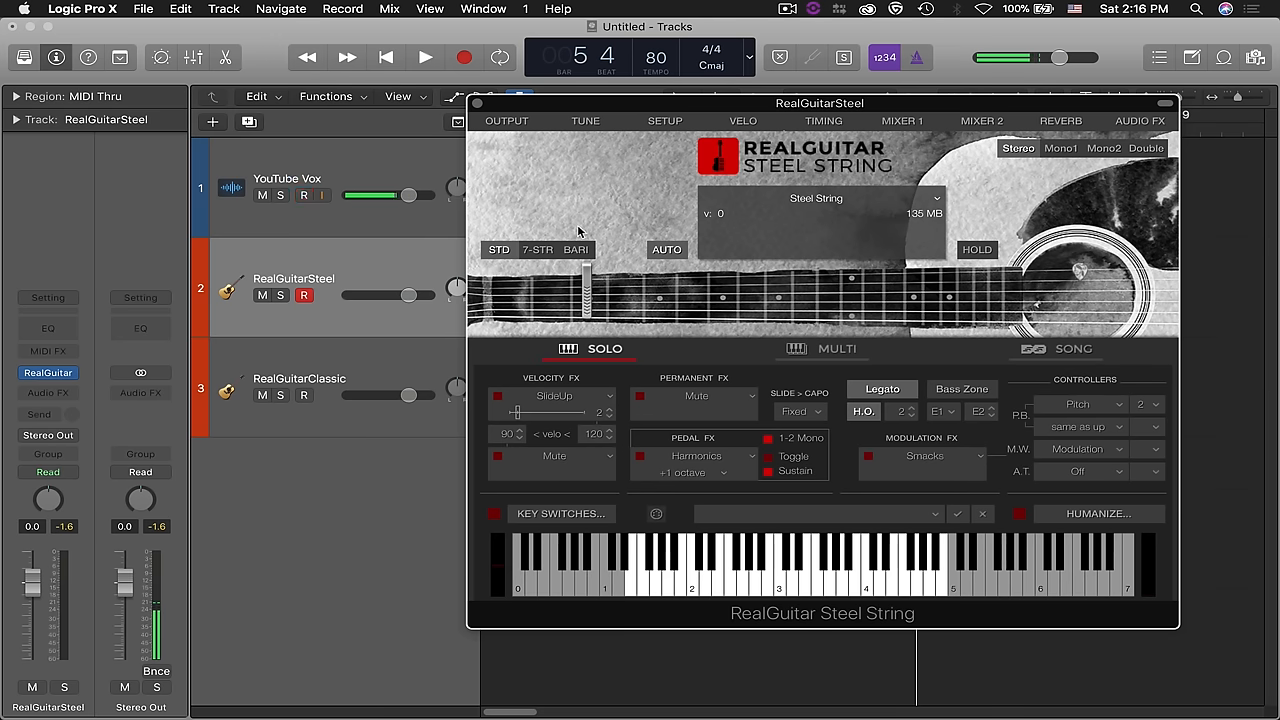